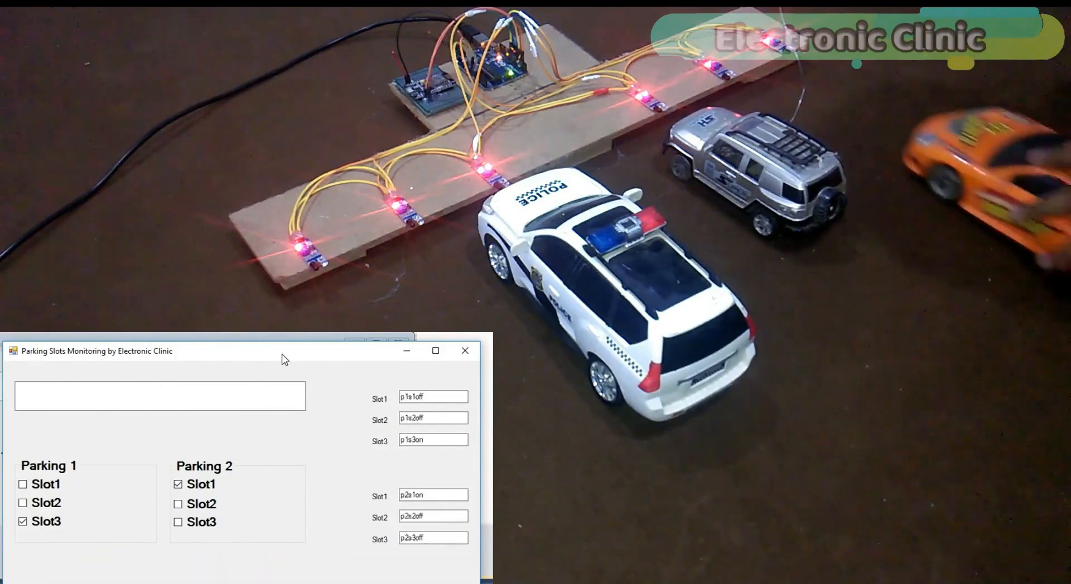
# Create a new Blynk project named Parking using NodeMCU over Wi-Fi.
pyautogui.click(177, 523)
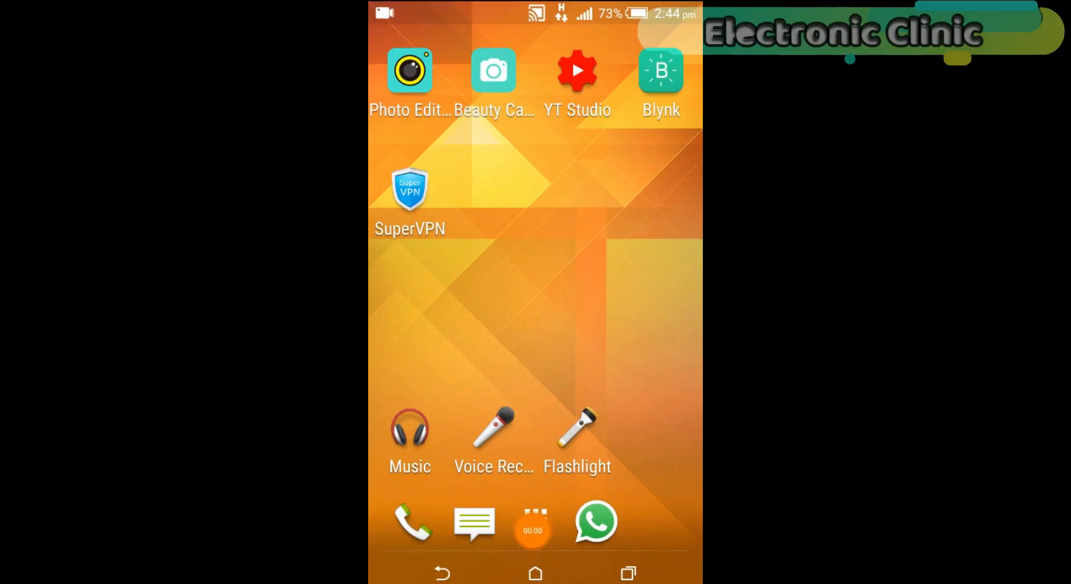
pyautogui.click(660, 70)
pyautogui.write('Par')
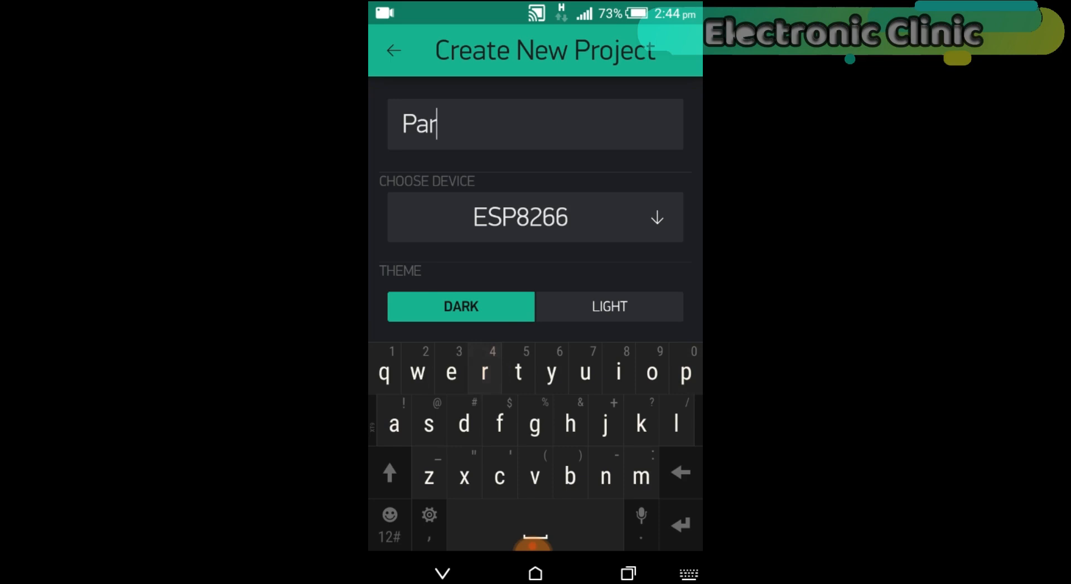
pyautogui.write('king')
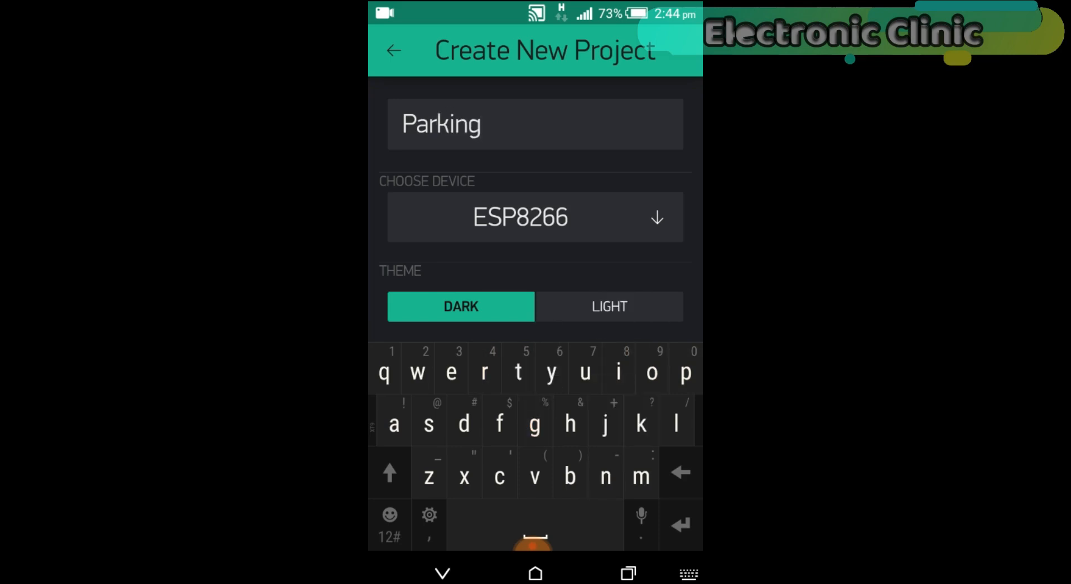
pyautogui.click(535, 217)
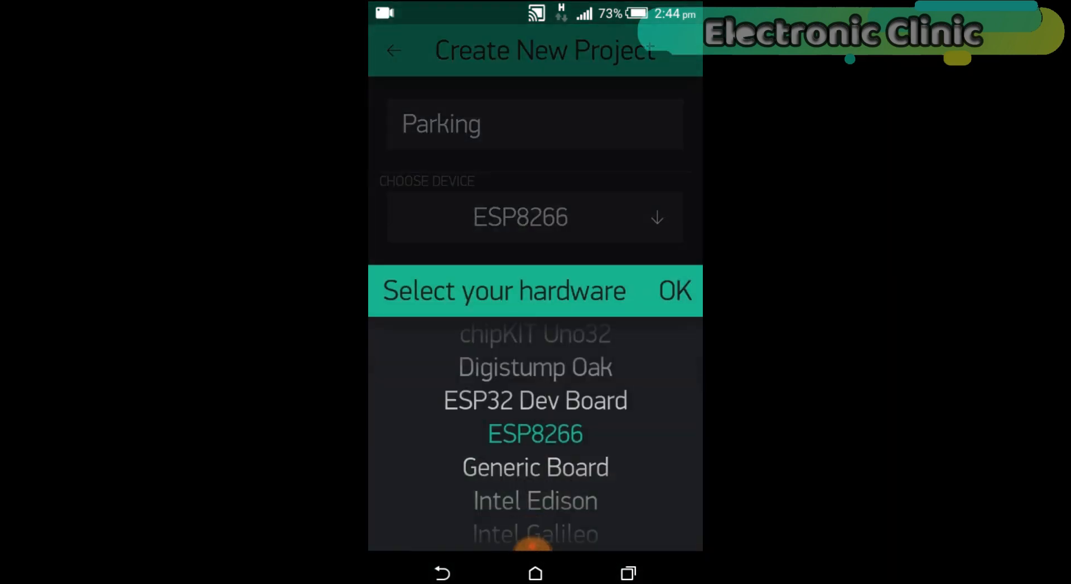
pyautogui.scroll(-3)
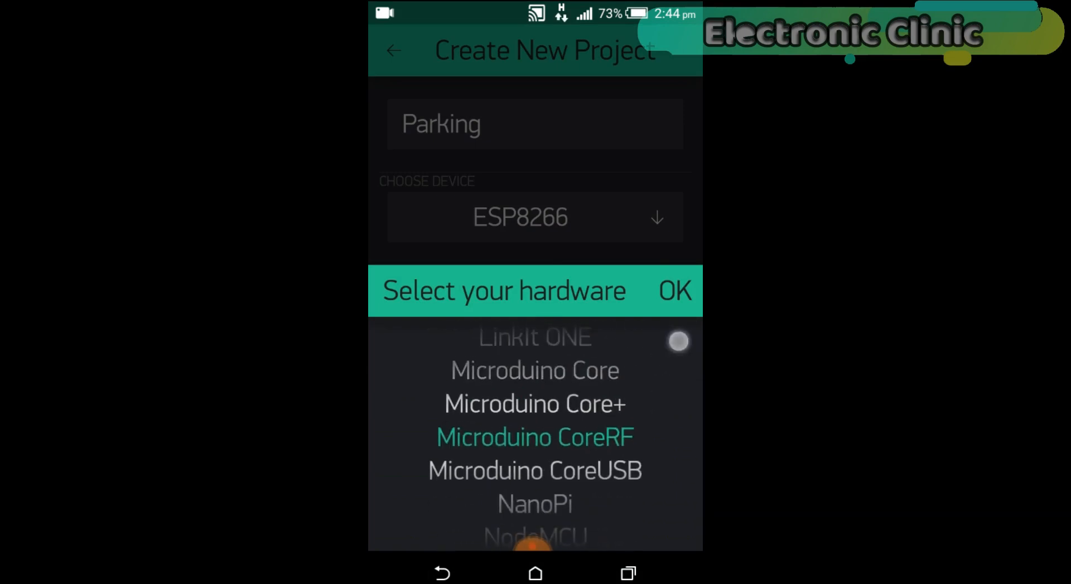
pyautogui.scroll(-3)
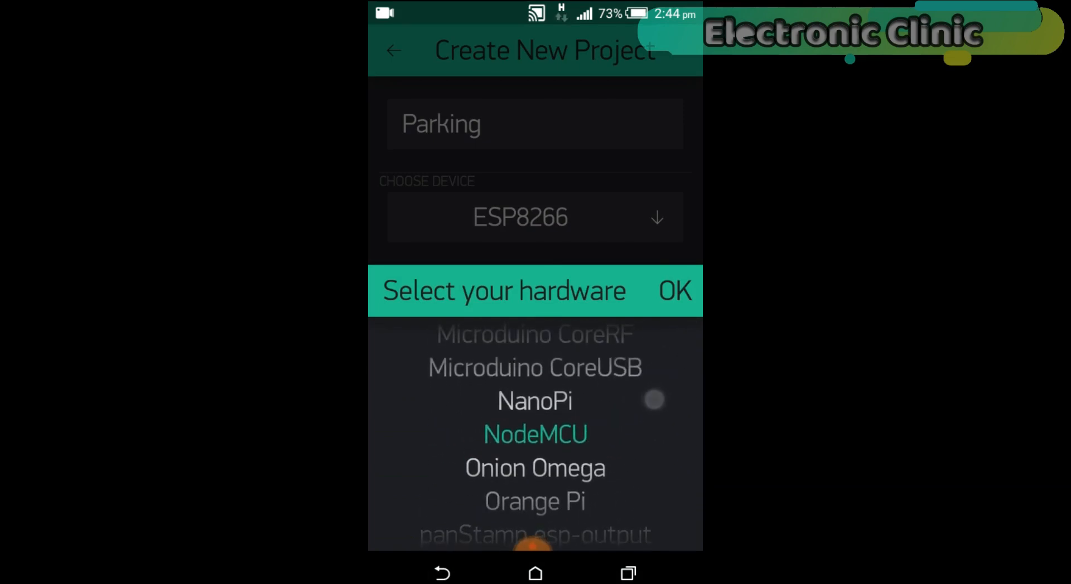
pyautogui.click(535, 434)
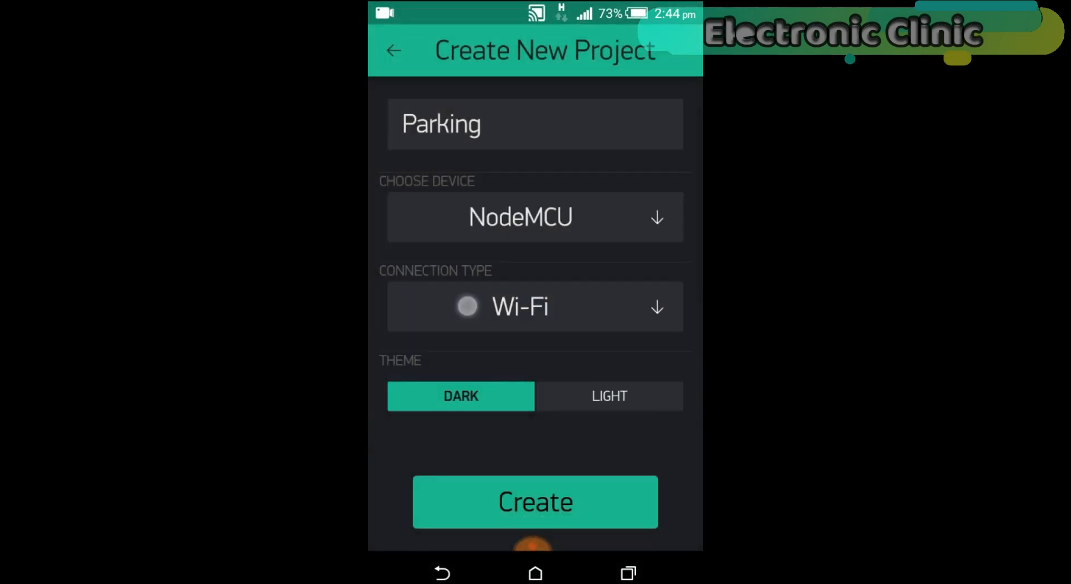
pyautogui.click(535, 307)
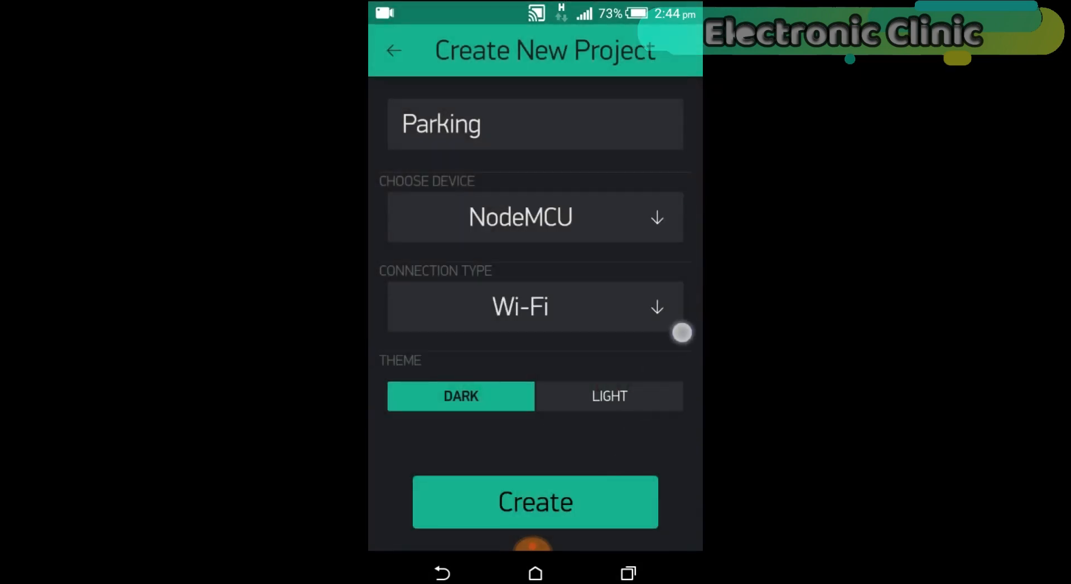
pyautogui.click(535, 502)
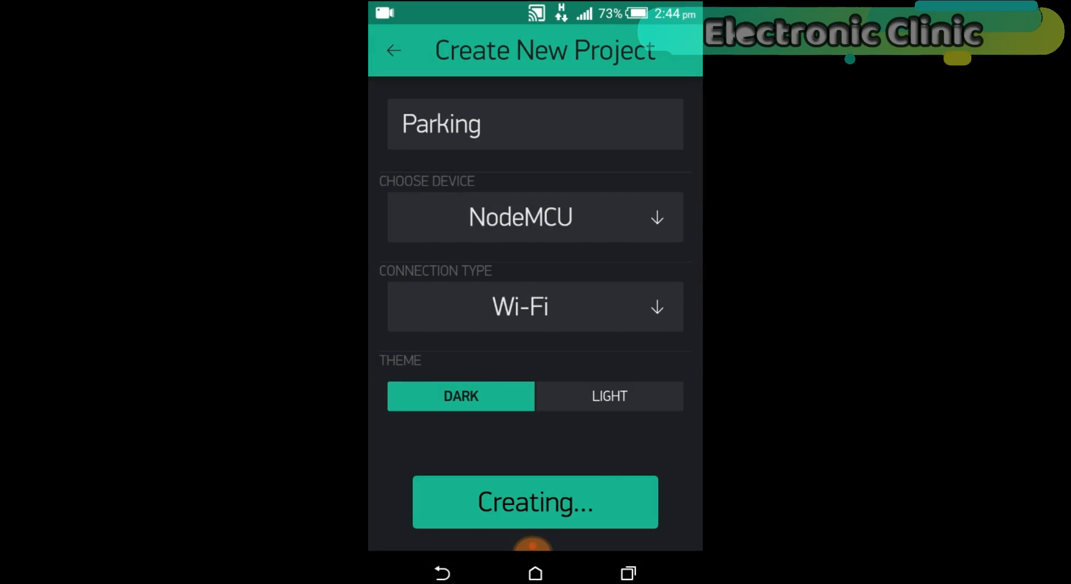
# Copy the Parking project's auth token from the emailed message.
pyautogui.click(535, 502)
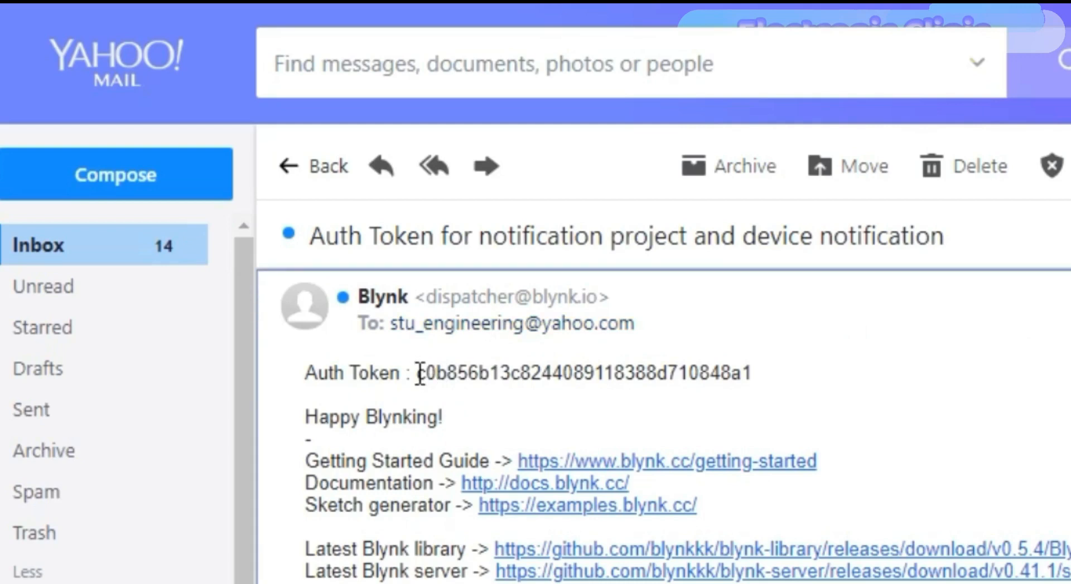
pyautogui.moveTo(418, 372); pyautogui.dragTo(717, 373)
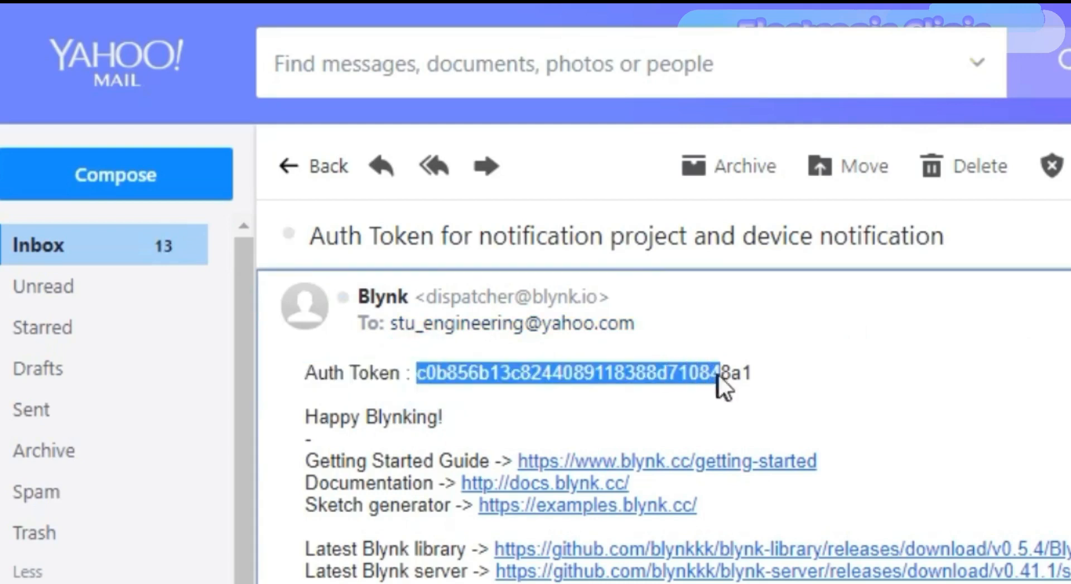
pyautogui.rightClick(717, 374)
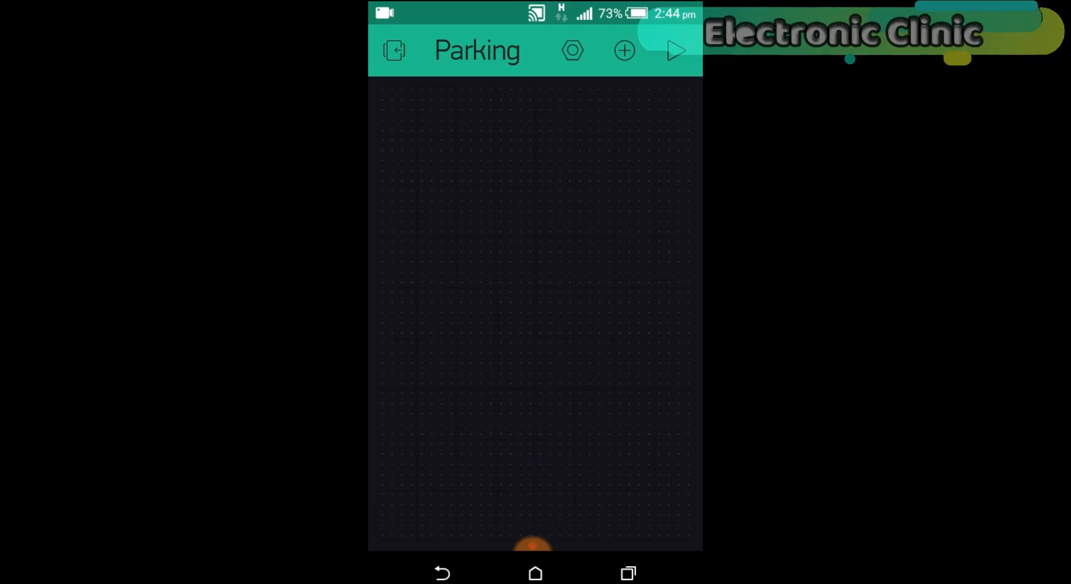
# Add a Tabs widget and rename its two tabs PARKING1 and PARKING2.
pyautogui.click(622, 51)
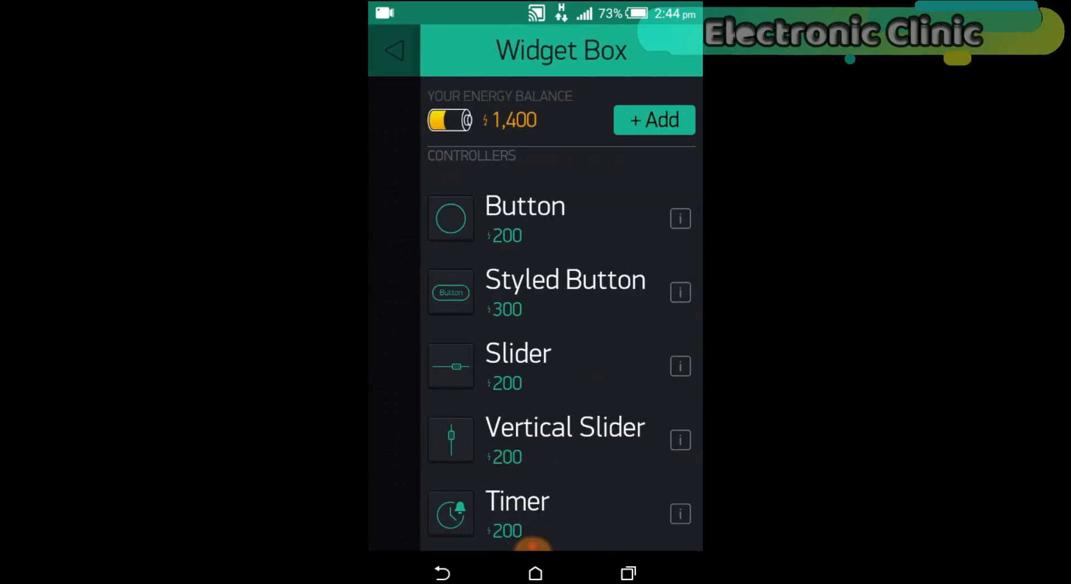
pyautogui.scroll(-3)
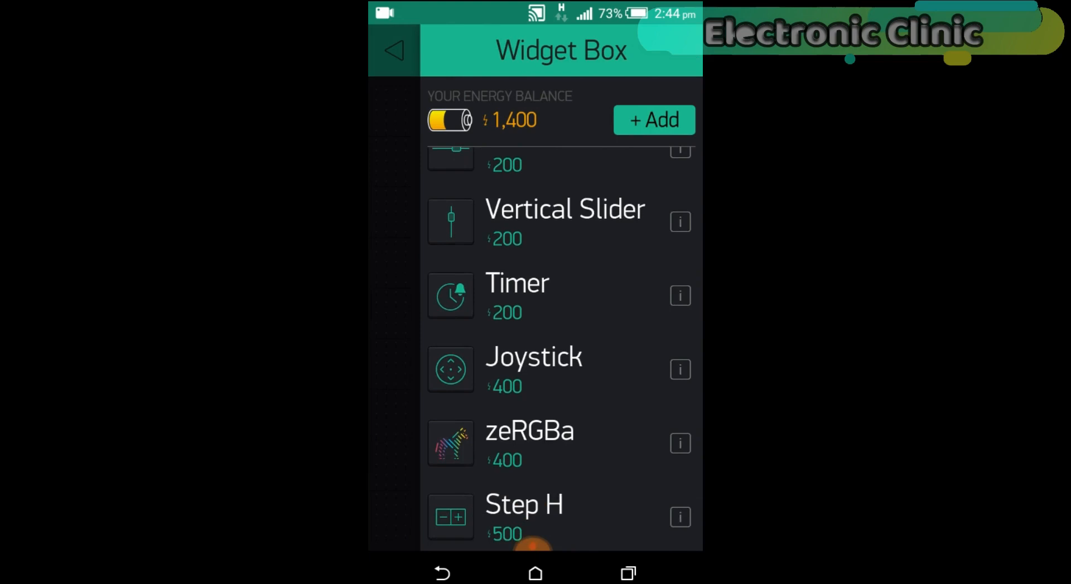
pyautogui.scroll(-3)
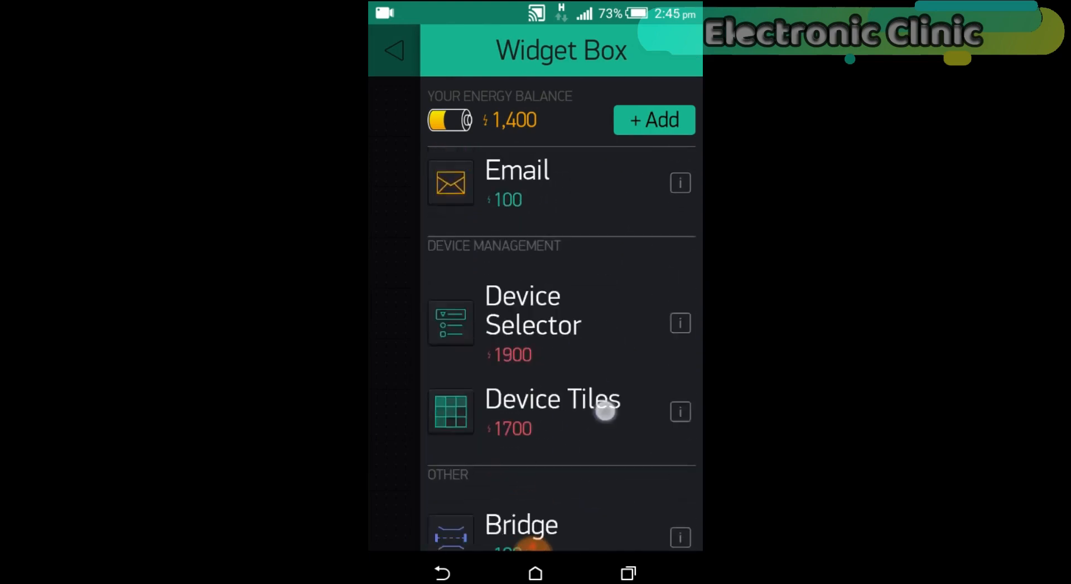
pyautogui.scroll(-3)
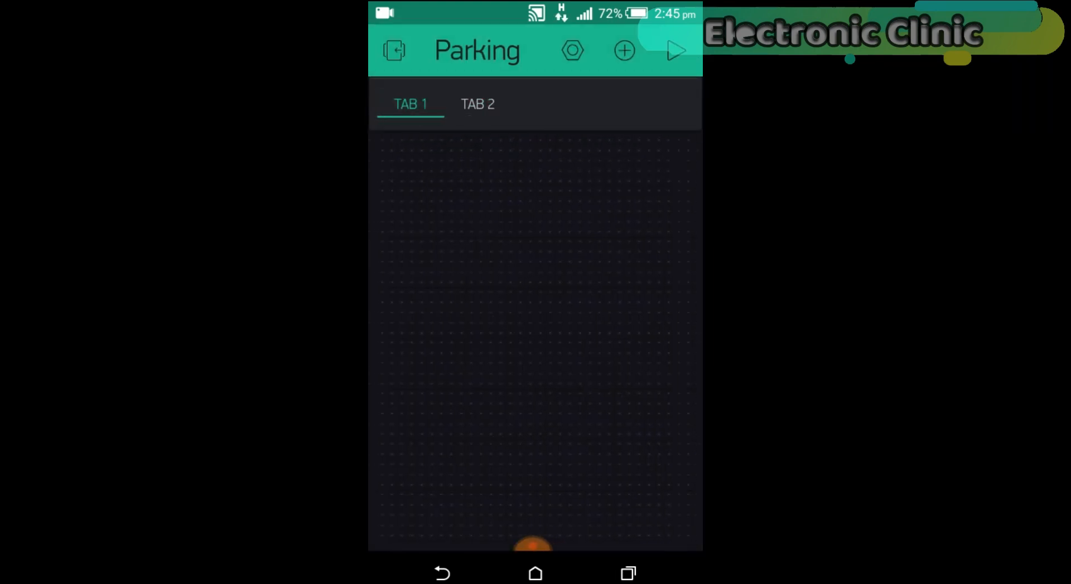
pyautogui.click(572, 51)
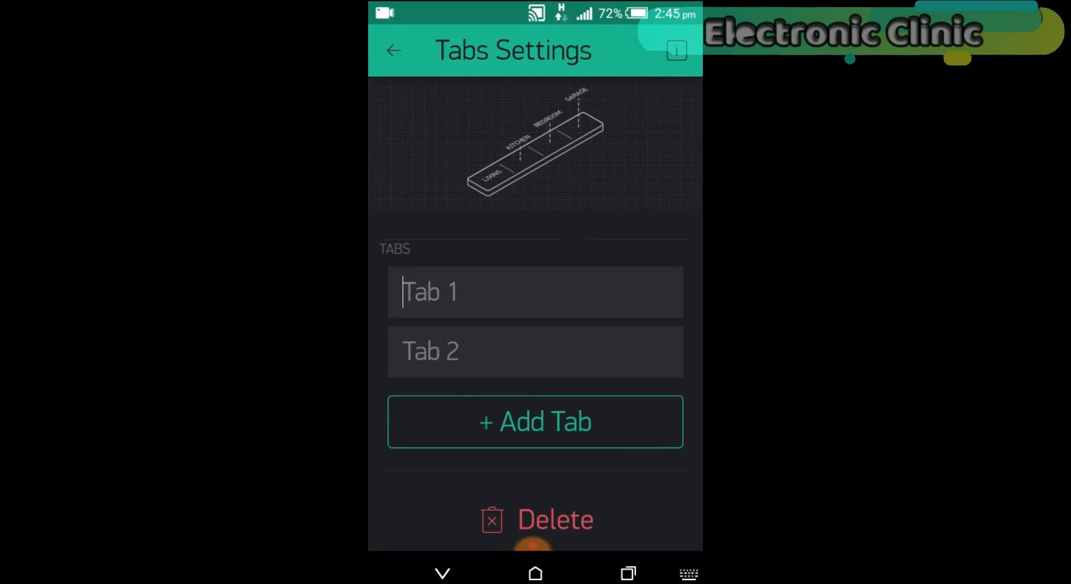
pyautogui.click(535, 292)
pyautogui.write('par')
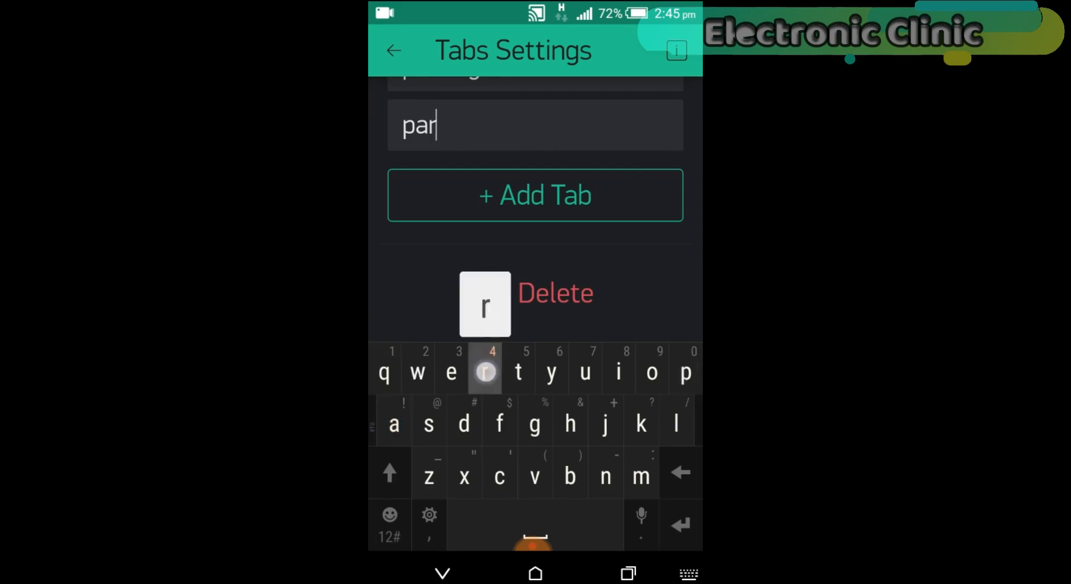
pyautogui.write('king')
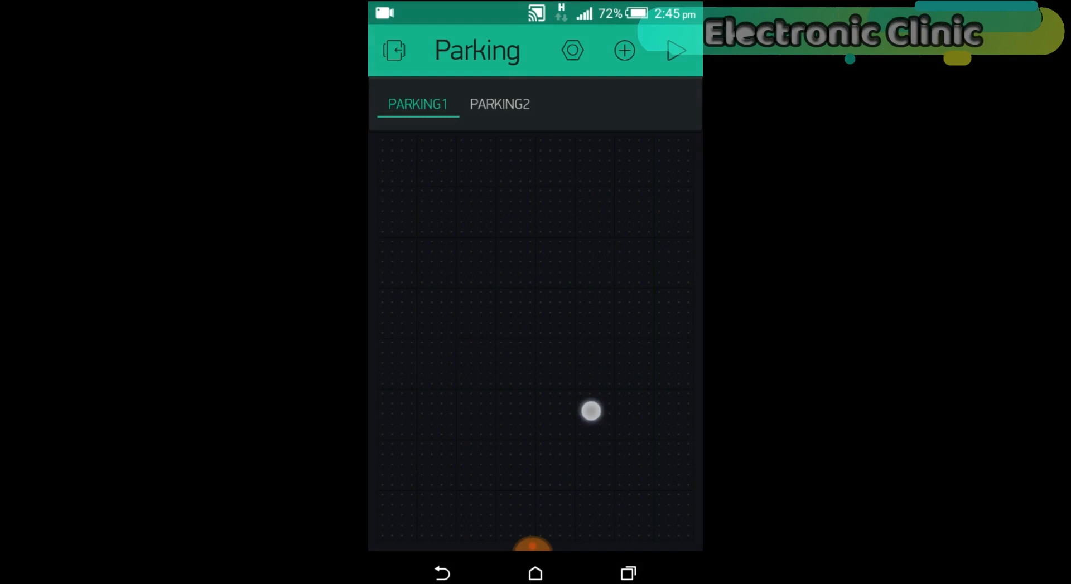
# Add another LED widget to PARKING1, enlarging and positioning it below SLOT 1.
pyautogui.click(591, 411)
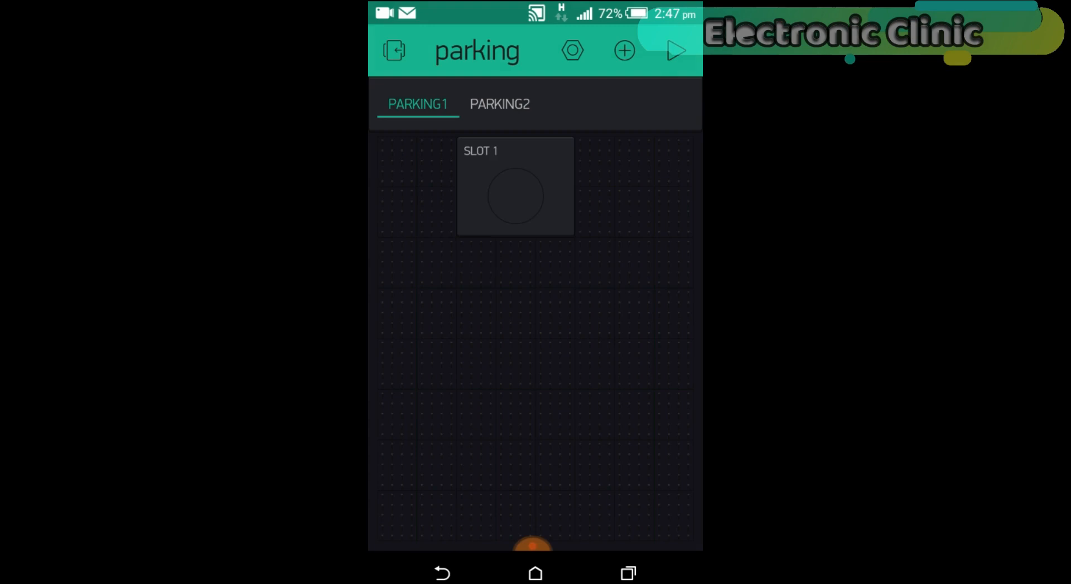
pyautogui.click(622, 51)
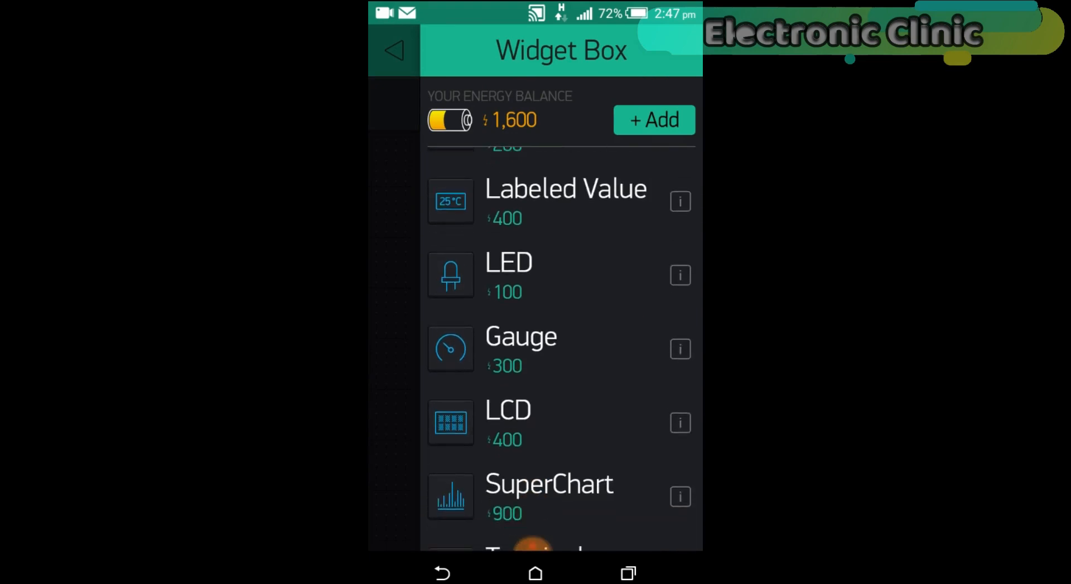
pyautogui.click(393, 50)
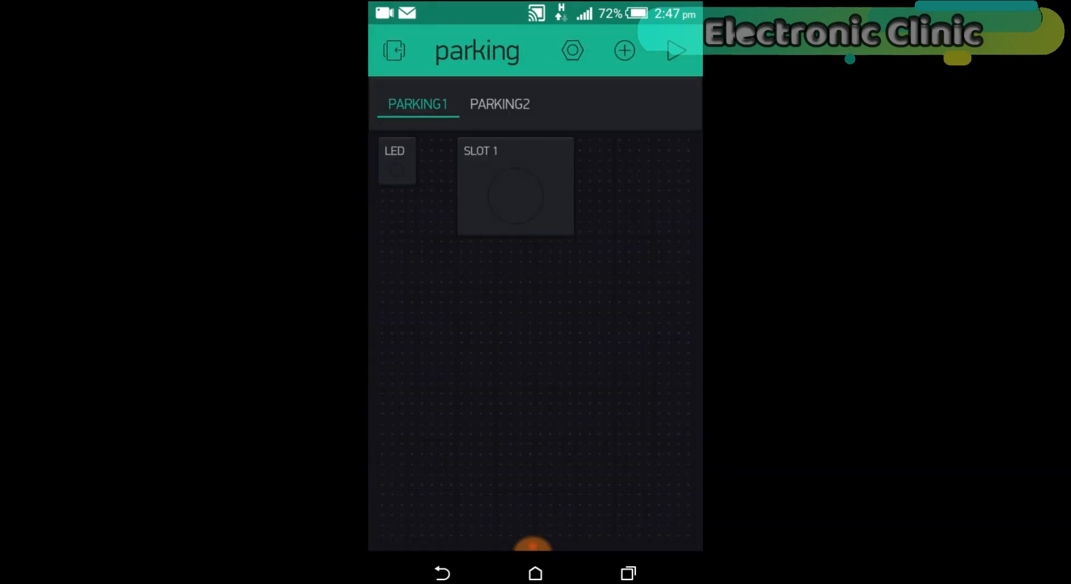
pyautogui.moveTo(397, 162); pyautogui.dragTo(477, 314)
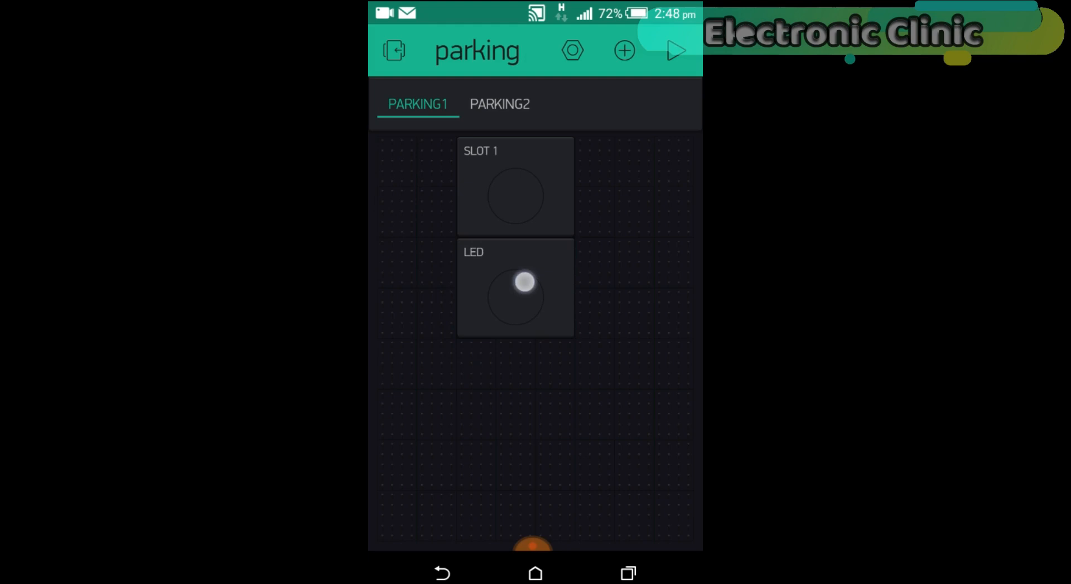
pyautogui.moveTo(515, 287); pyautogui.dragTo(512, 316)
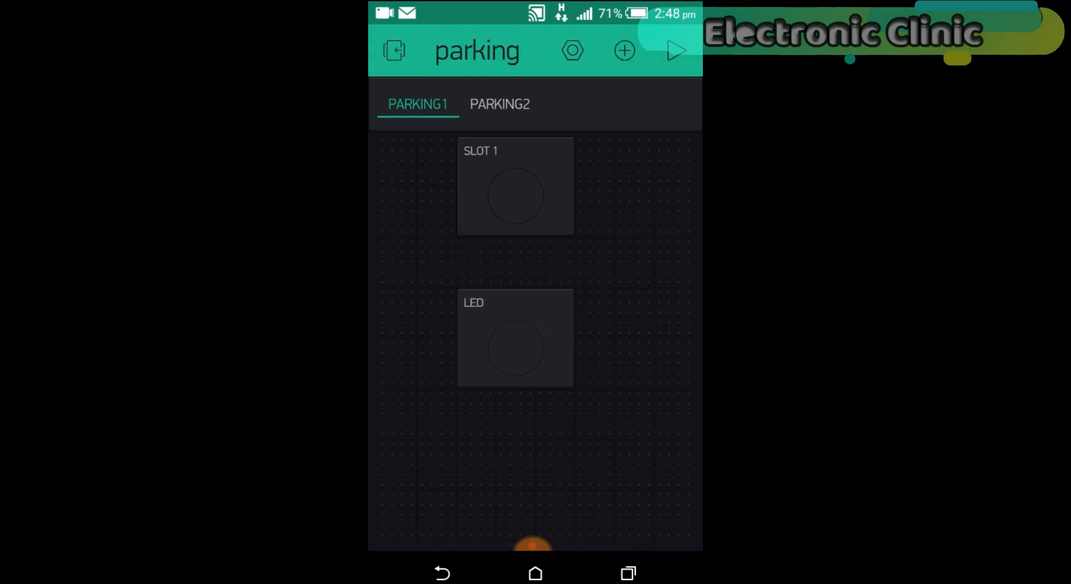
# Assign virtual pin V10 to slot 1 and return to the PARKING1 dashboard.
pyautogui.click(514, 338)
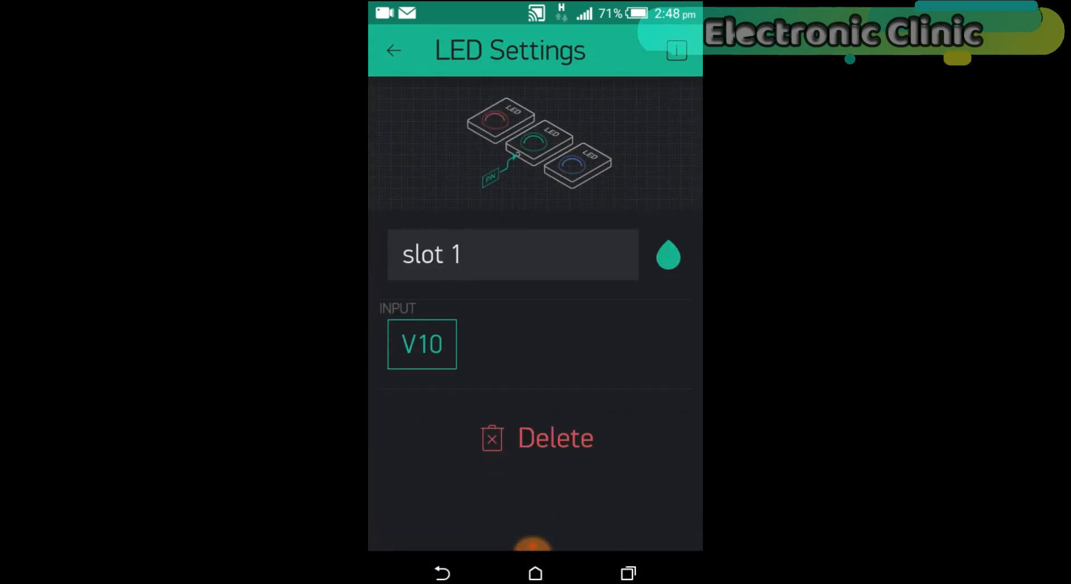
pyautogui.click(422, 344)
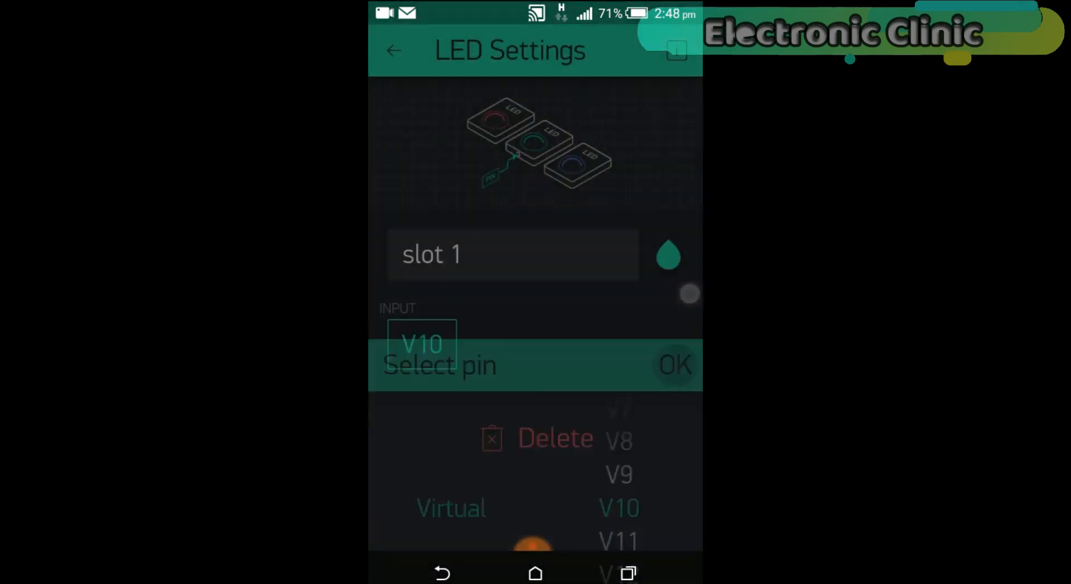
pyautogui.click(675, 365)
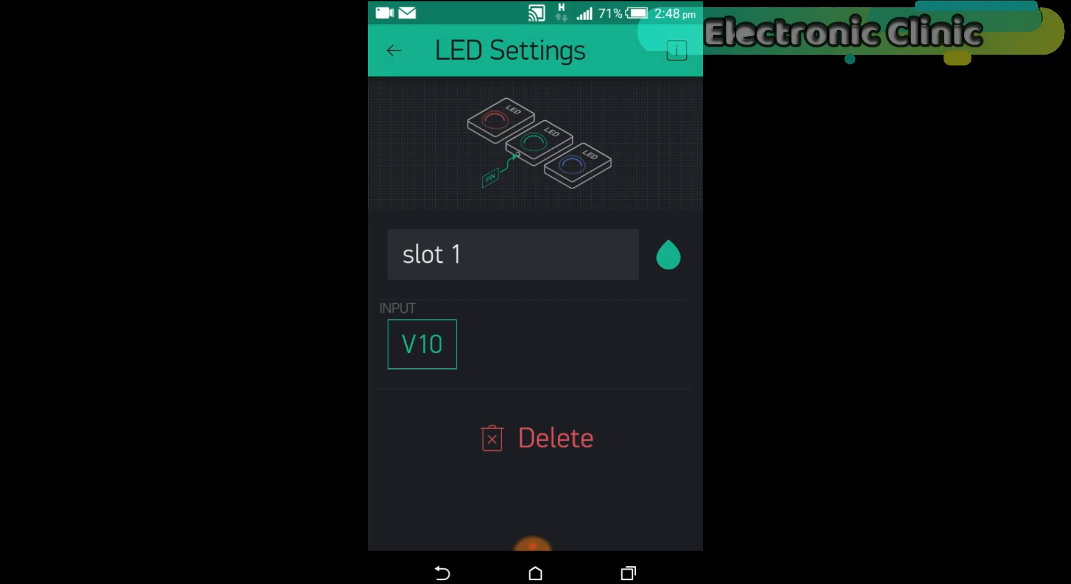
pyautogui.click(394, 51)
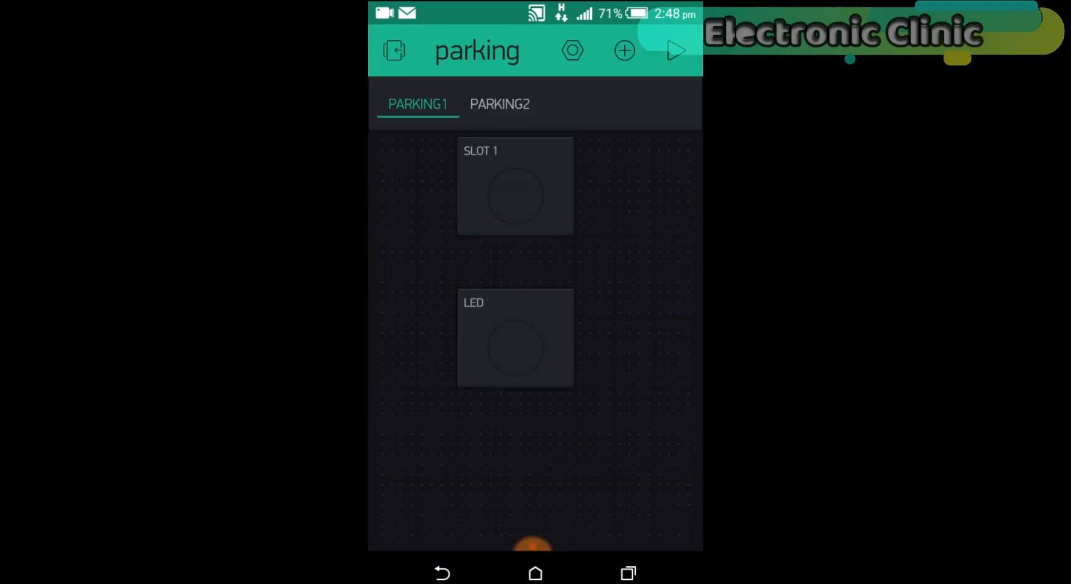
# Name the second LED slot2 and link it to virtual pin V11.
pyautogui.click(514, 338)
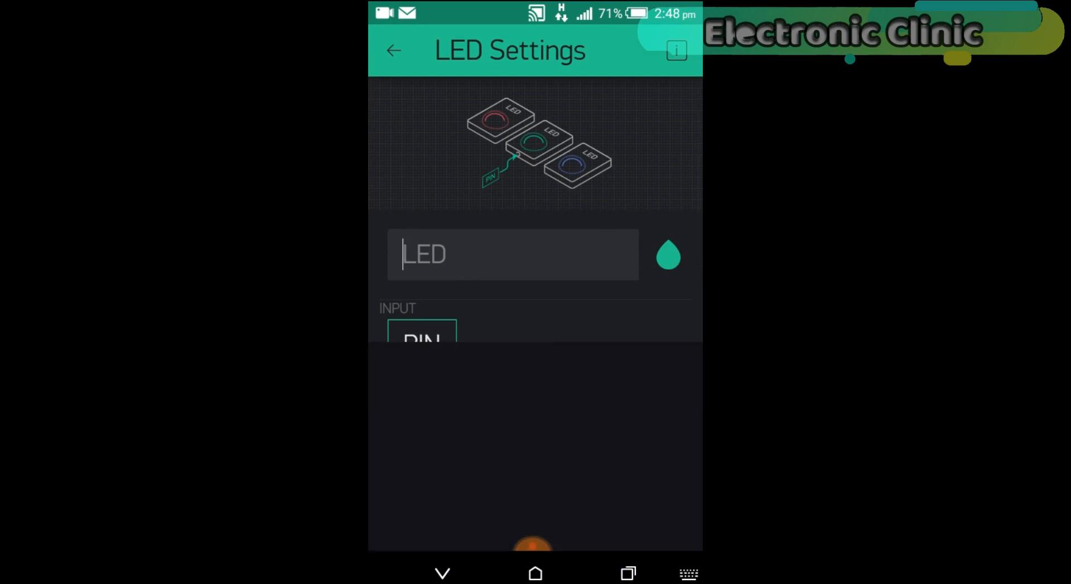
pyautogui.write('slot2')
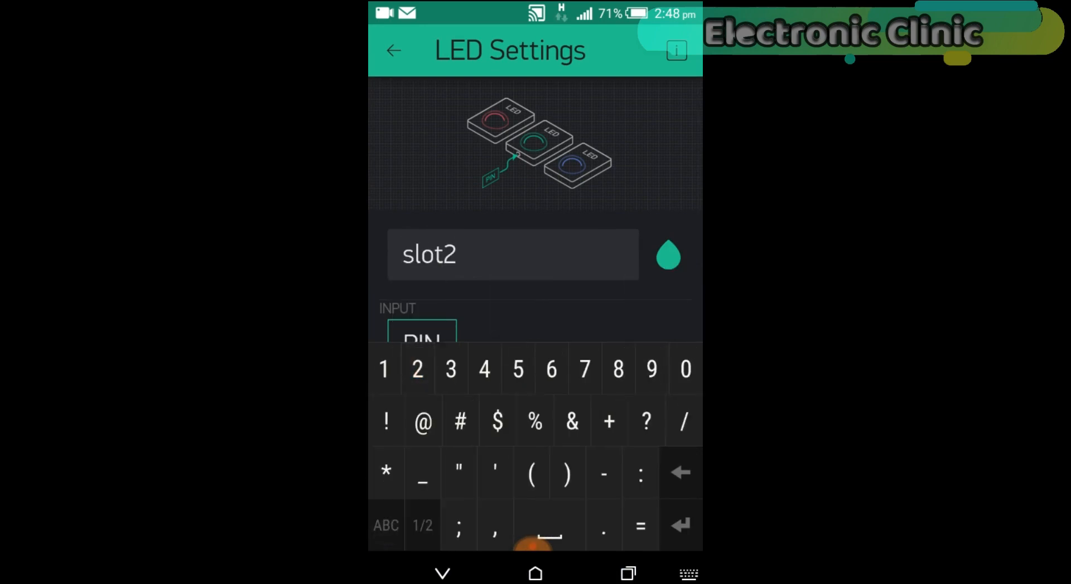
pyautogui.click(442, 574)
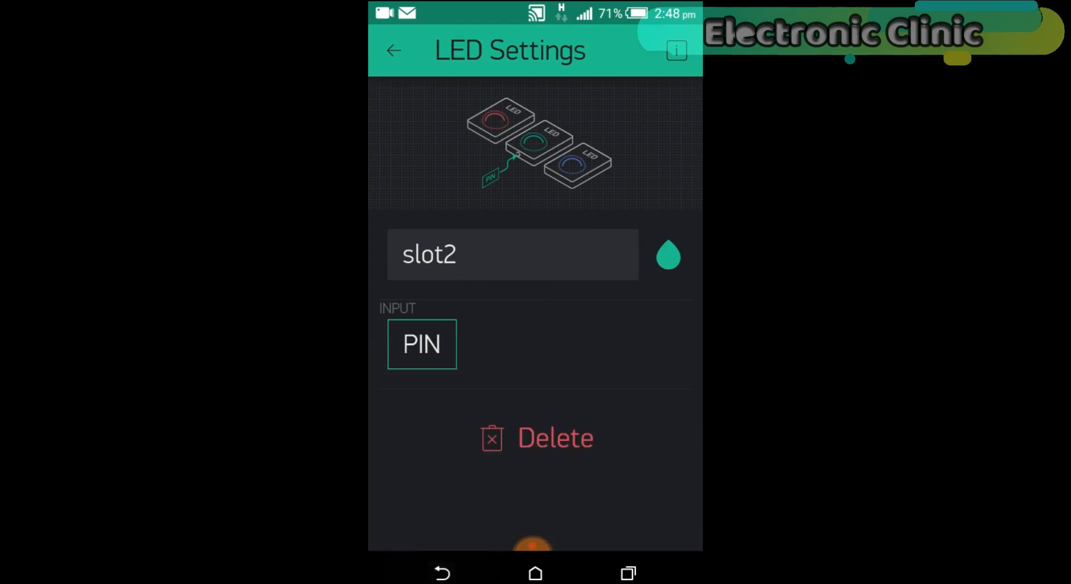
pyautogui.click(422, 344)
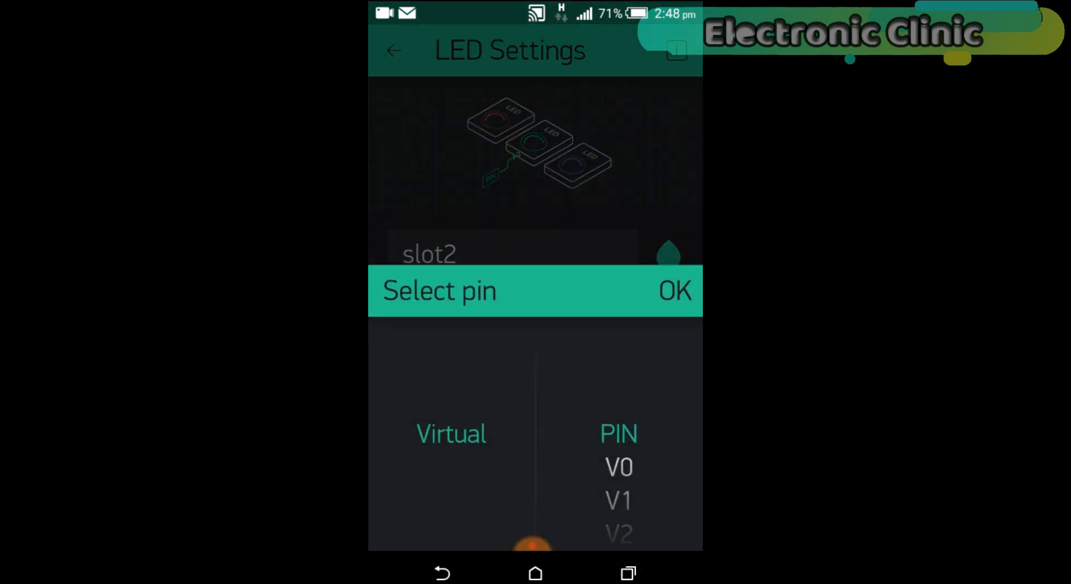
pyautogui.scroll(-3)
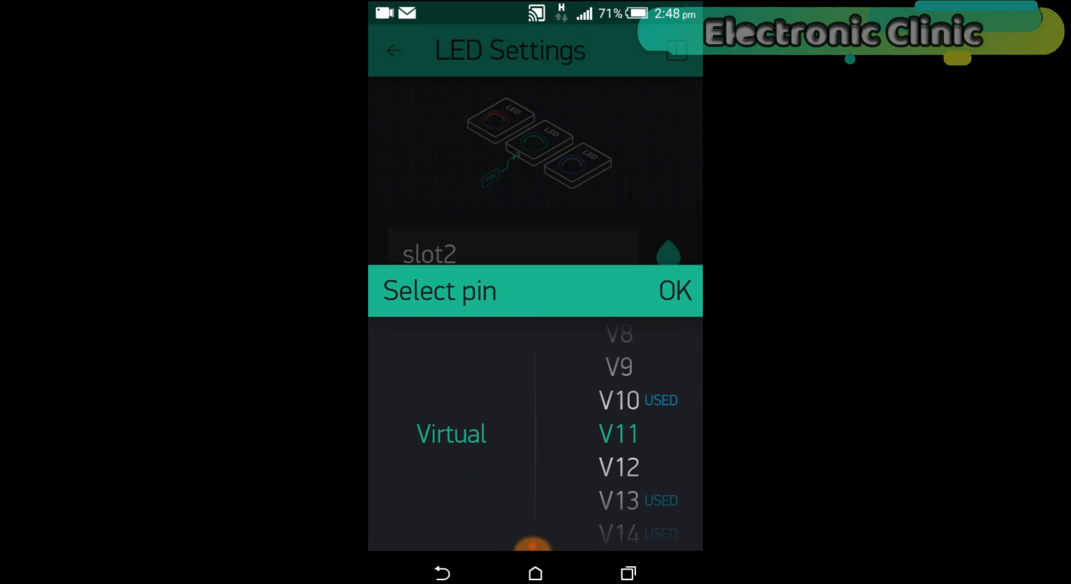
pyautogui.click(674, 291)
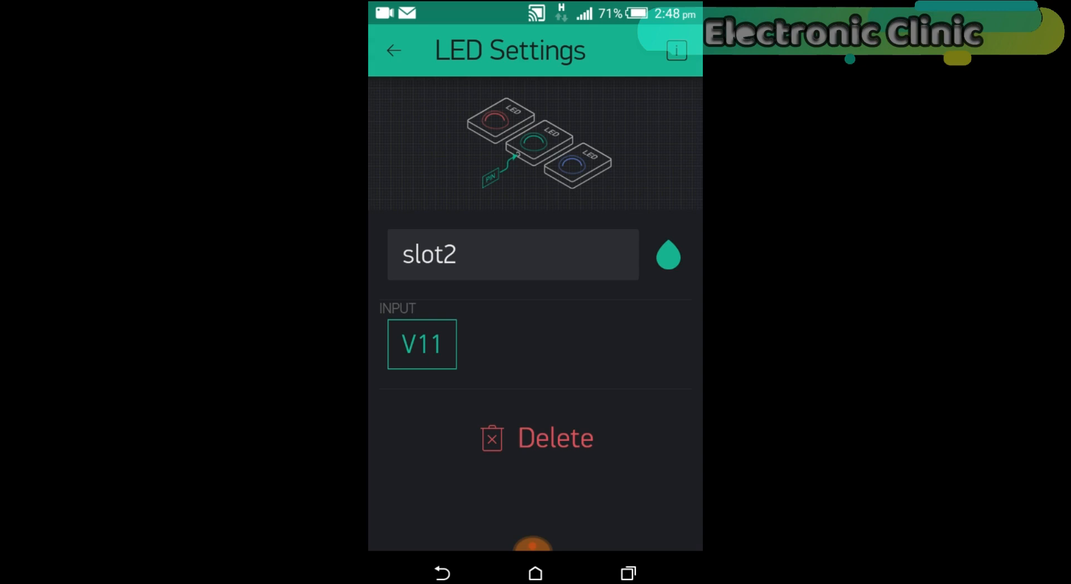
pyautogui.click(394, 50)
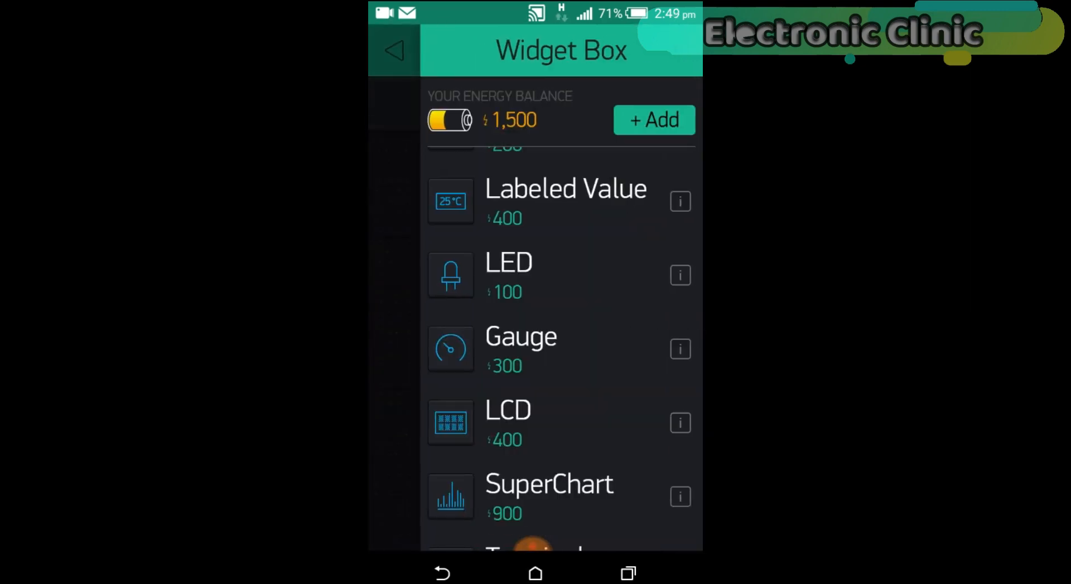
# Add a third LED below SLOT2 and name it slot3.
pyautogui.click(395, 49)
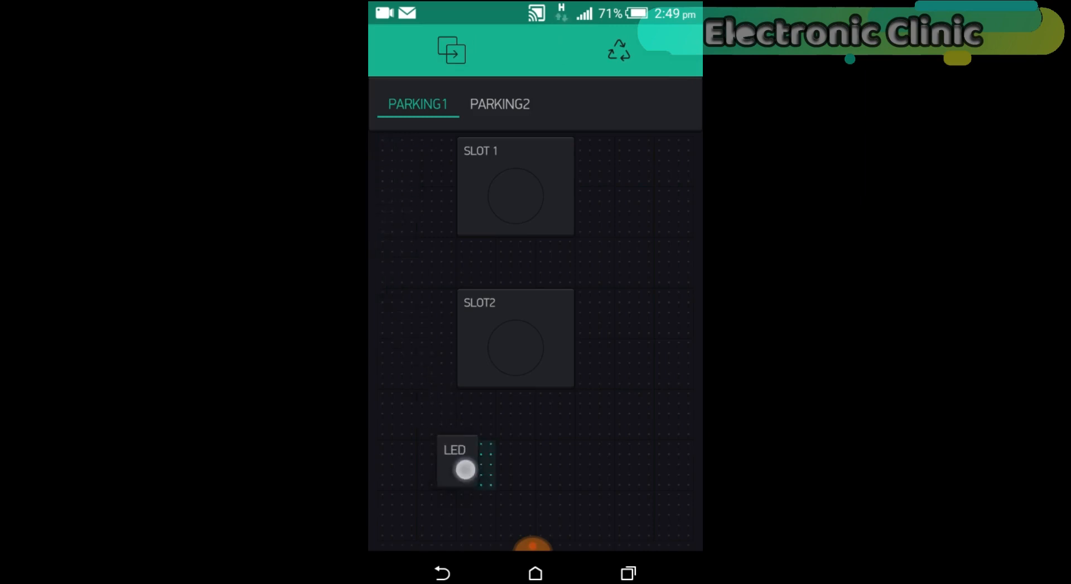
pyautogui.click(464, 470)
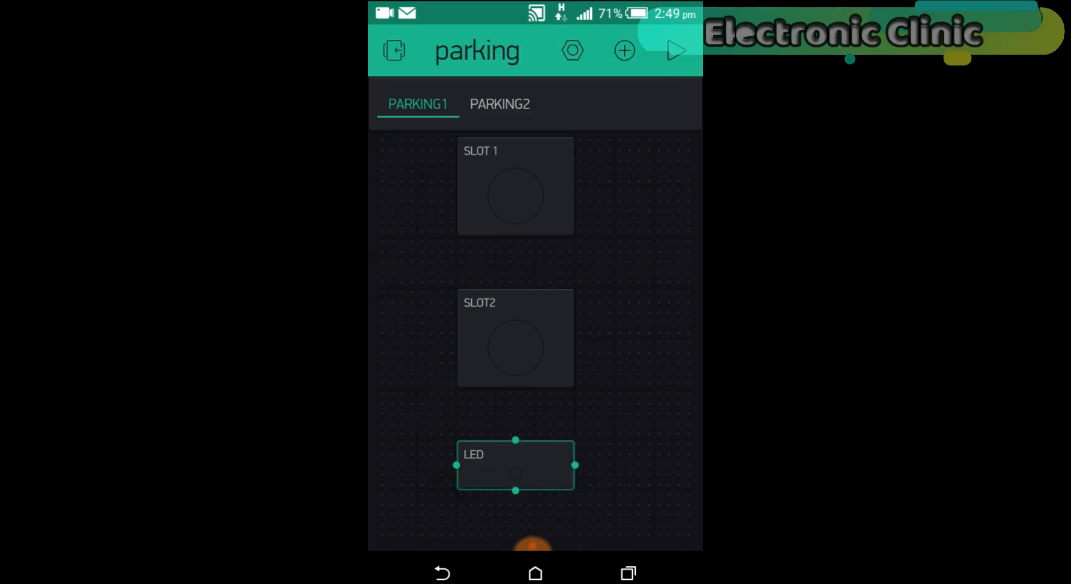
pyautogui.click(516, 466)
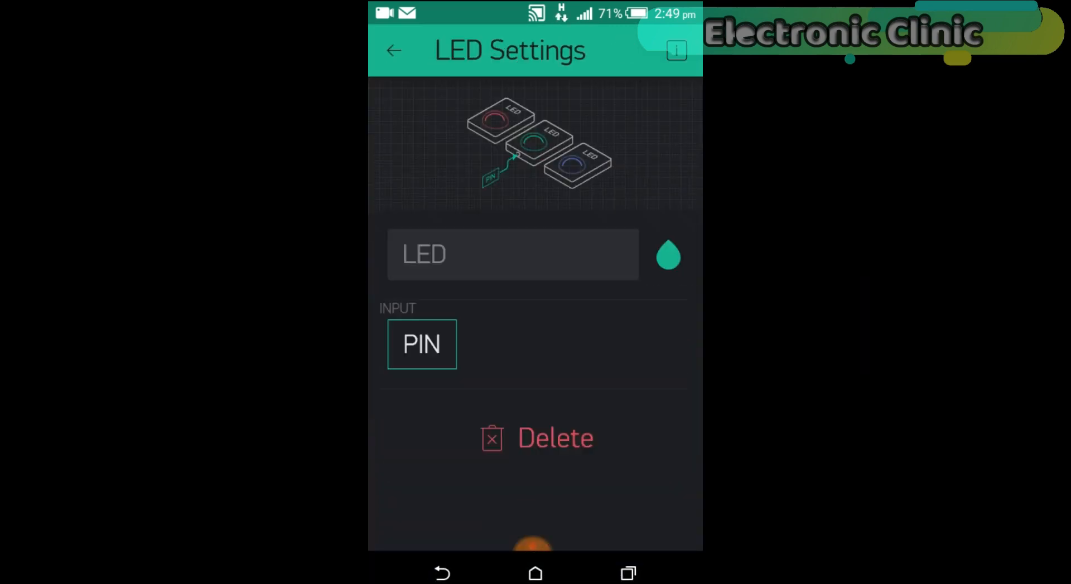
pyautogui.write('slot3')
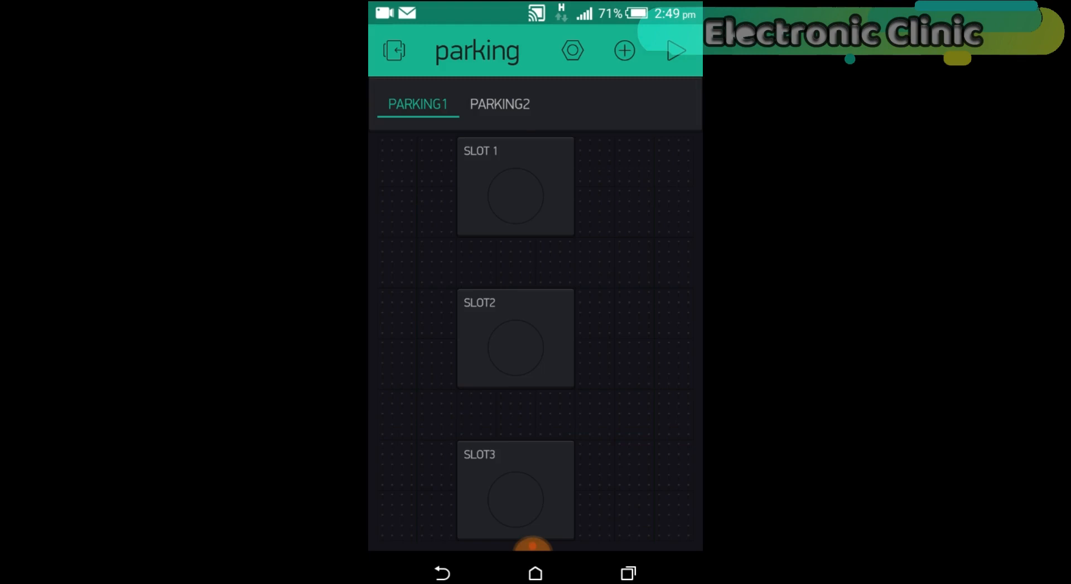
# On the PARKING2 tab, check that SLOT1 uses V13 and SLOT3 uses V15.
pyautogui.click(500, 104)
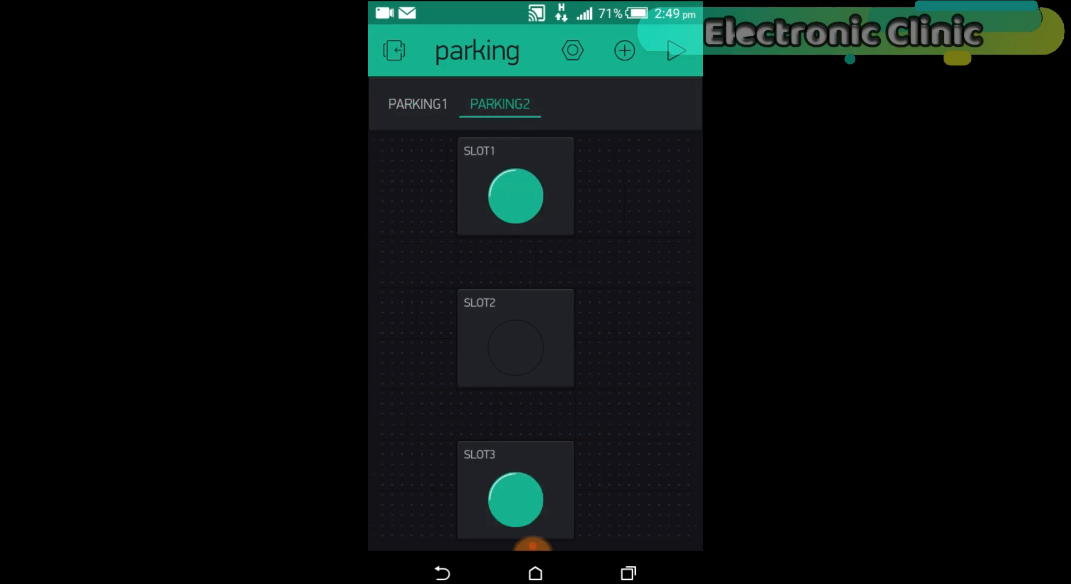
pyautogui.click(514, 196)
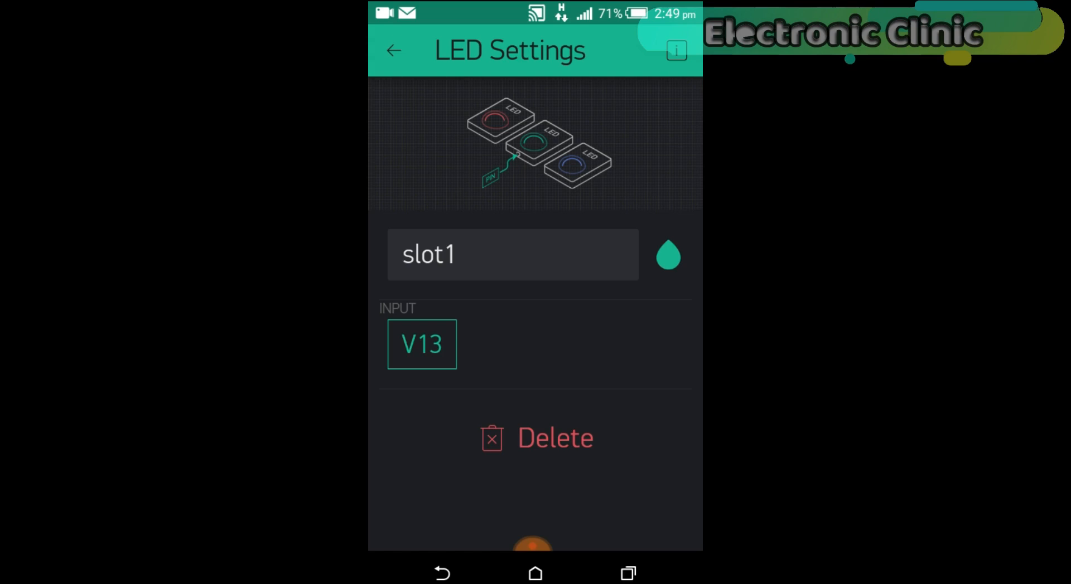
pyautogui.click(394, 51)
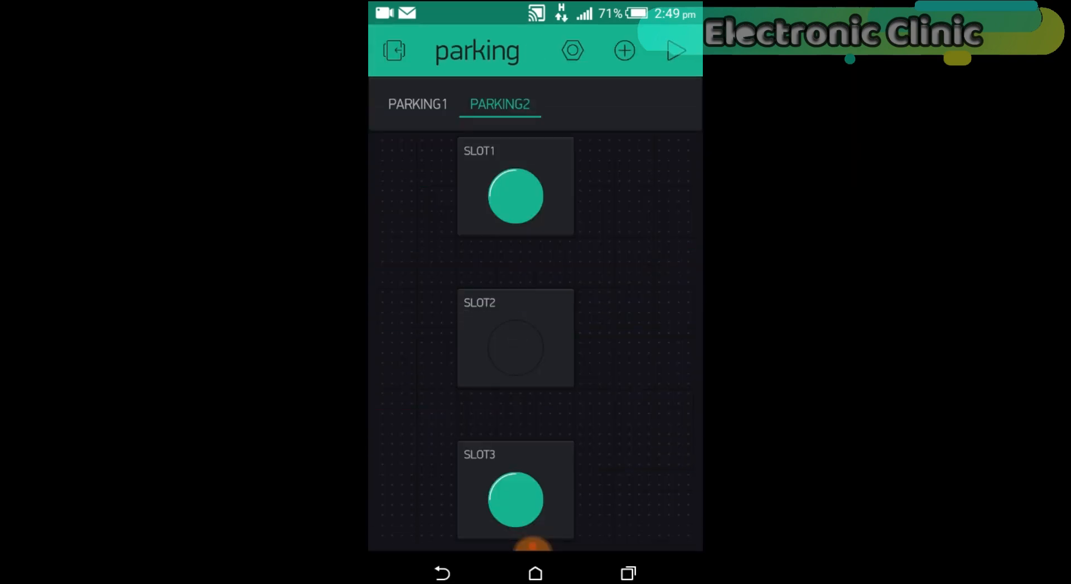
pyautogui.click(514, 345)
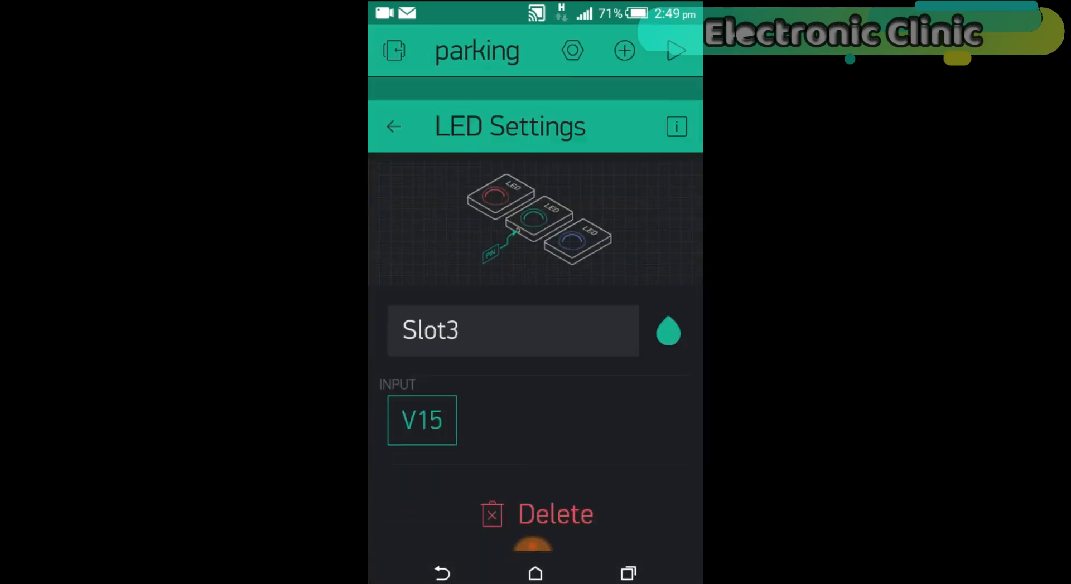
pyautogui.click(393, 126)
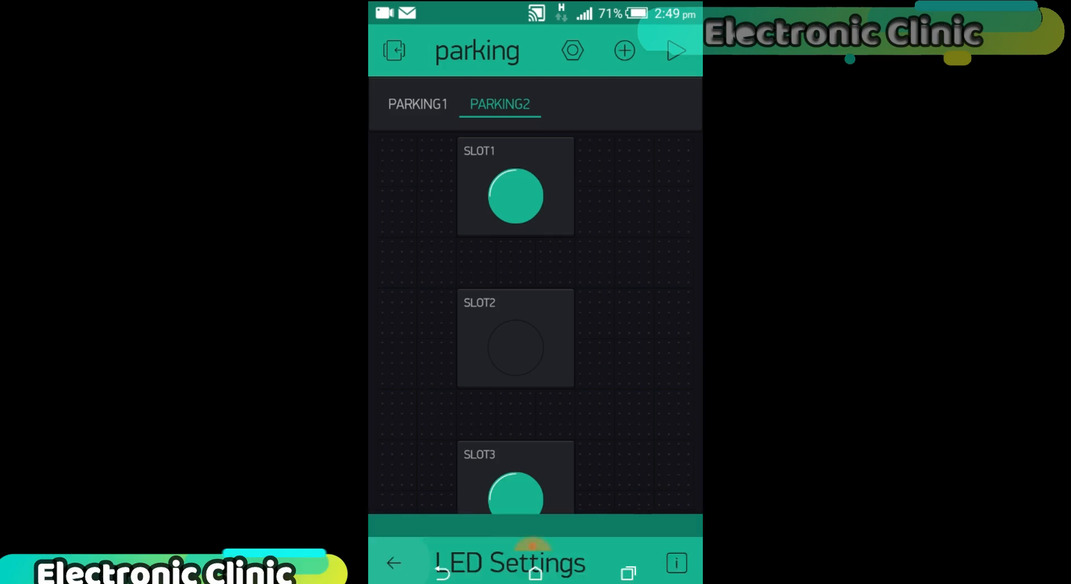
pyautogui.click(418, 104)
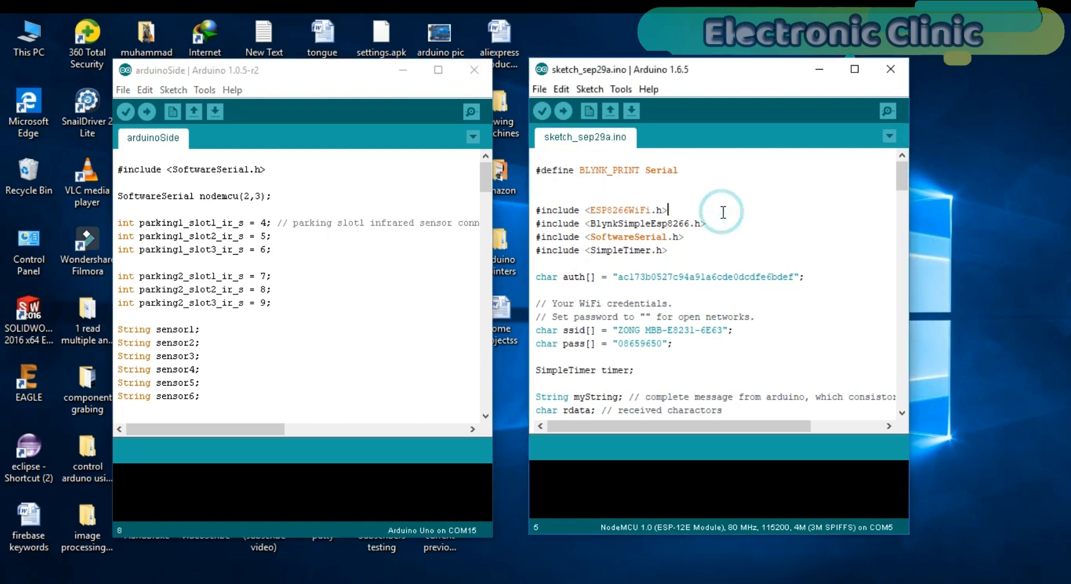
pyautogui.moveTo(662, 246)
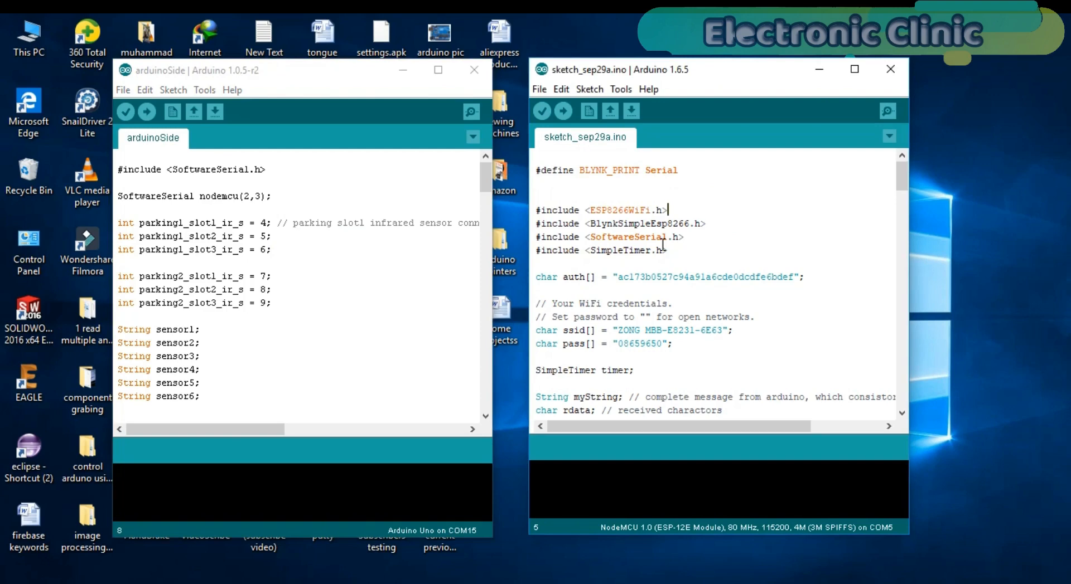
pyautogui.moveTo(397, 247)
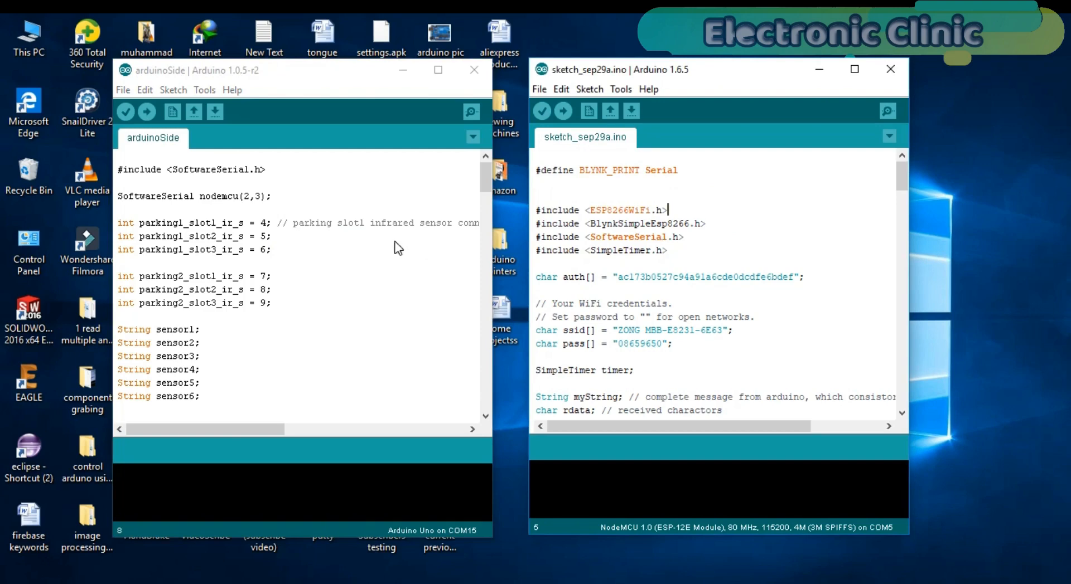
pyautogui.moveTo(316, 75)
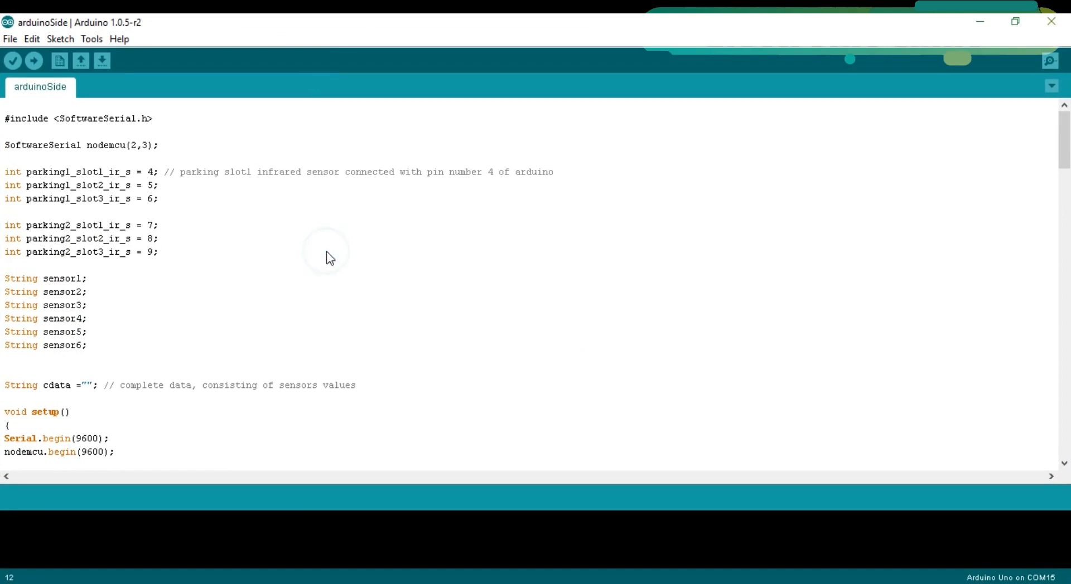
pyautogui.moveTo(31, 126)
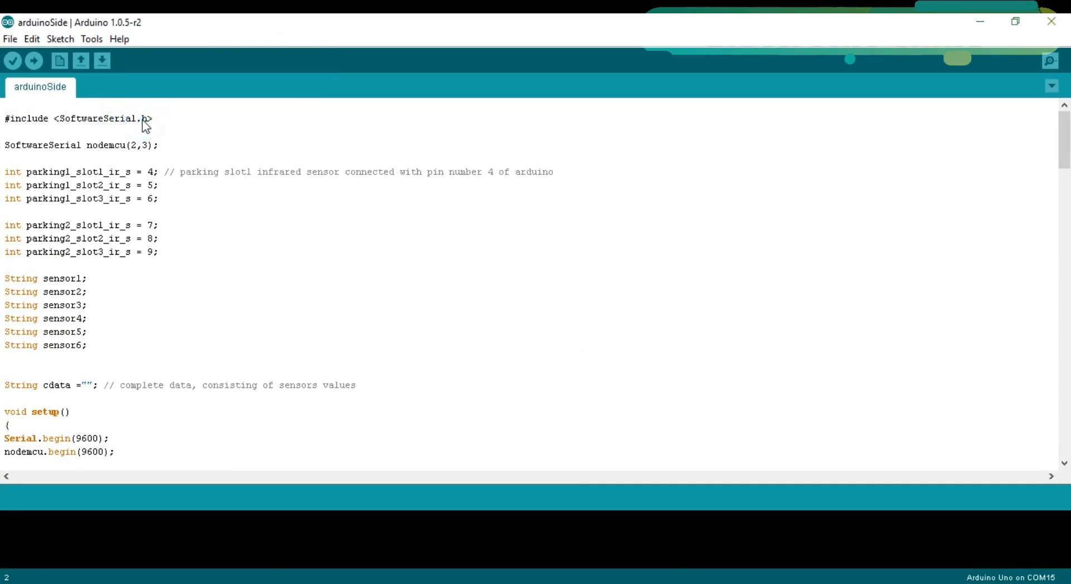
pyautogui.moveTo(12, 126)
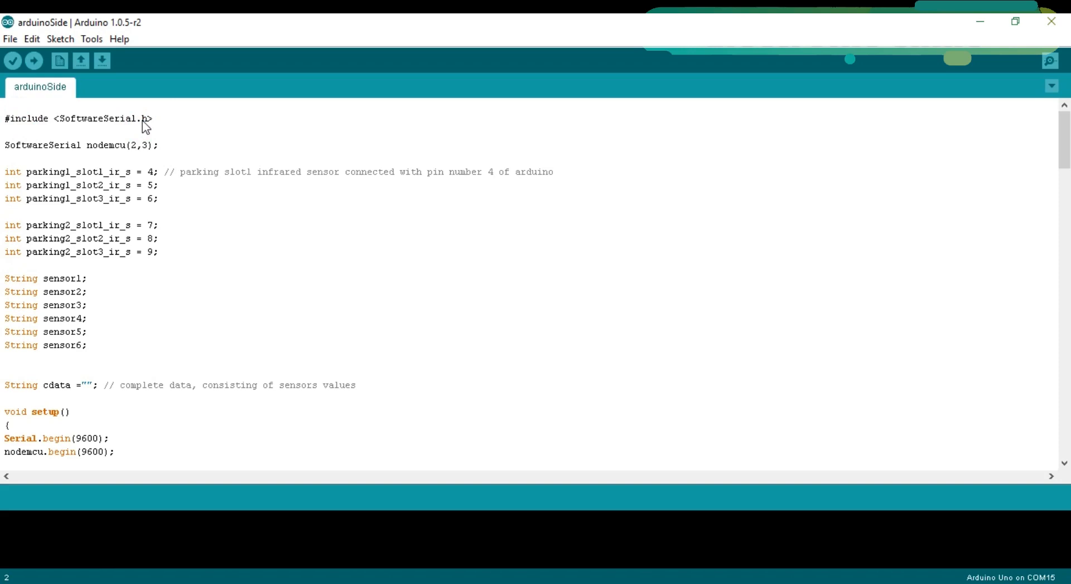
pyautogui.moveTo(109, 143)
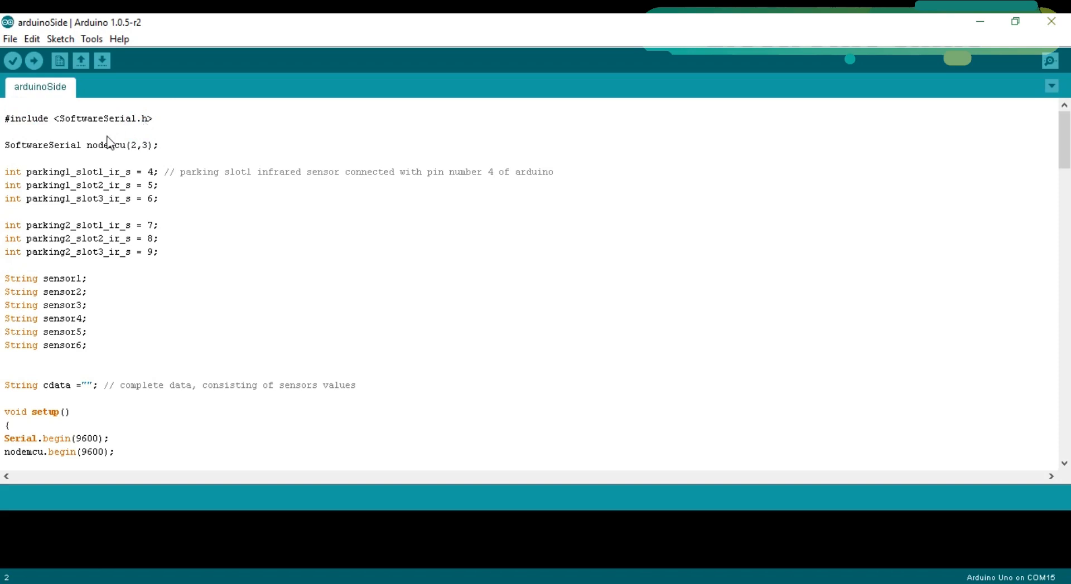
pyautogui.moveTo(106, 134)
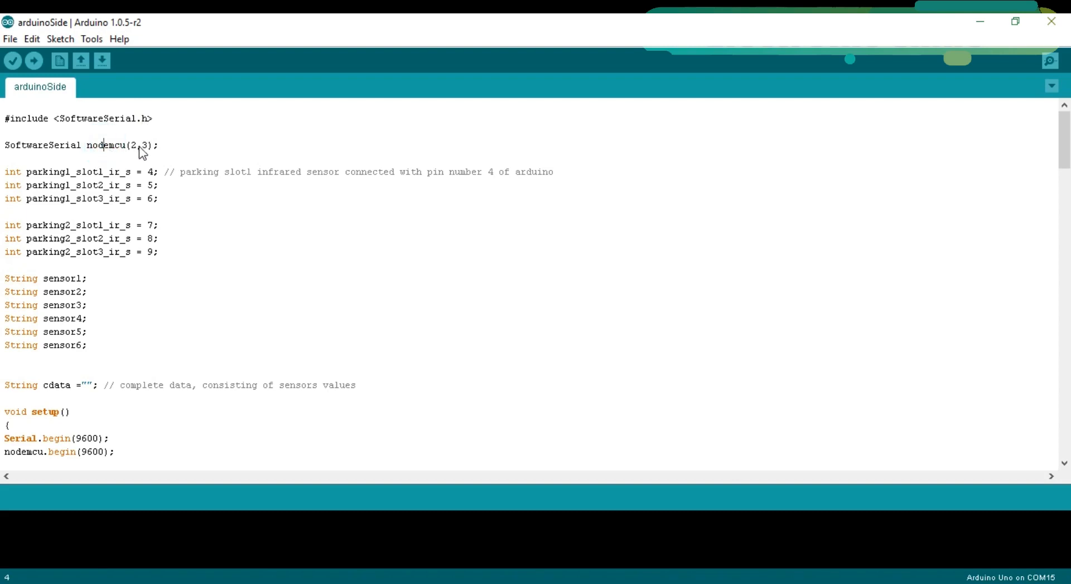
pyautogui.moveTo(147, 156)
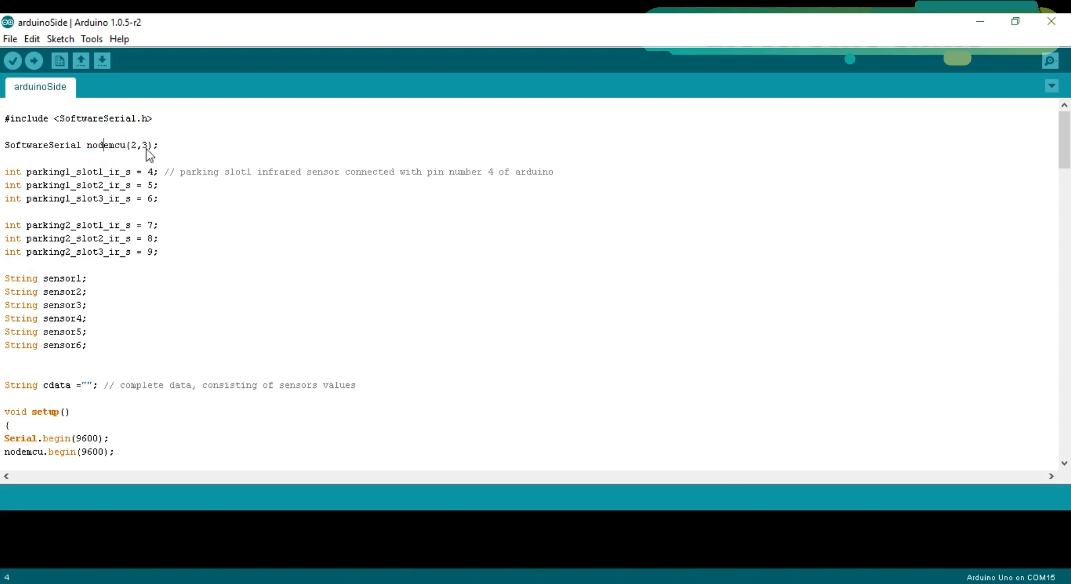
pyautogui.click(39, 145)
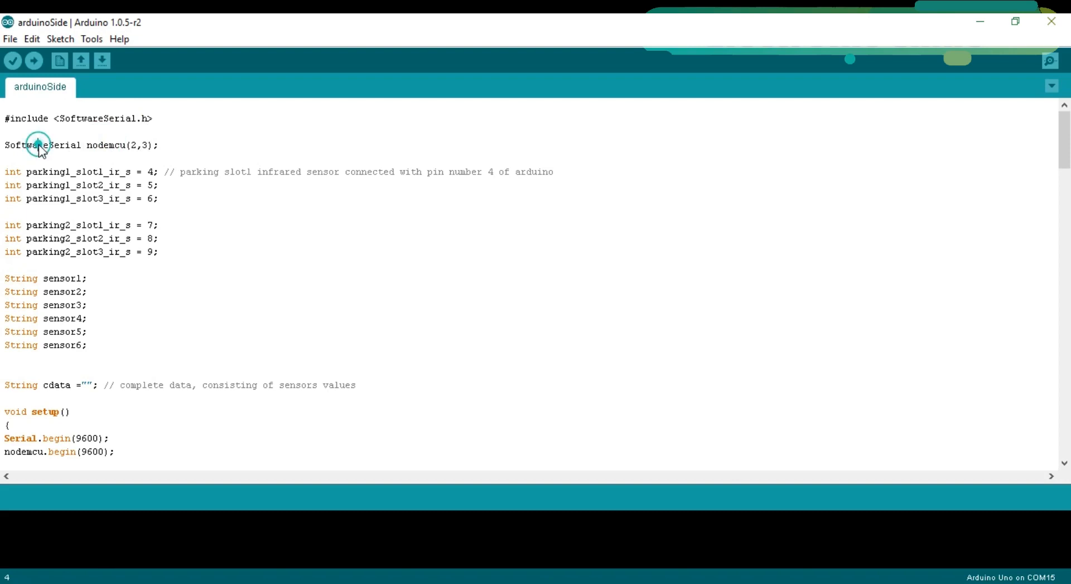
pyautogui.moveTo(137, 149)
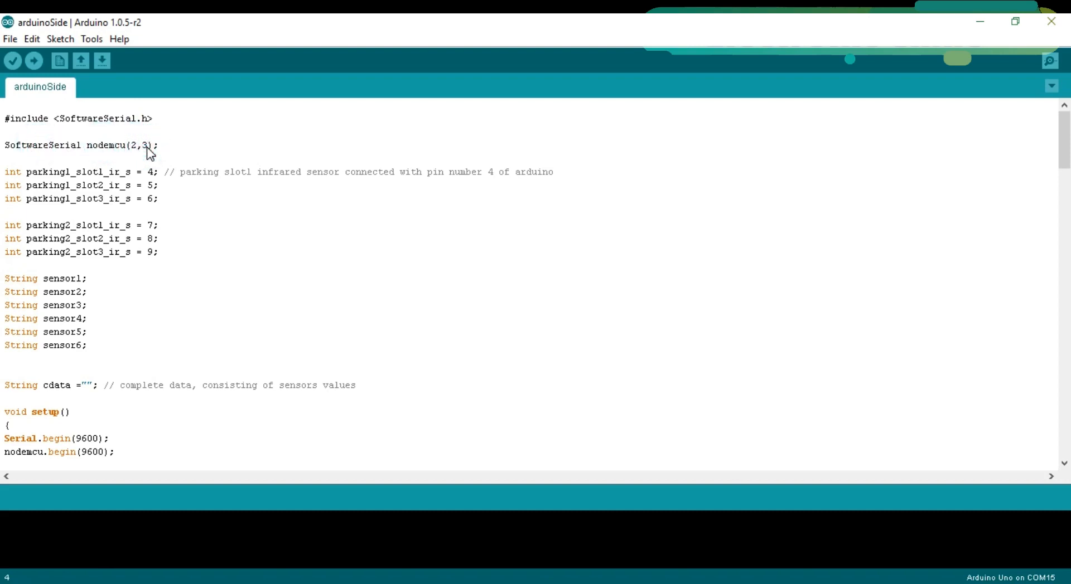
pyautogui.moveTo(132, 158)
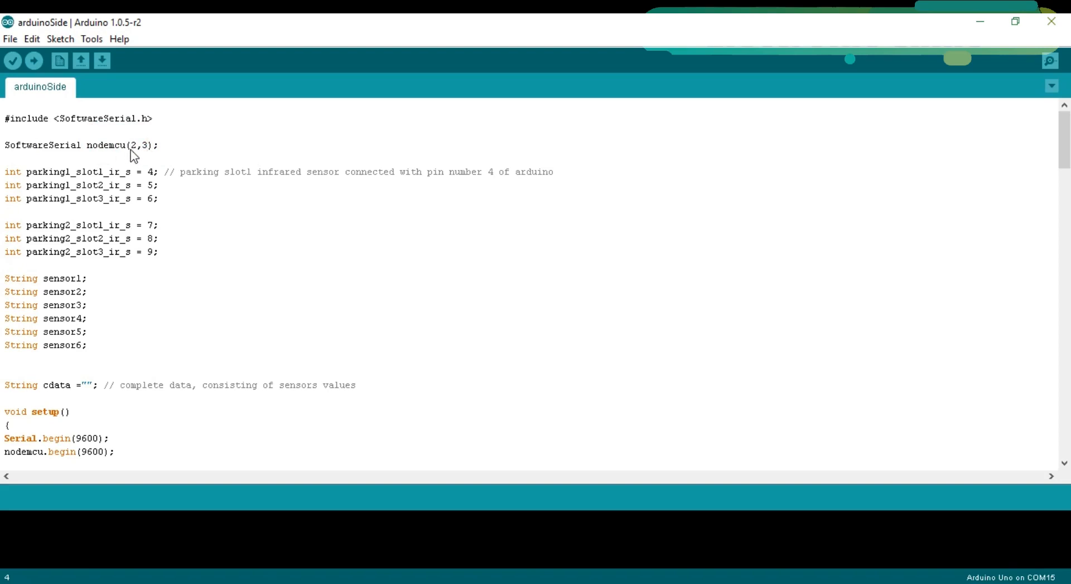
pyautogui.moveTo(132, 222)
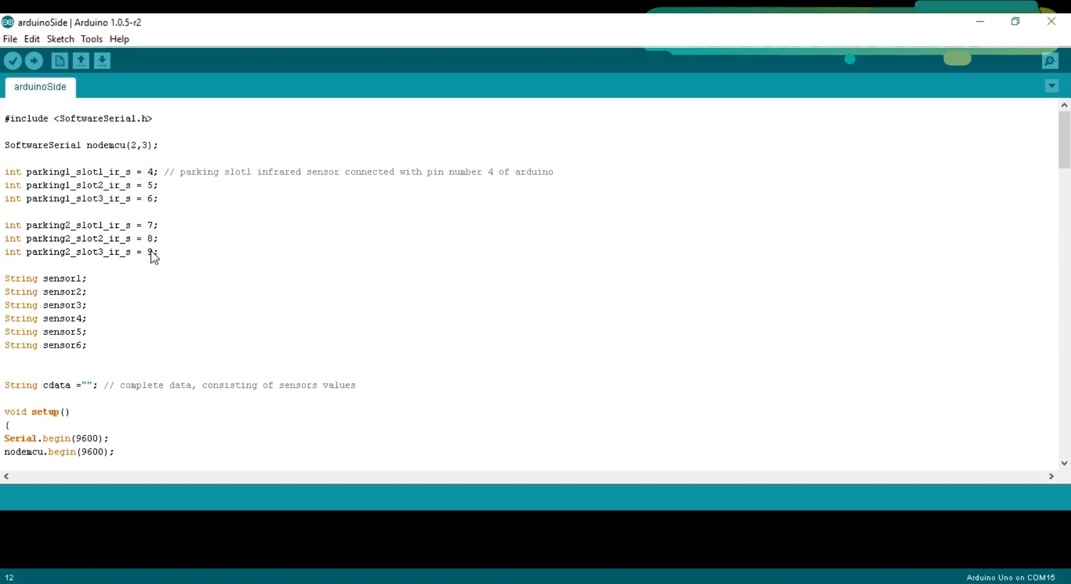
pyautogui.moveTo(48, 314)
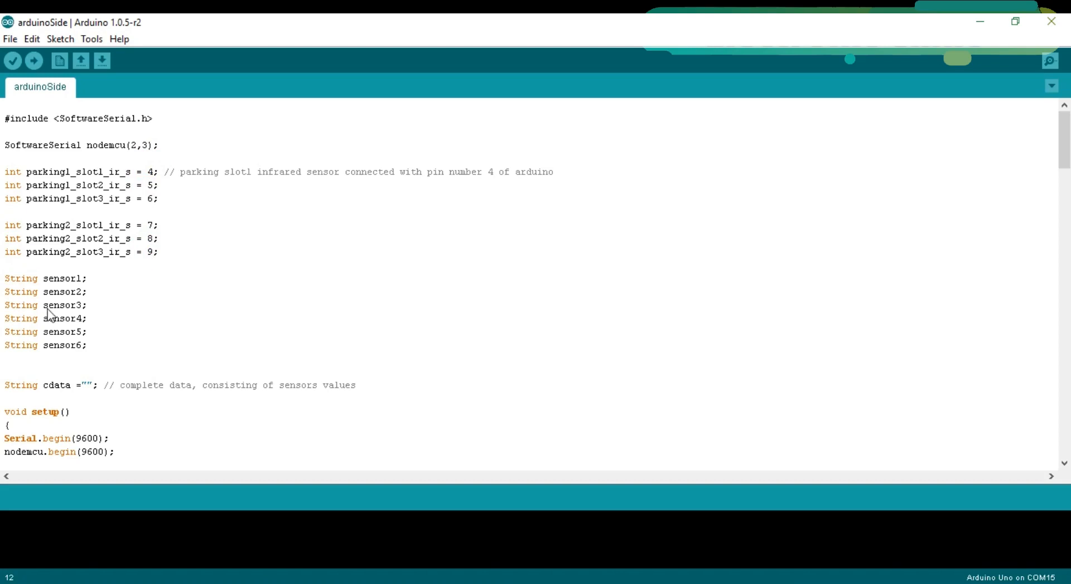
pyautogui.scroll(-3)
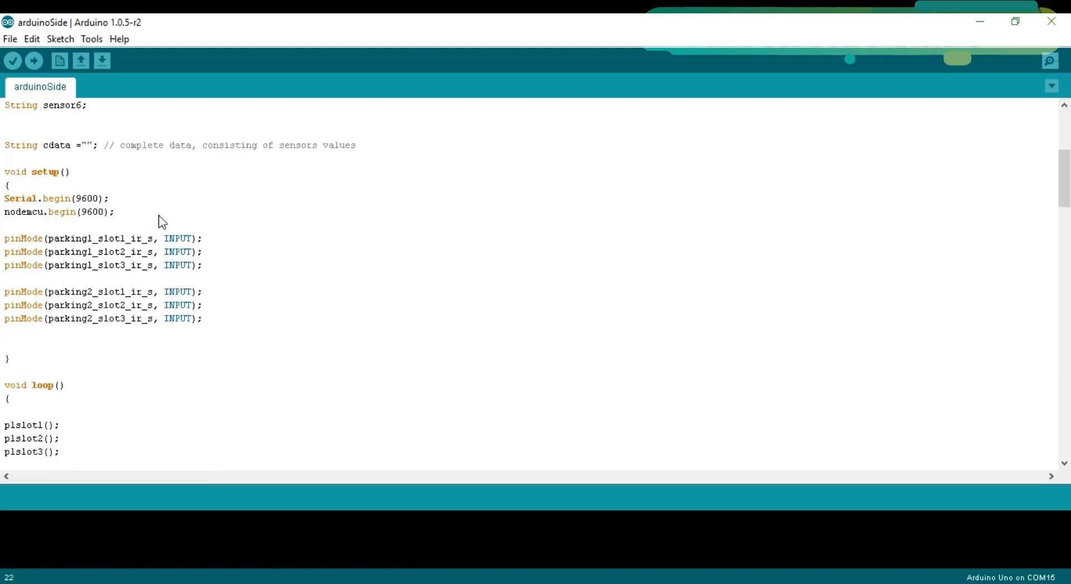
pyautogui.moveTo(62, 176)
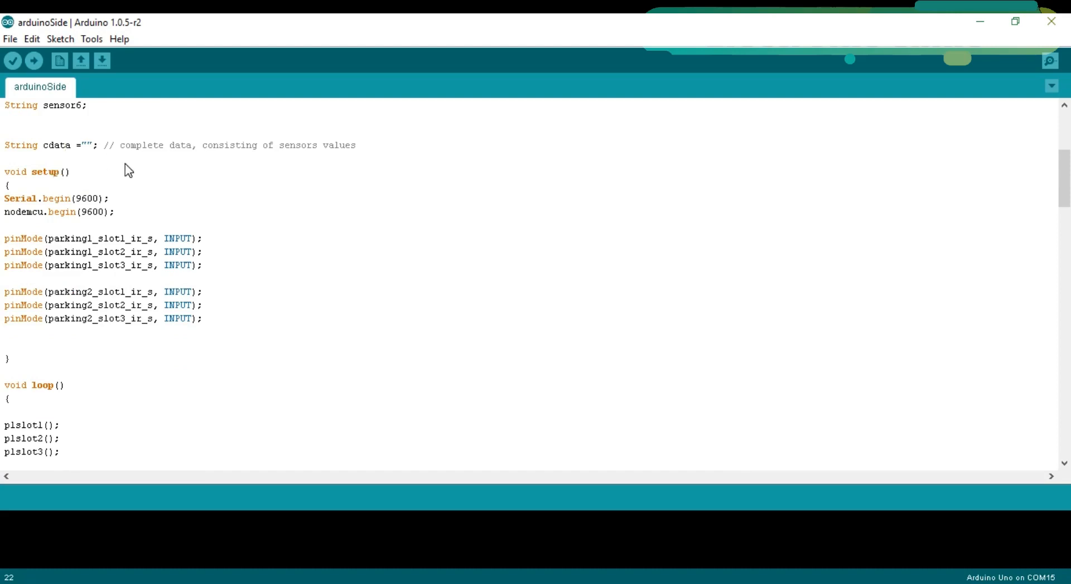
pyautogui.moveTo(84, 179)
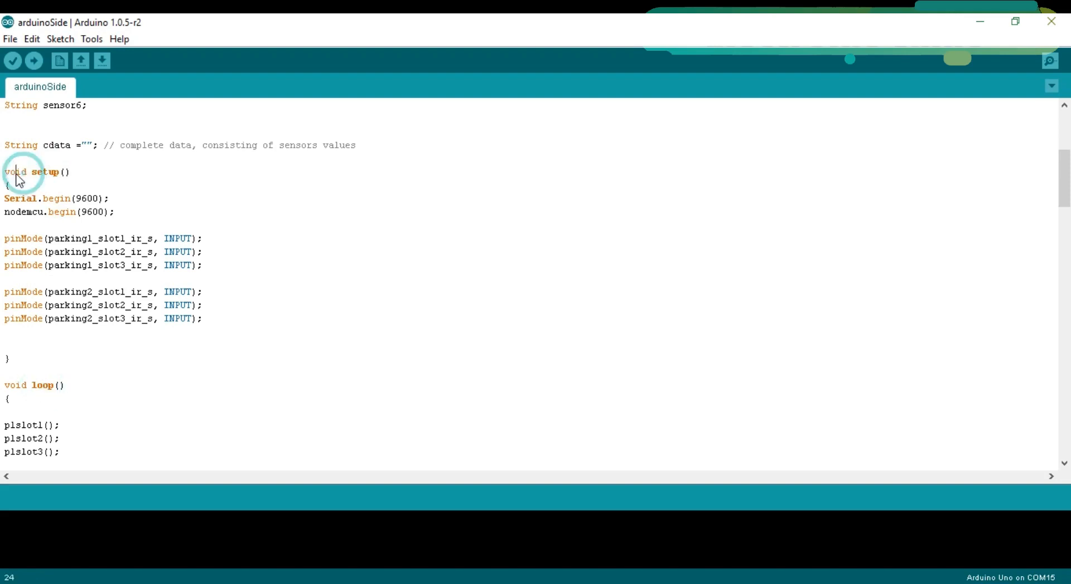
pyautogui.scroll(-3)
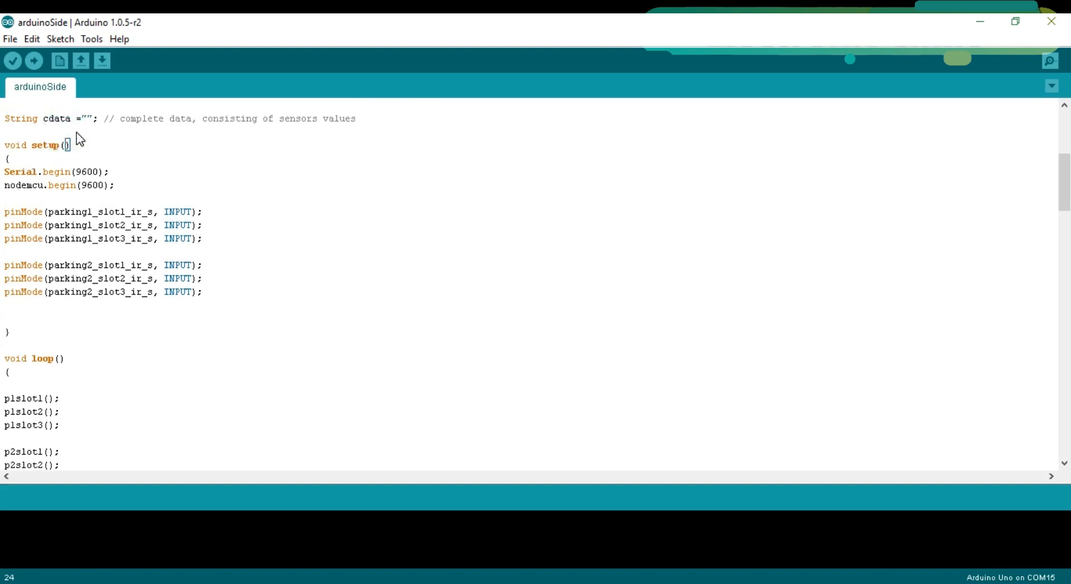
pyautogui.moveTo(82, 162)
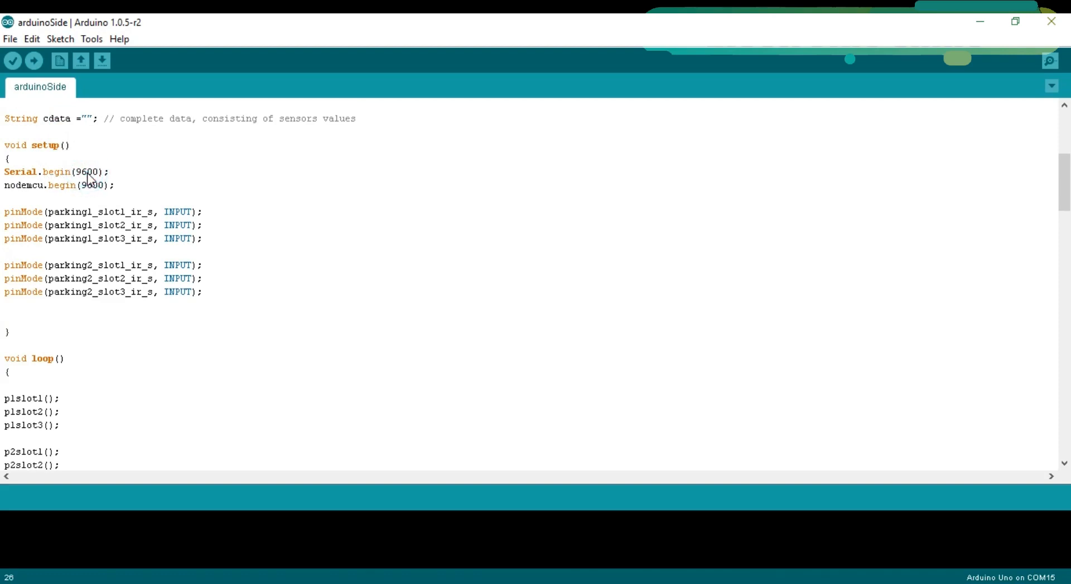
pyautogui.click(112, 174)
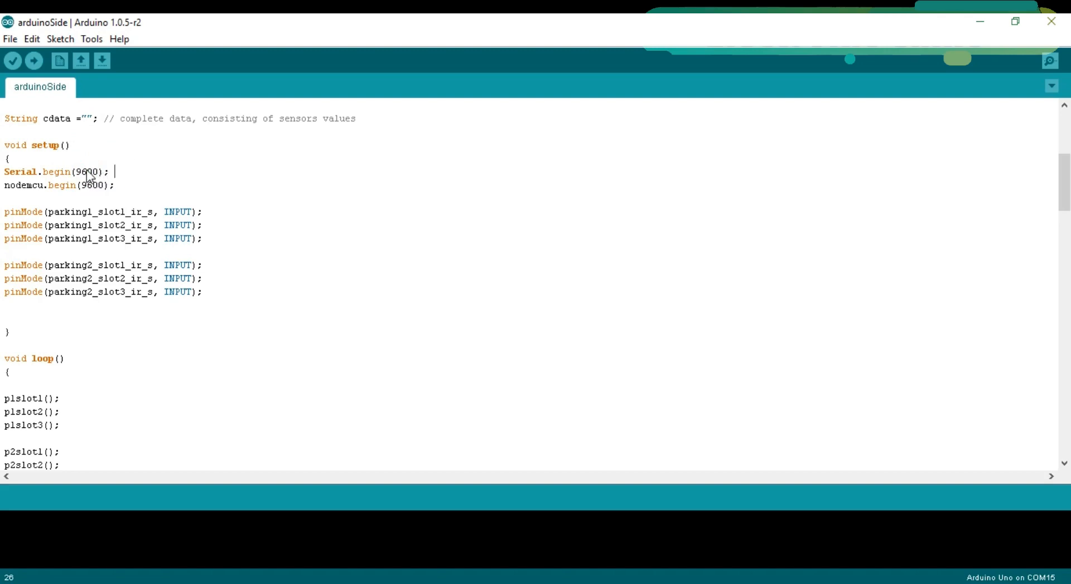
pyautogui.click(113, 172)
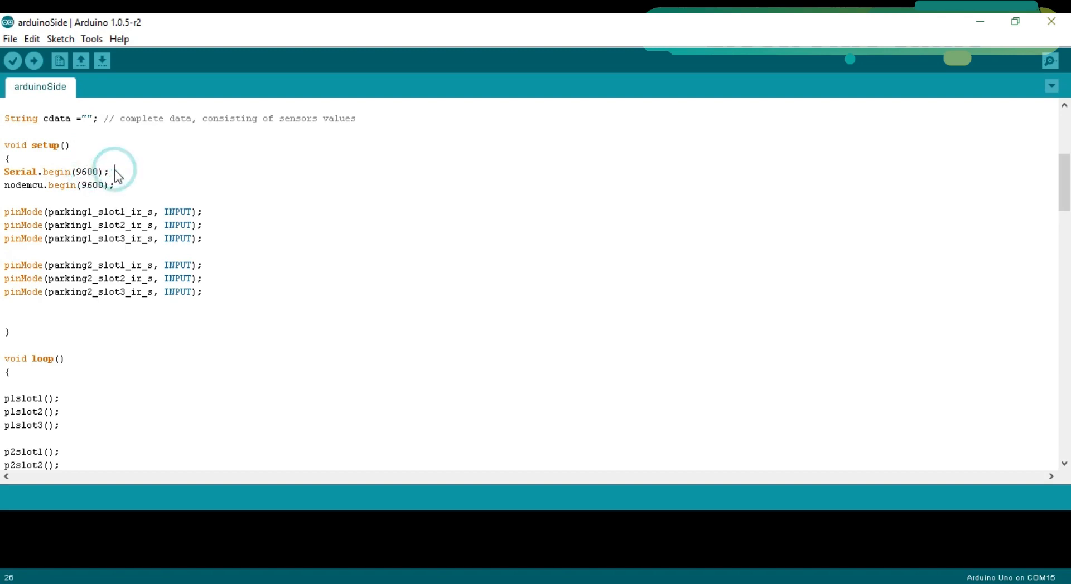
pyautogui.click(113, 172)
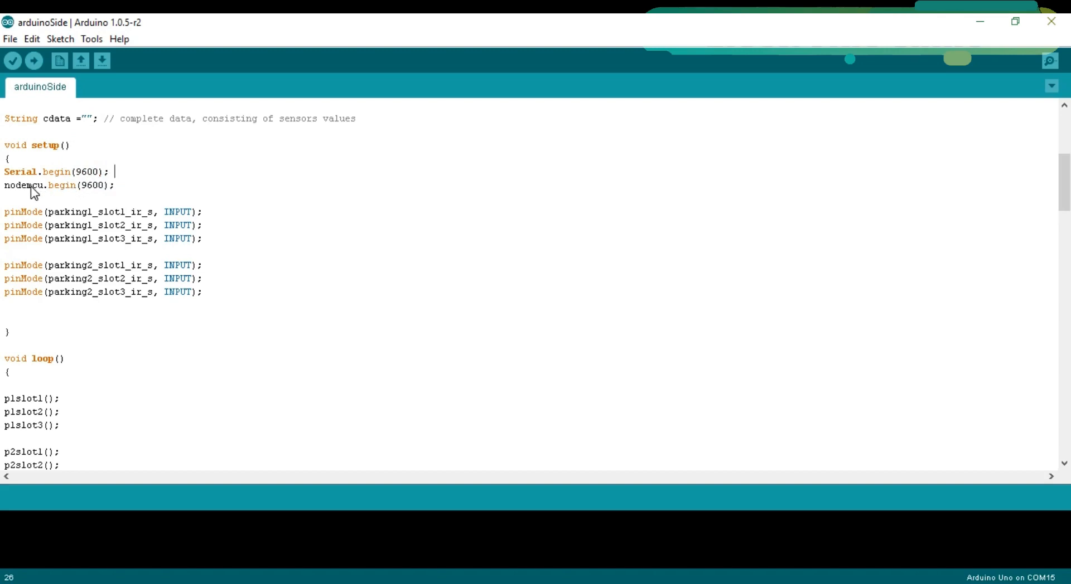
pyautogui.click(61, 186)
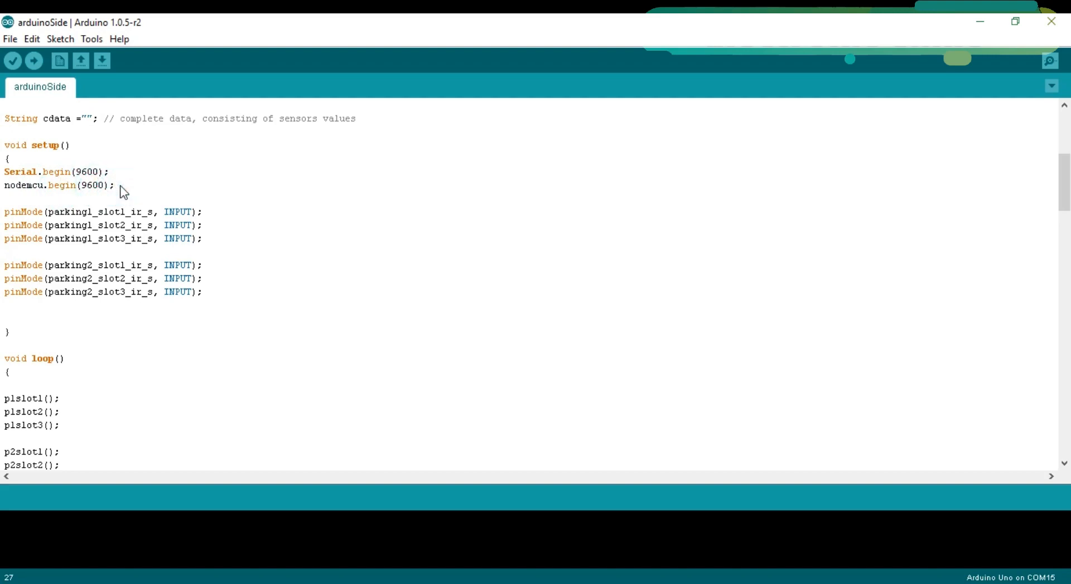
pyautogui.moveTo(122, 221)
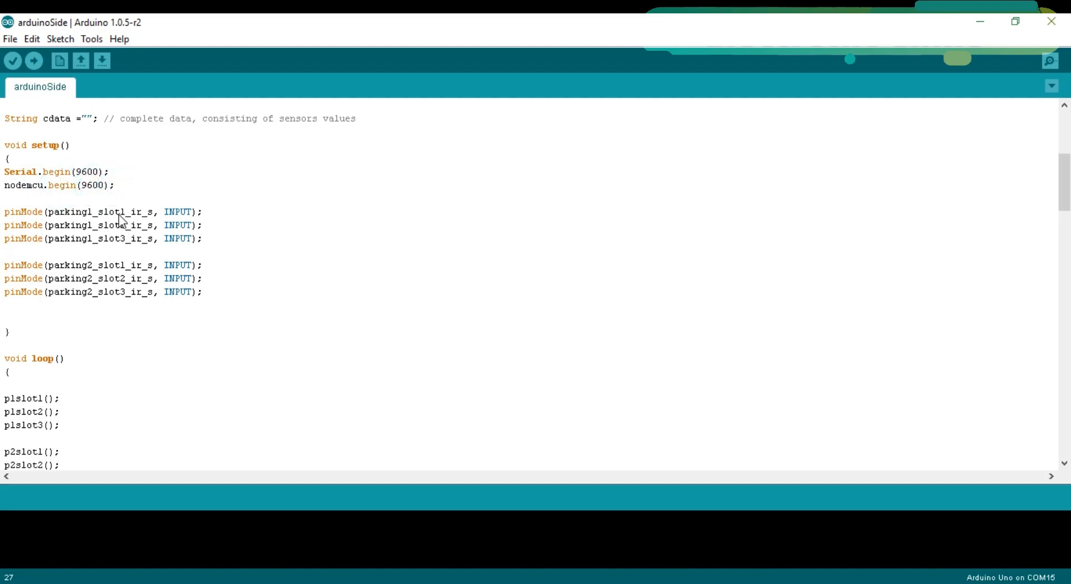
pyautogui.scroll(-3)
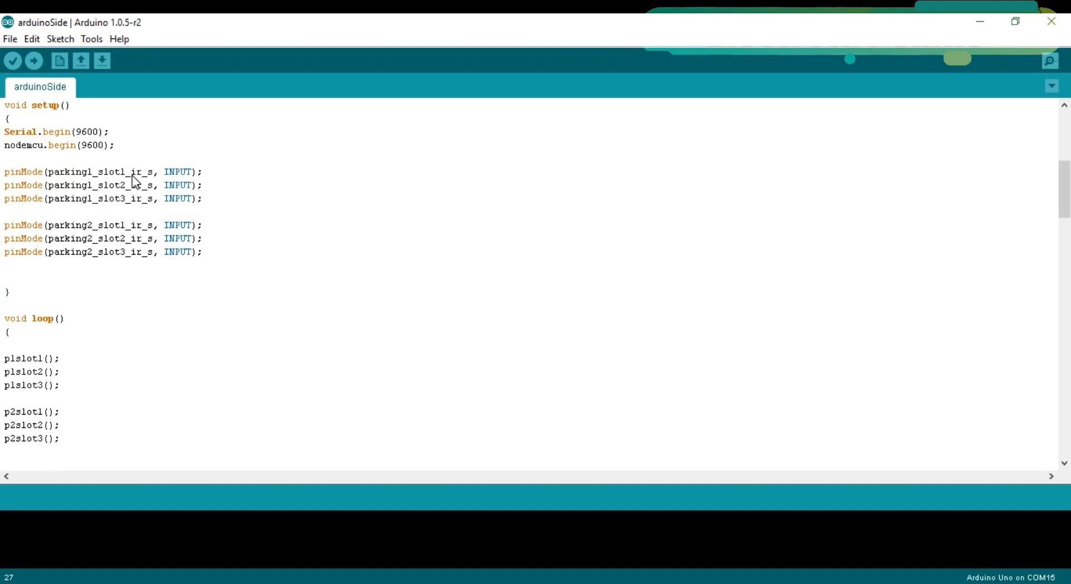
pyautogui.moveTo(159, 159)
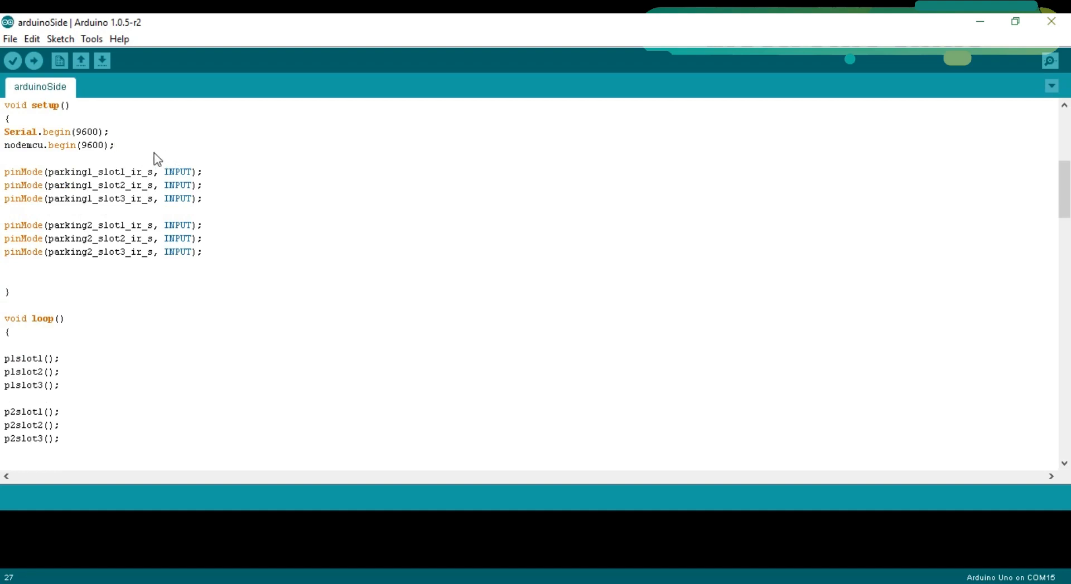
pyautogui.click(27, 176)
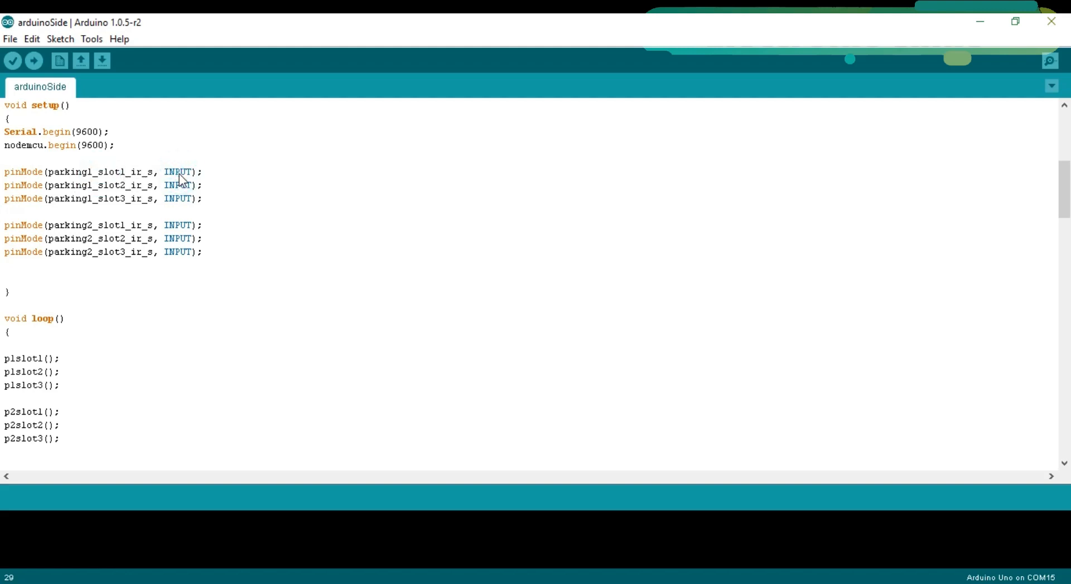
pyautogui.scroll(-3)
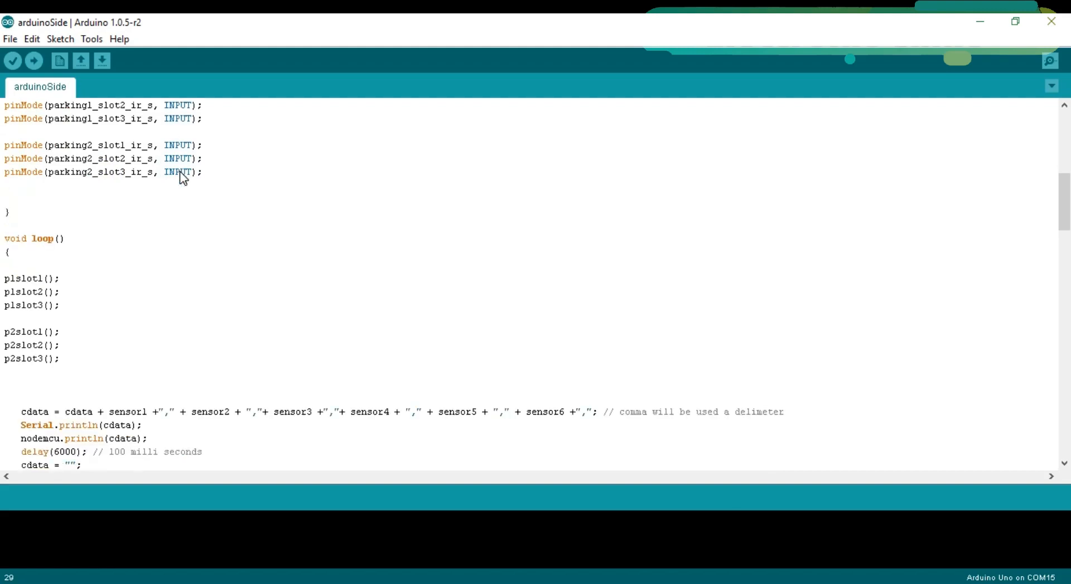
pyautogui.scroll(-3)
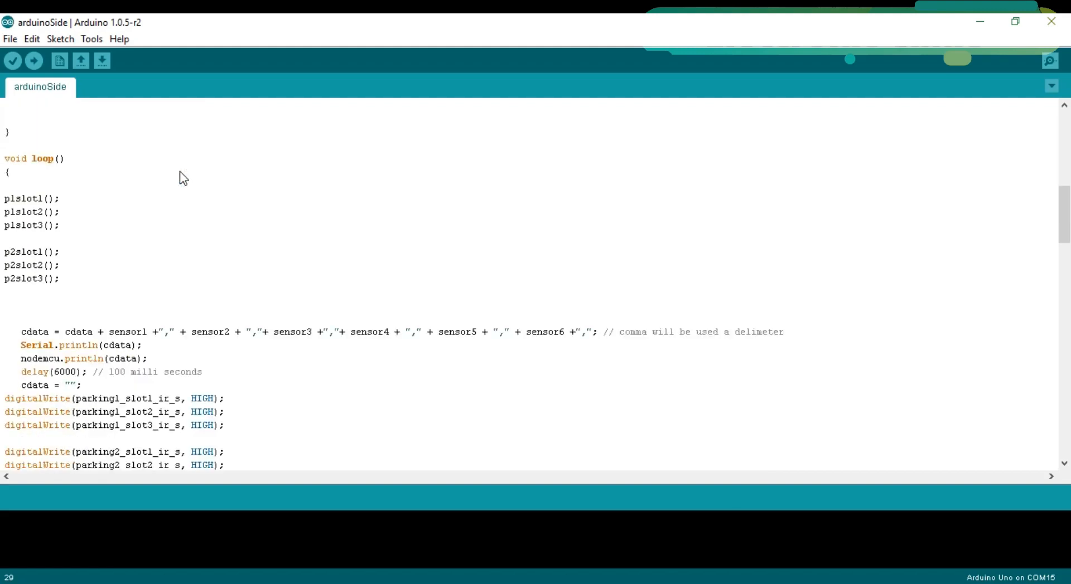
pyautogui.moveTo(44, 176)
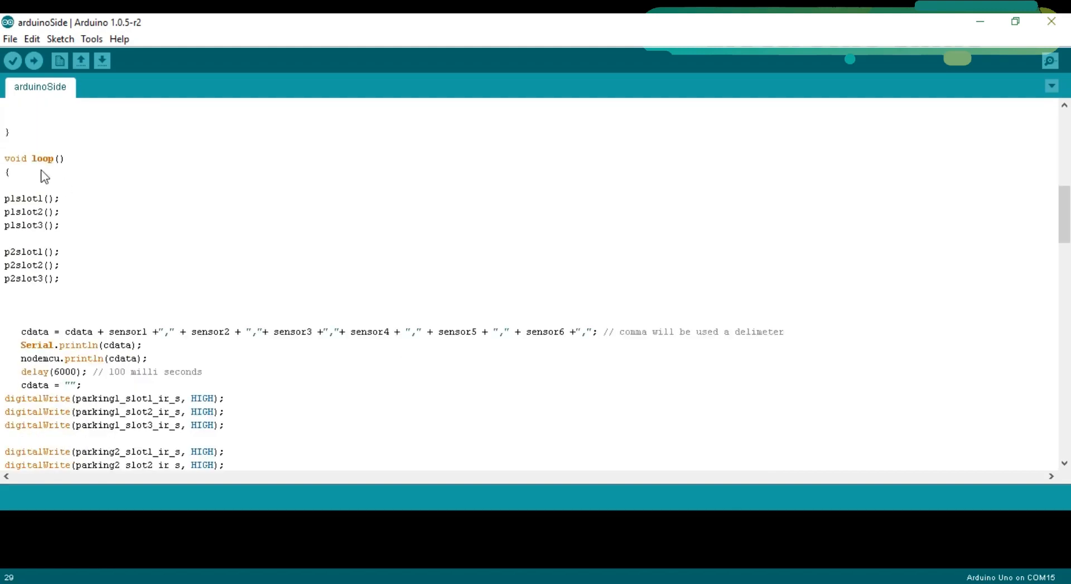
pyautogui.moveTo(50, 169)
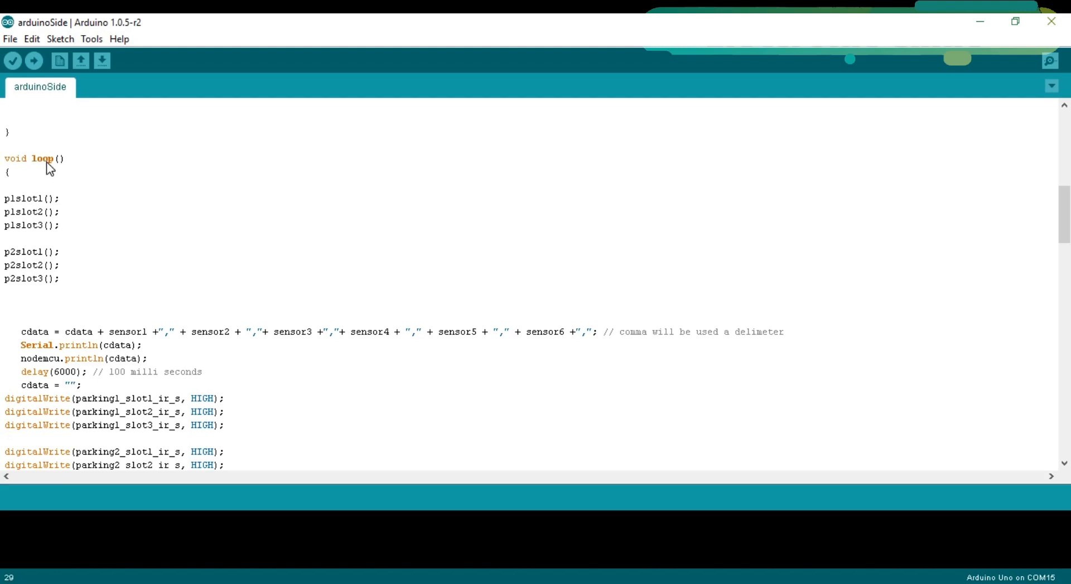
pyautogui.moveTo(7, 237); pyautogui.dragTo(61, 279)
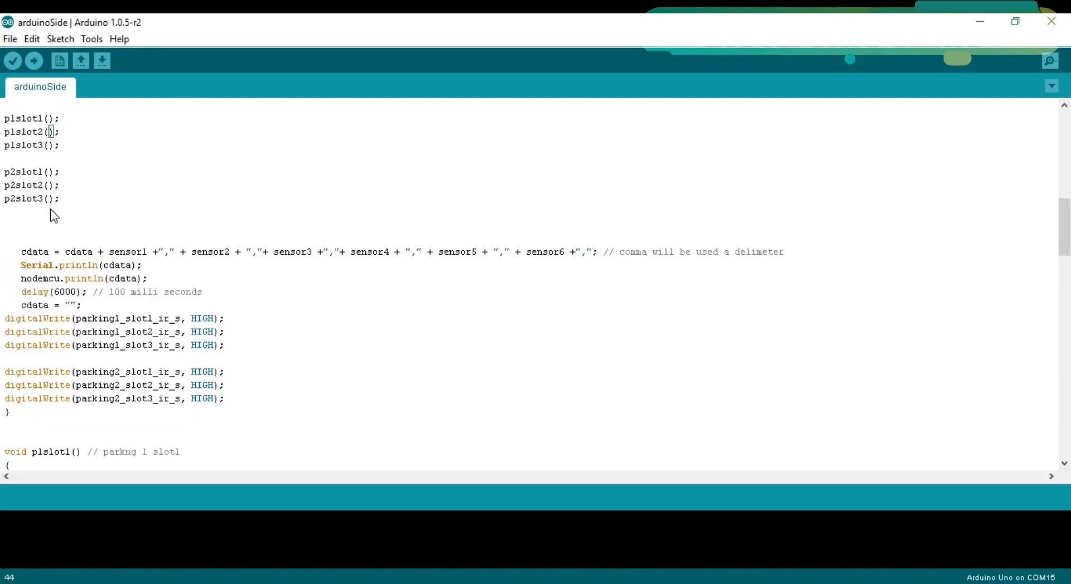
pyautogui.scroll(-3)
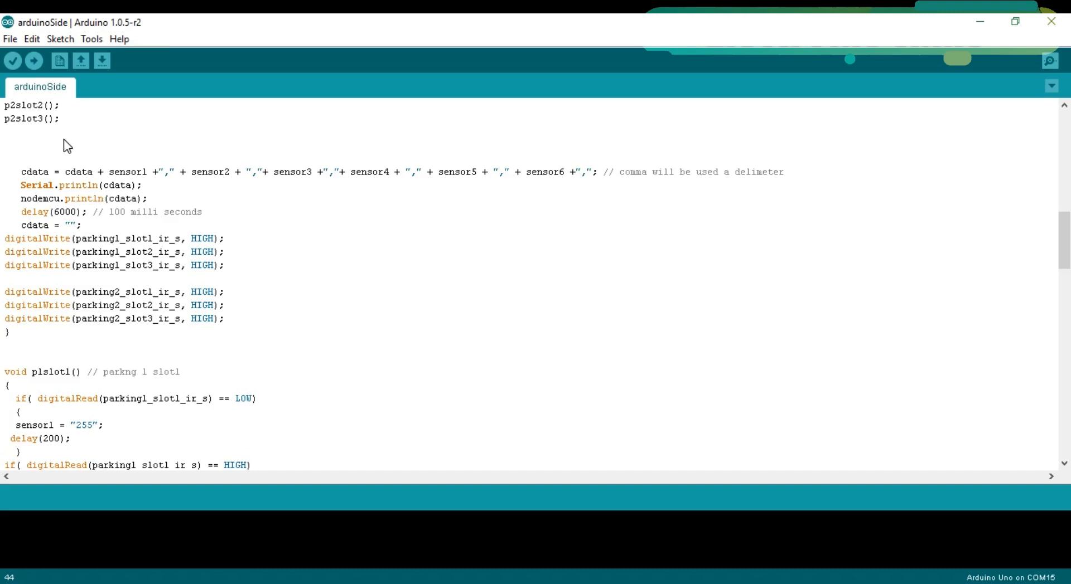
pyautogui.moveTo(62, 137)
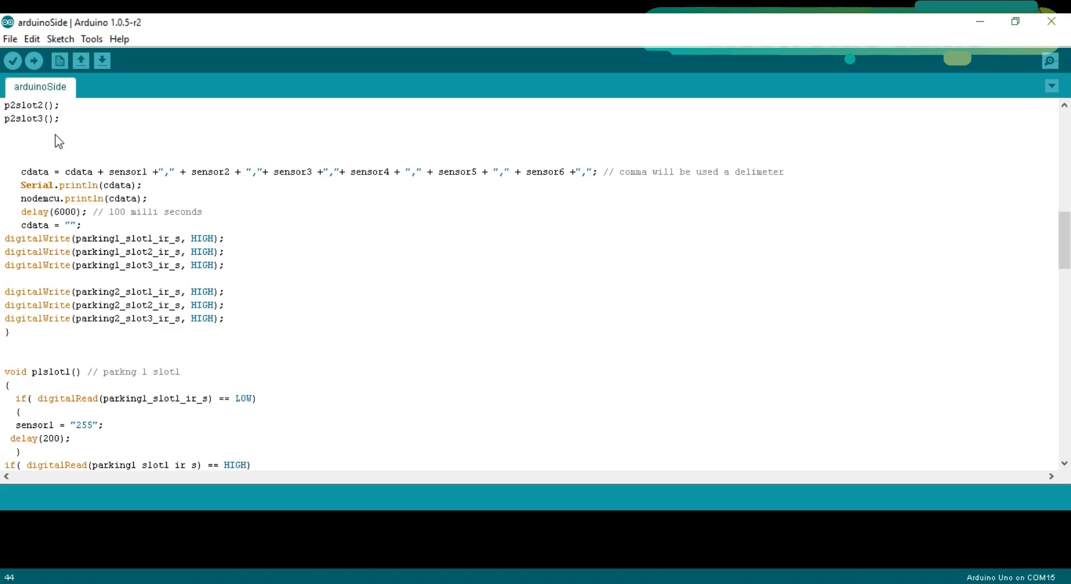
pyautogui.moveTo(125, 186)
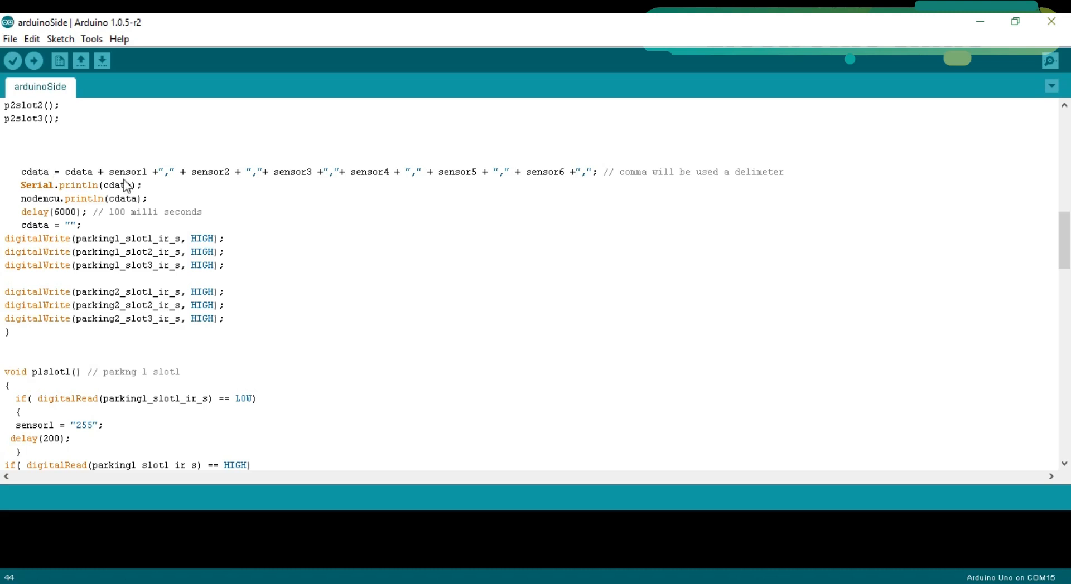
pyautogui.moveTo(504, 186)
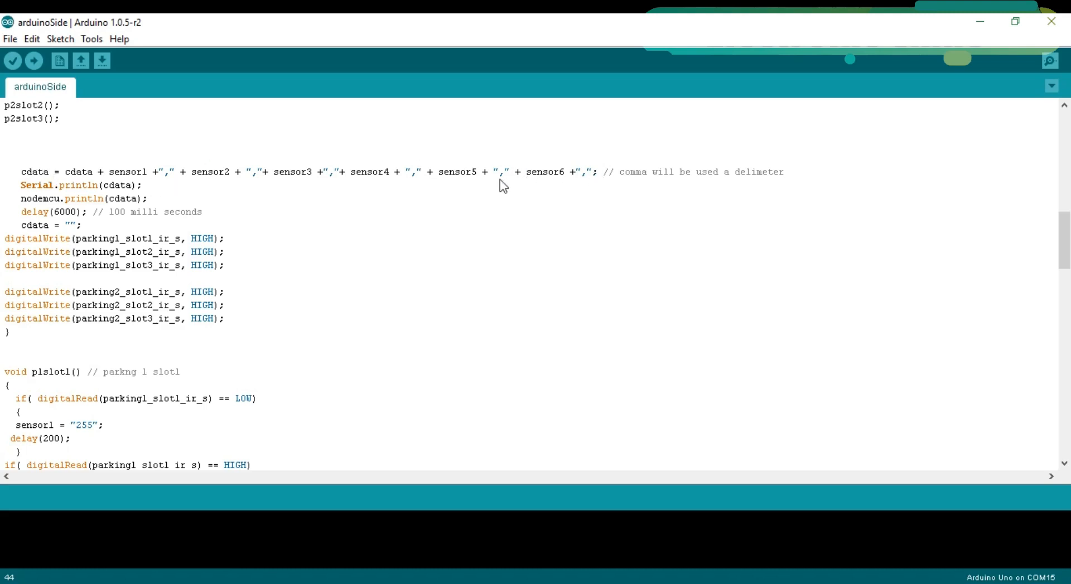
pyautogui.moveTo(83, 179)
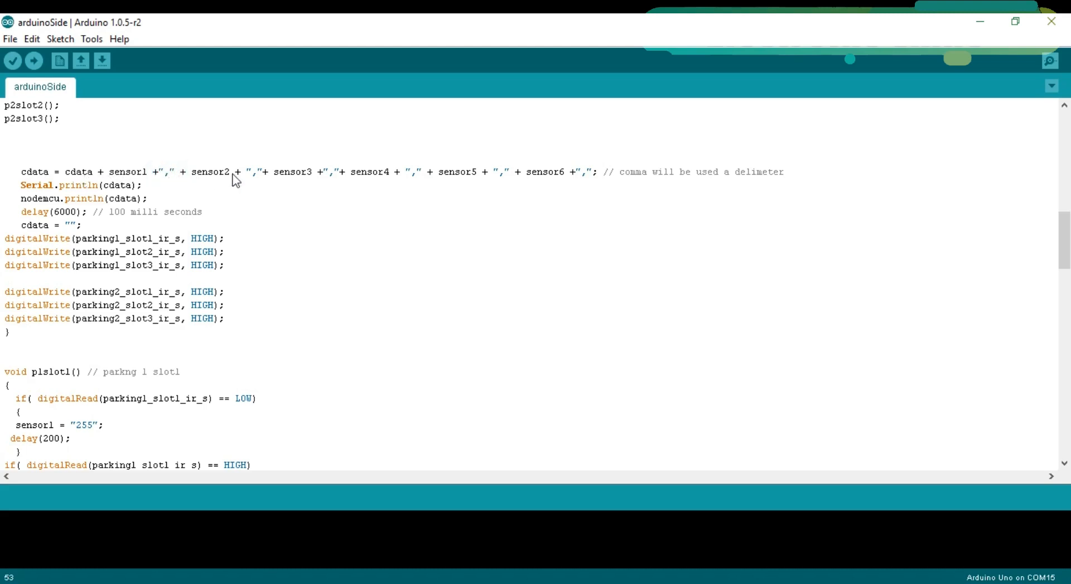
pyautogui.click(257, 172)
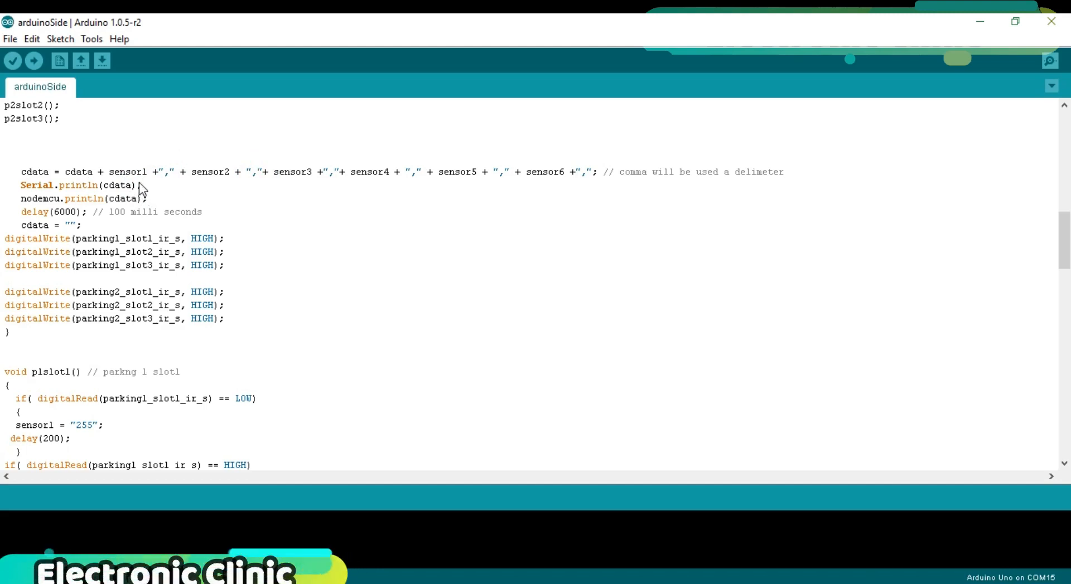
pyautogui.moveTo(152, 190)
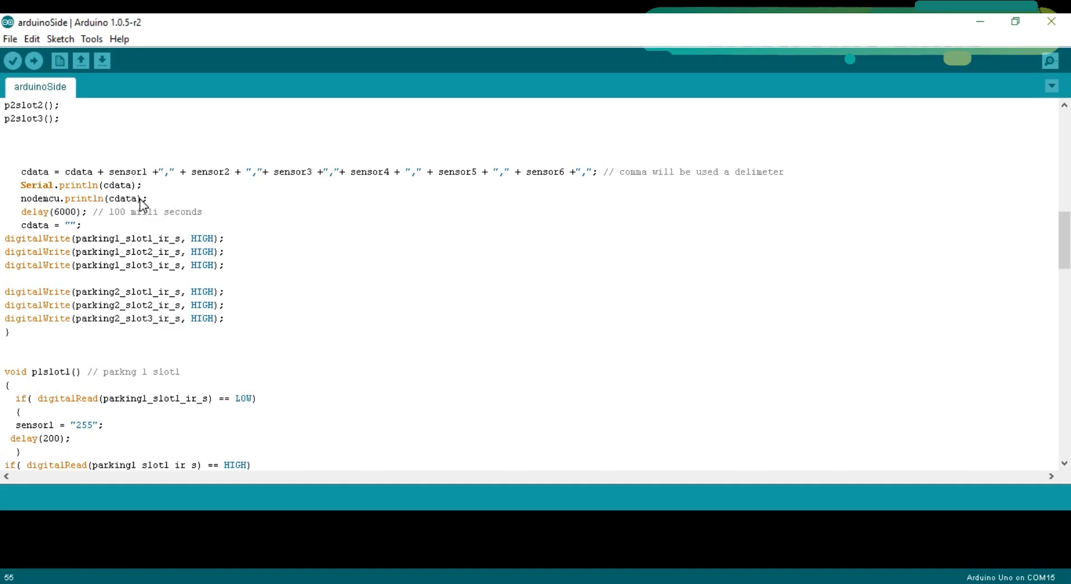
pyautogui.moveTo(73, 219)
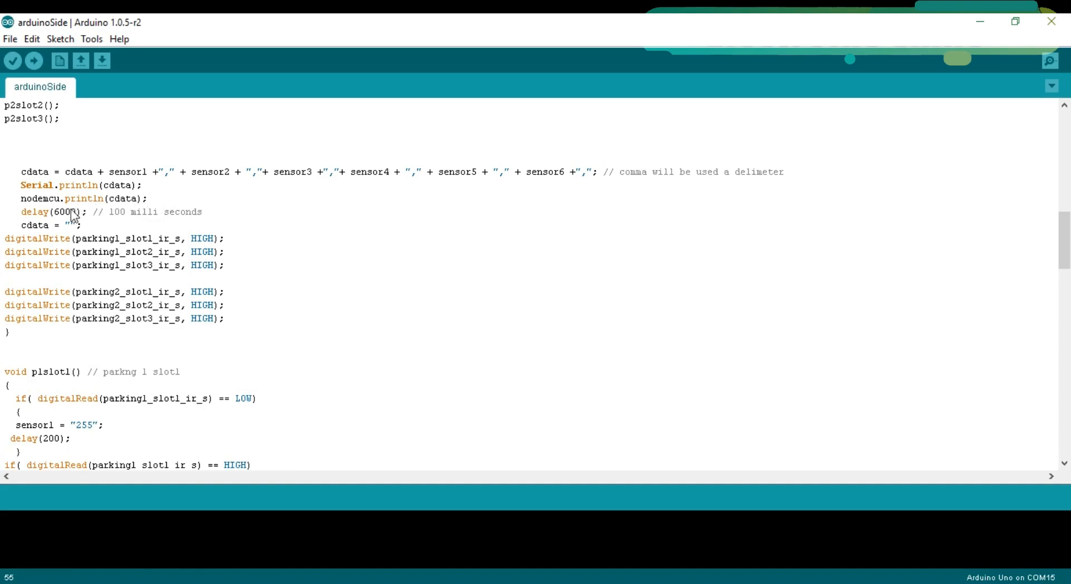
pyautogui.write('0')
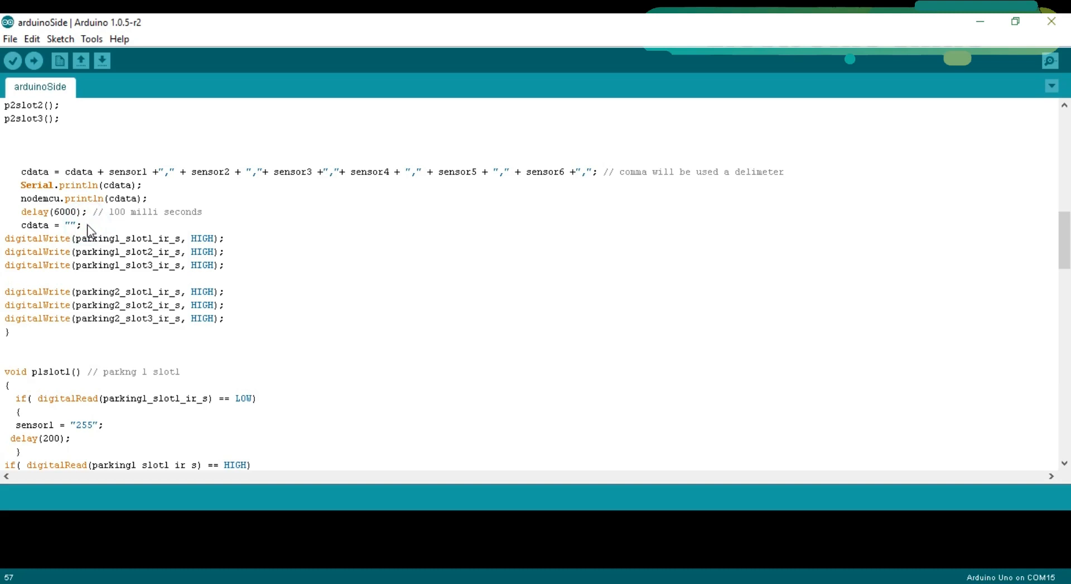
pyautogui.scroll(-3)
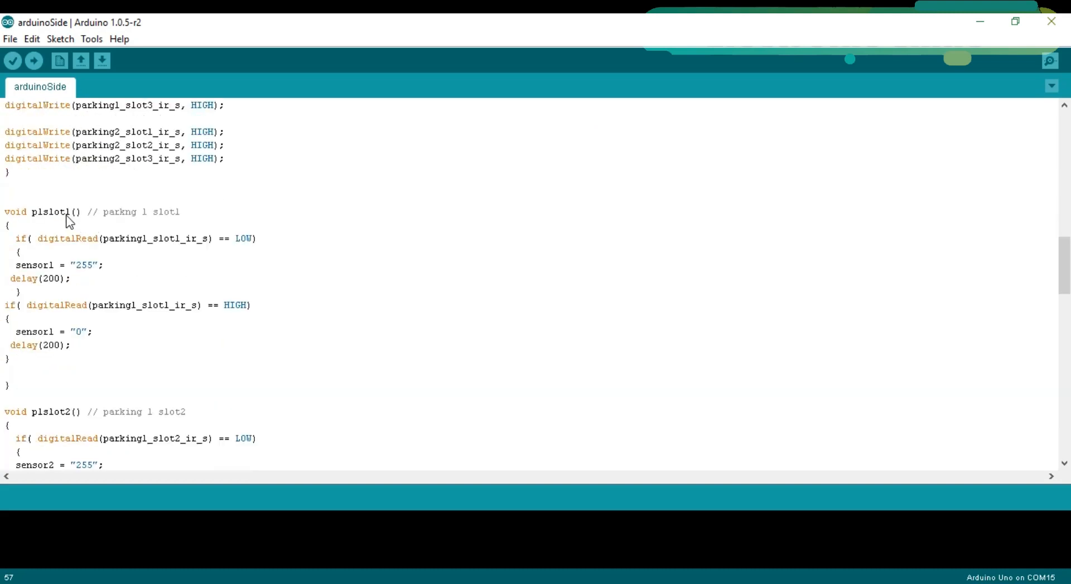
pyautogui.moveTo(104, 218)
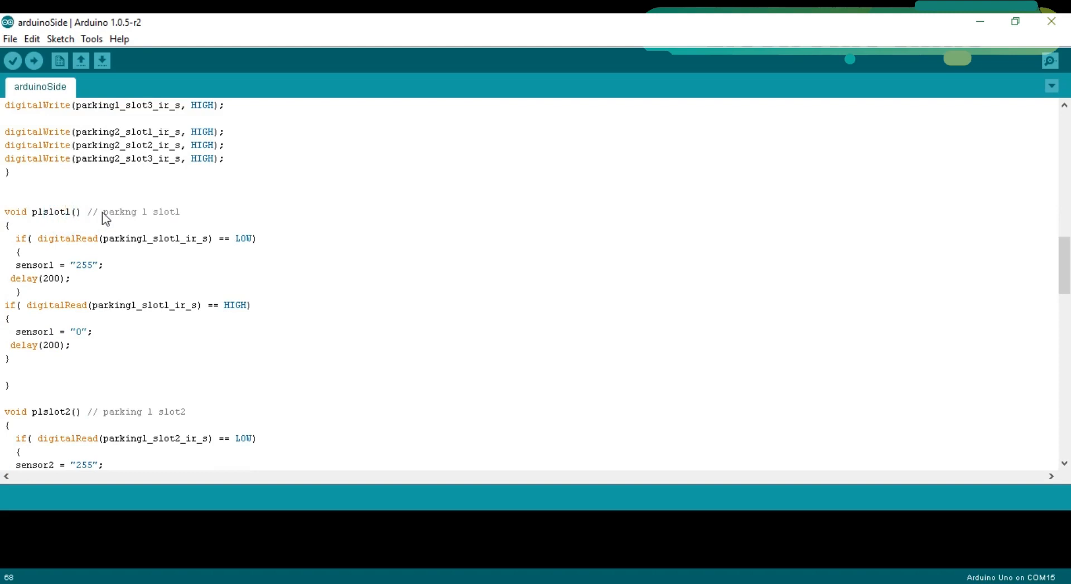
pyautogui.moveTo(164, 222)
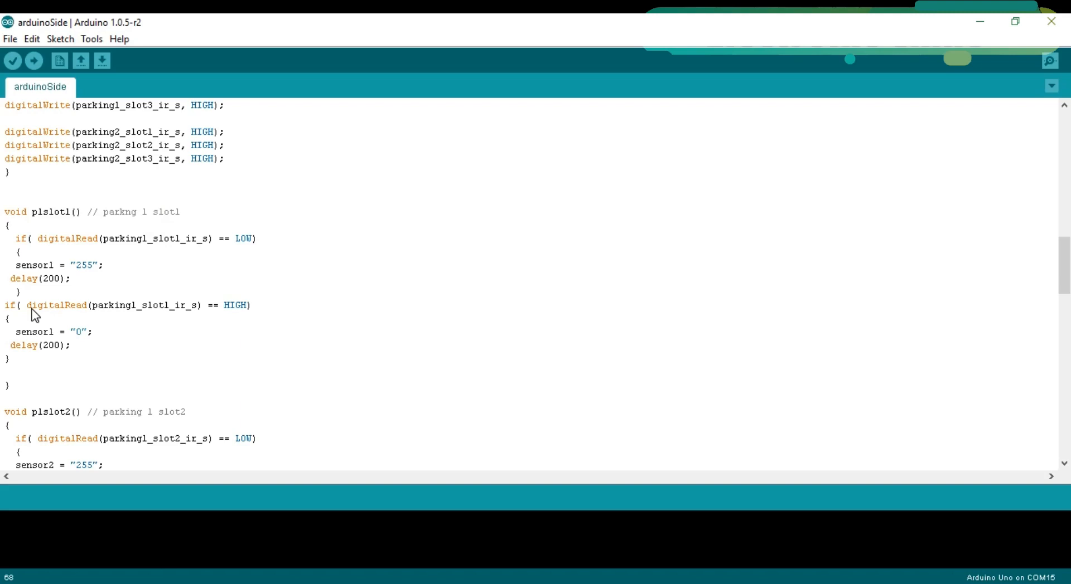
pyautogui.moveTo(20, 301)
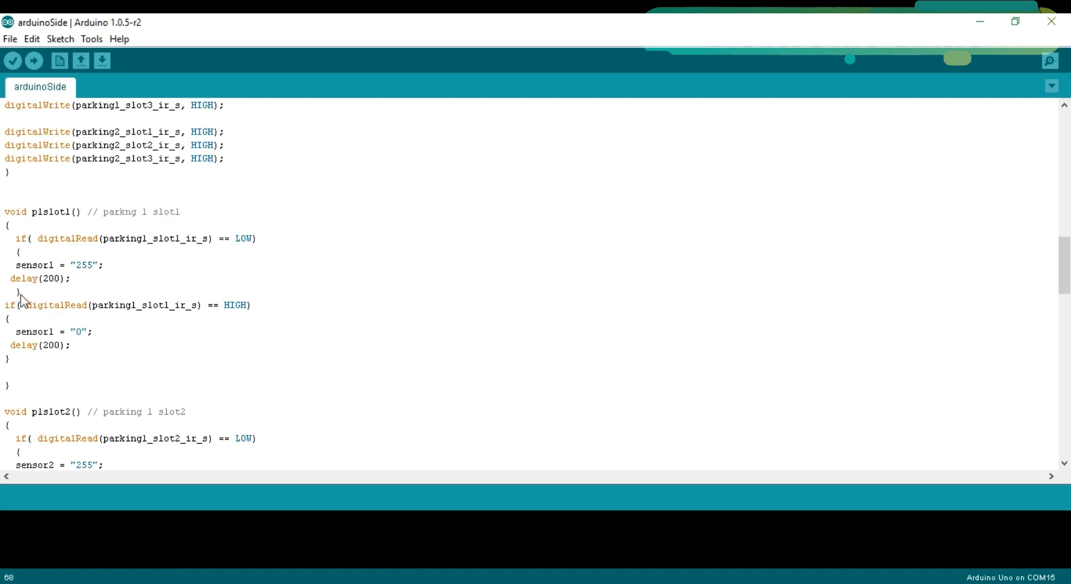
pyautogui.moveTo(109, 240)
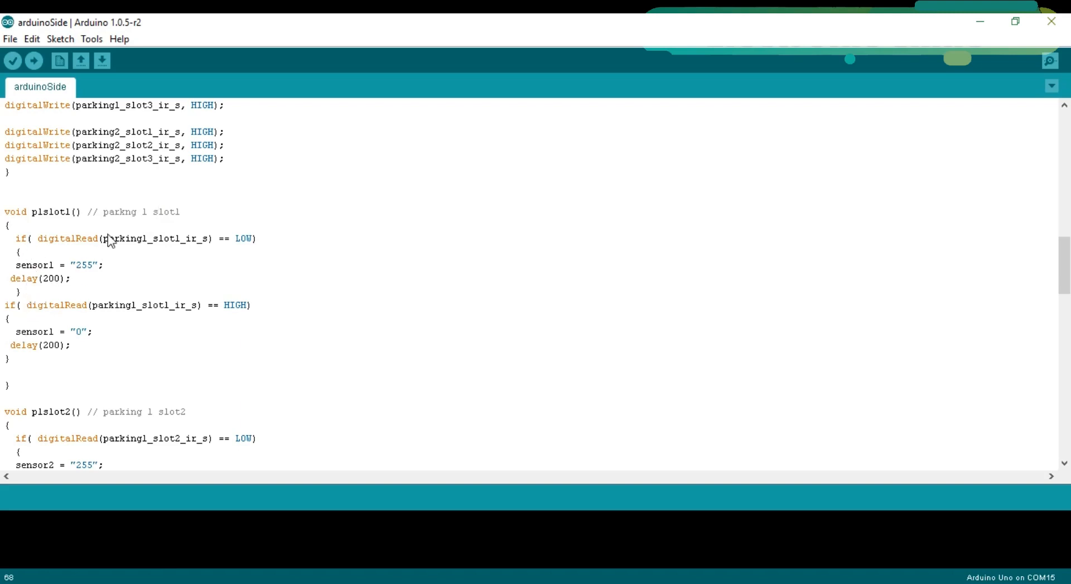
pyautogui.click(164, 238)
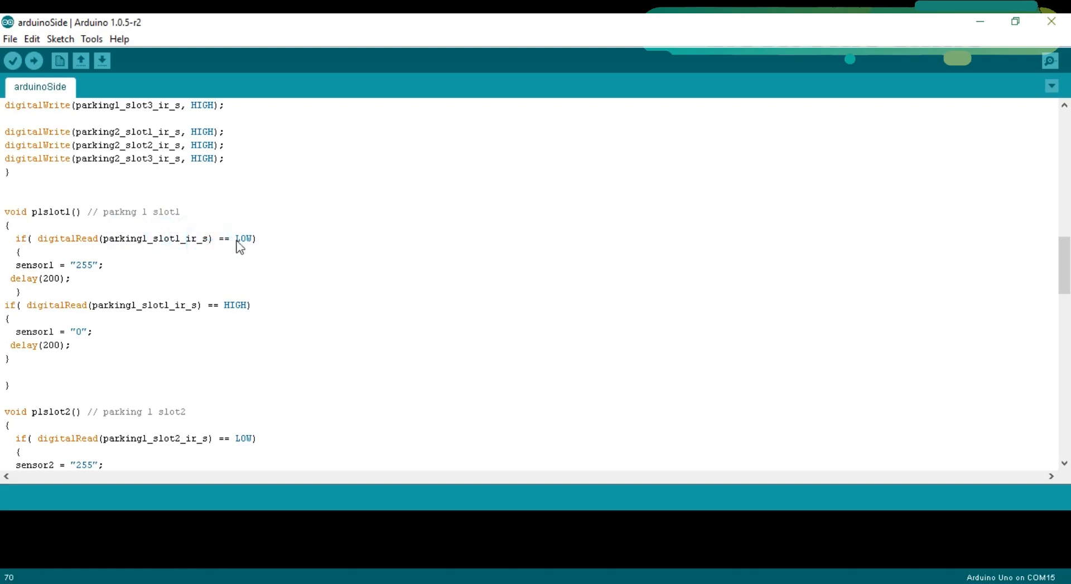
pyautogui.moveTo(245, 245)
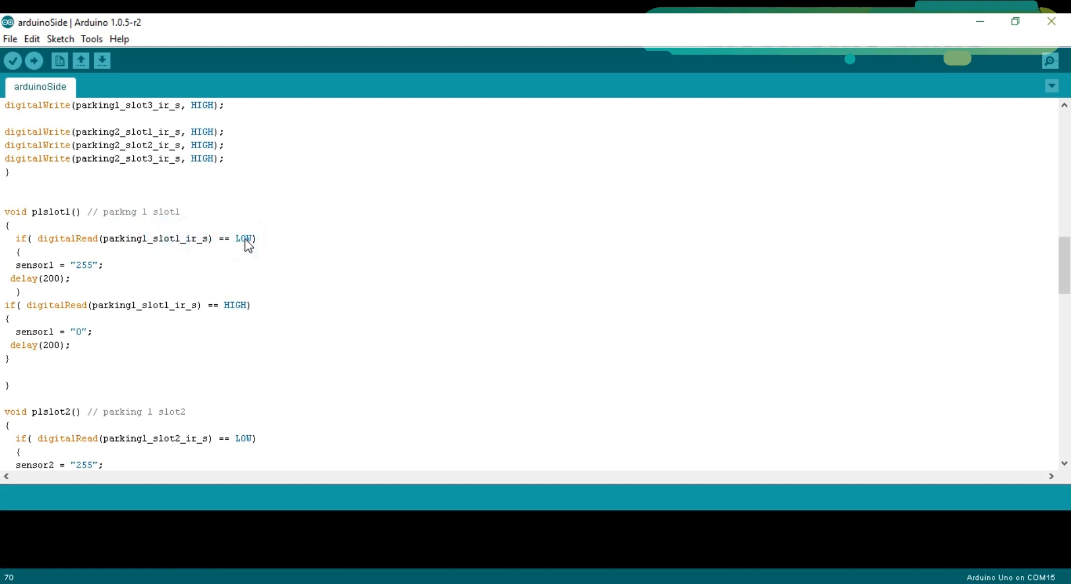
pyautogui.moveTo(188, 249)
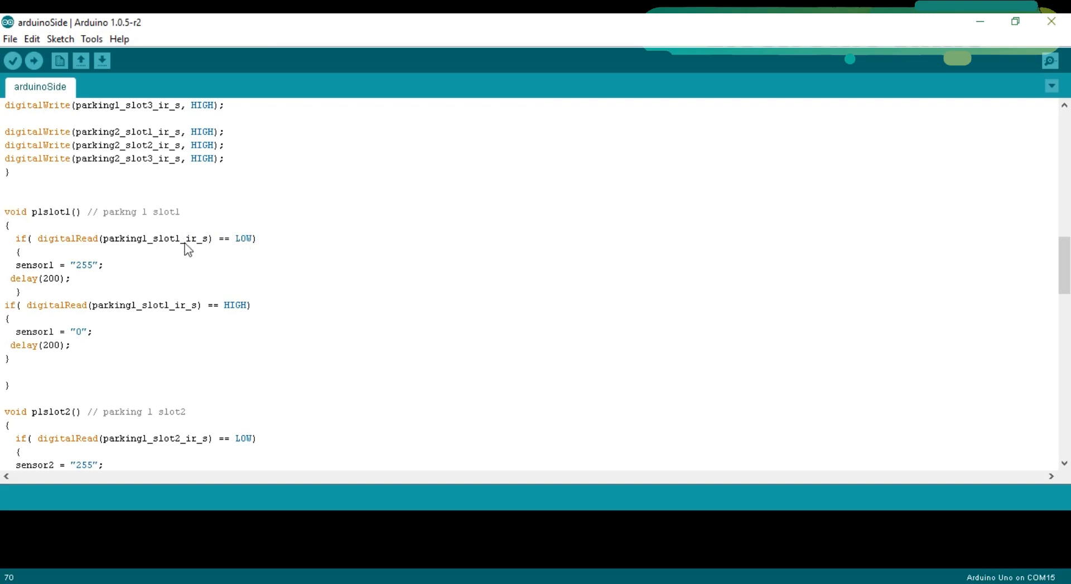
pyautogui.moveTo(77, 262)
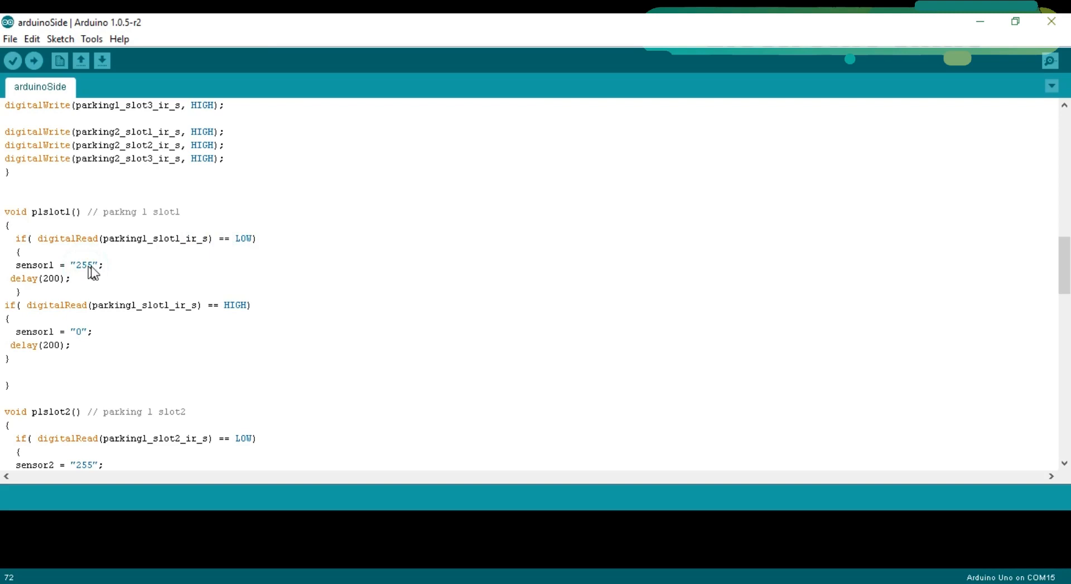
pyautogui.moveTo(76, 290)
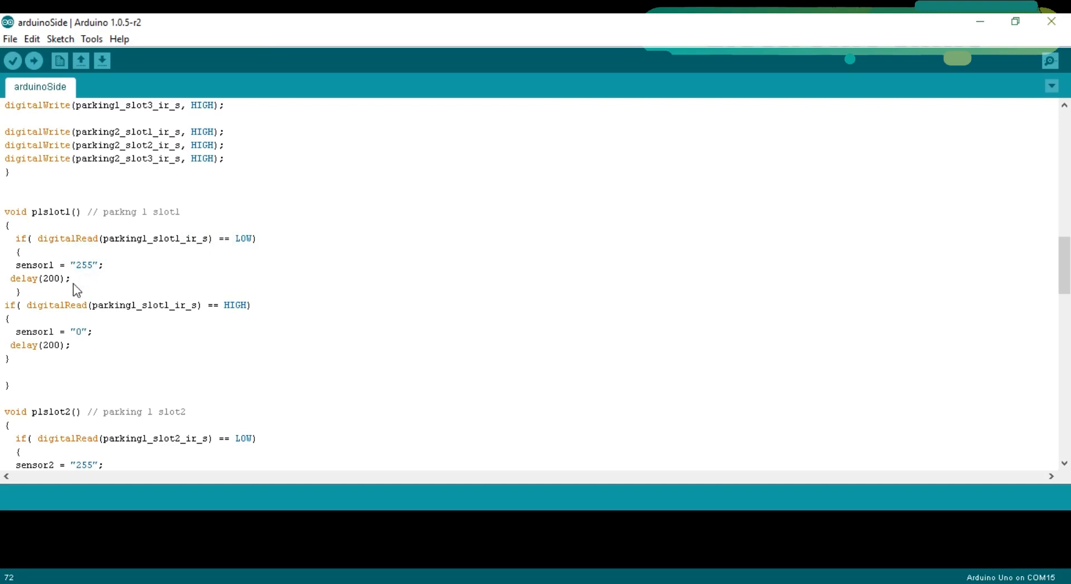
pyautogui.moveTo(81, 268)
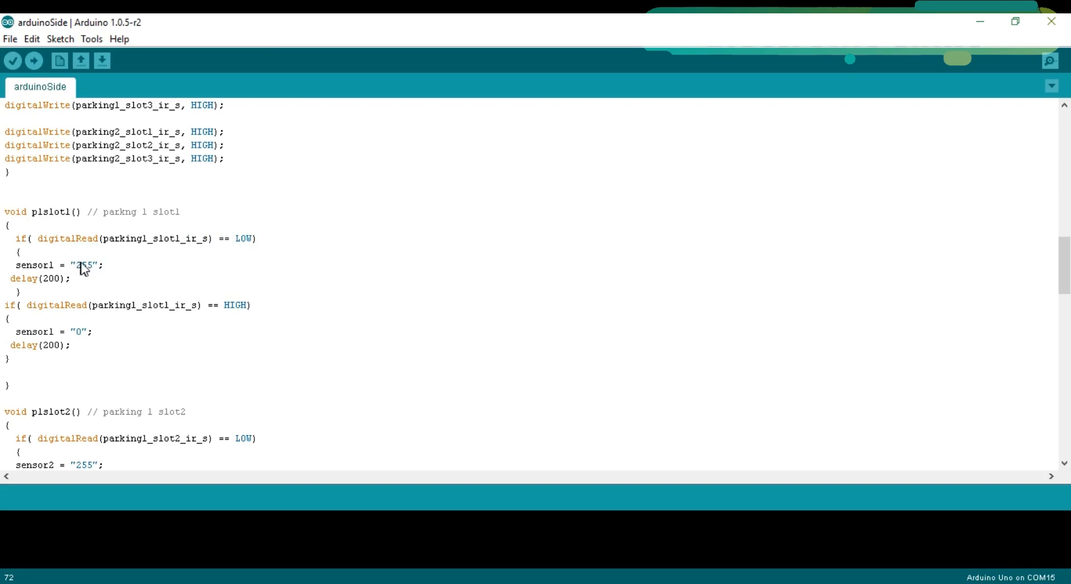
pyautogui.scroll(-3)
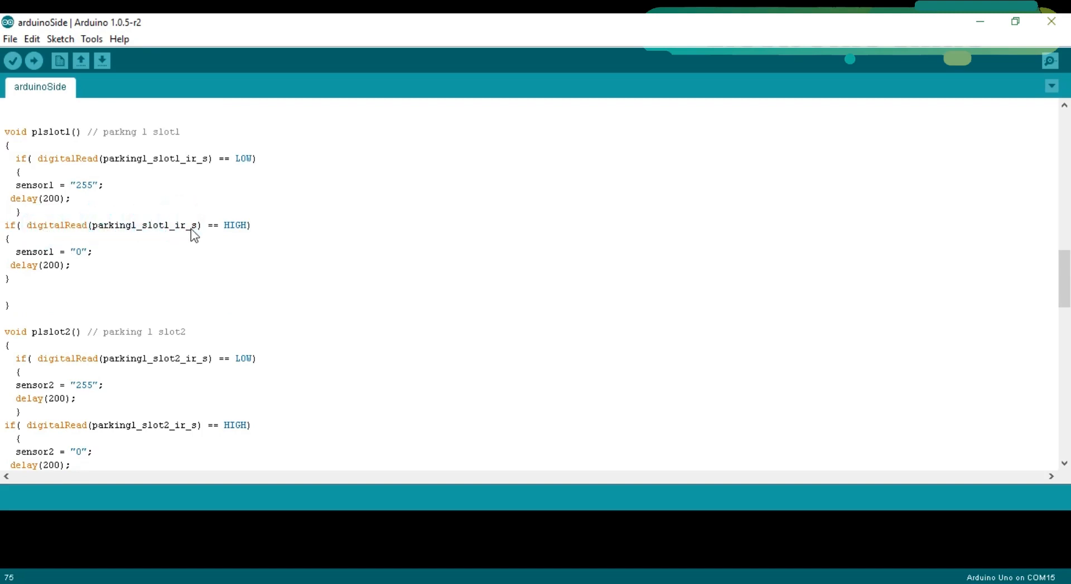
pyautogui.click(232, 226)
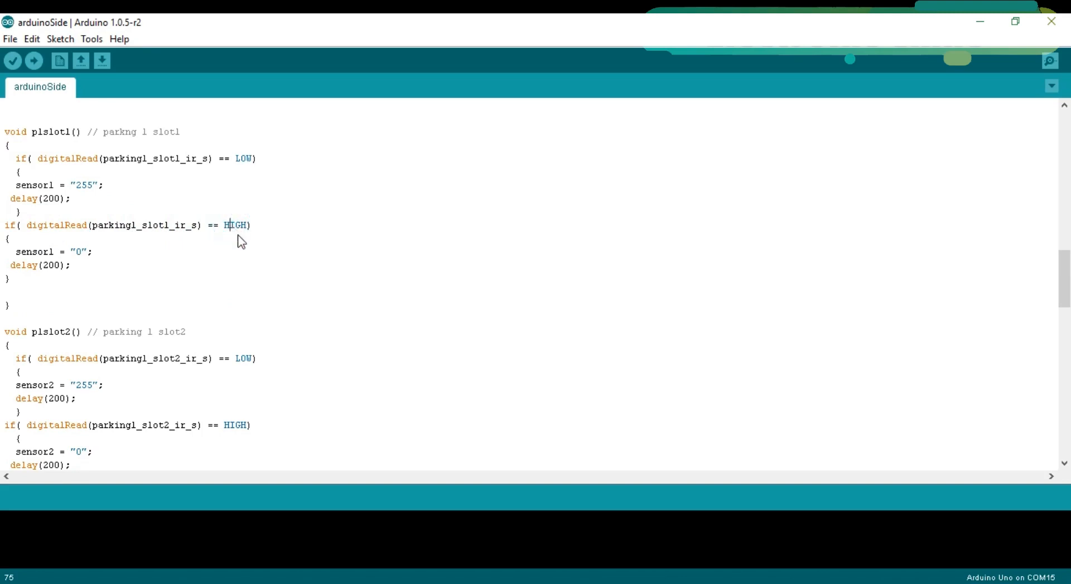
pyautogui.moveTo(190, 260)
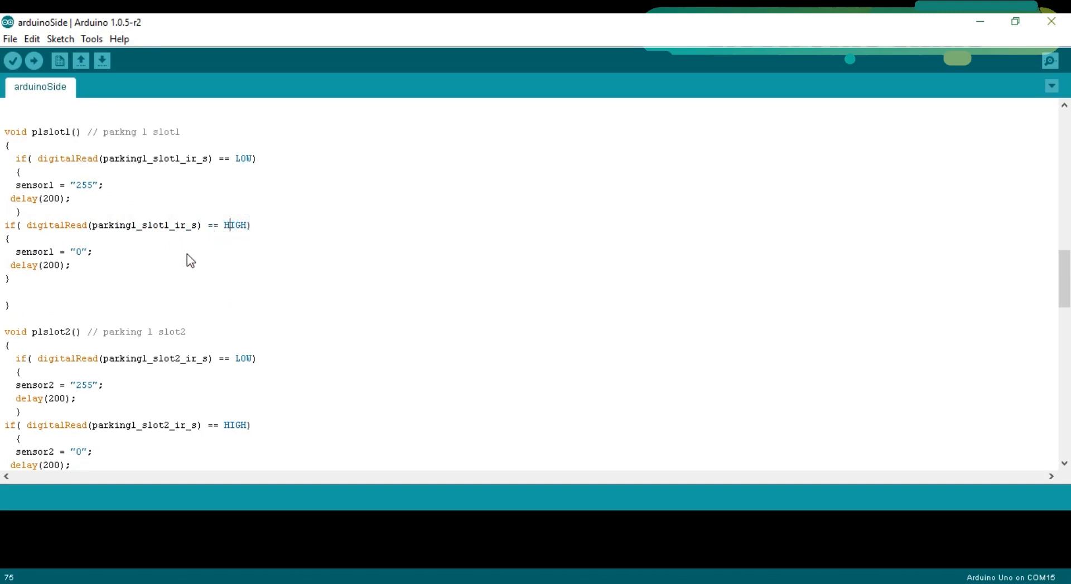
pyautogui.scroll(-3)
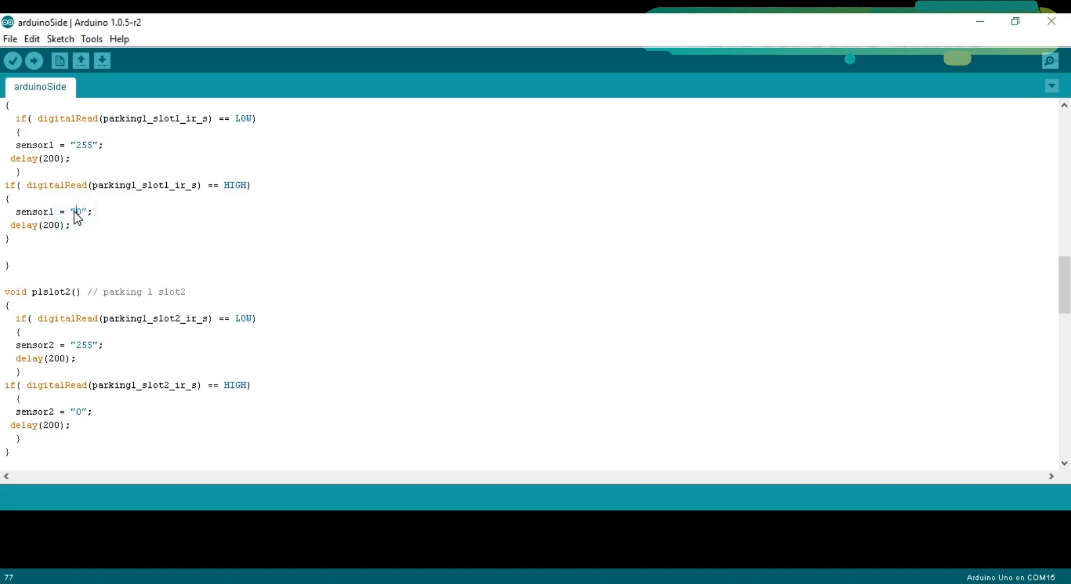
pyautogui.moveTo(92, 228)
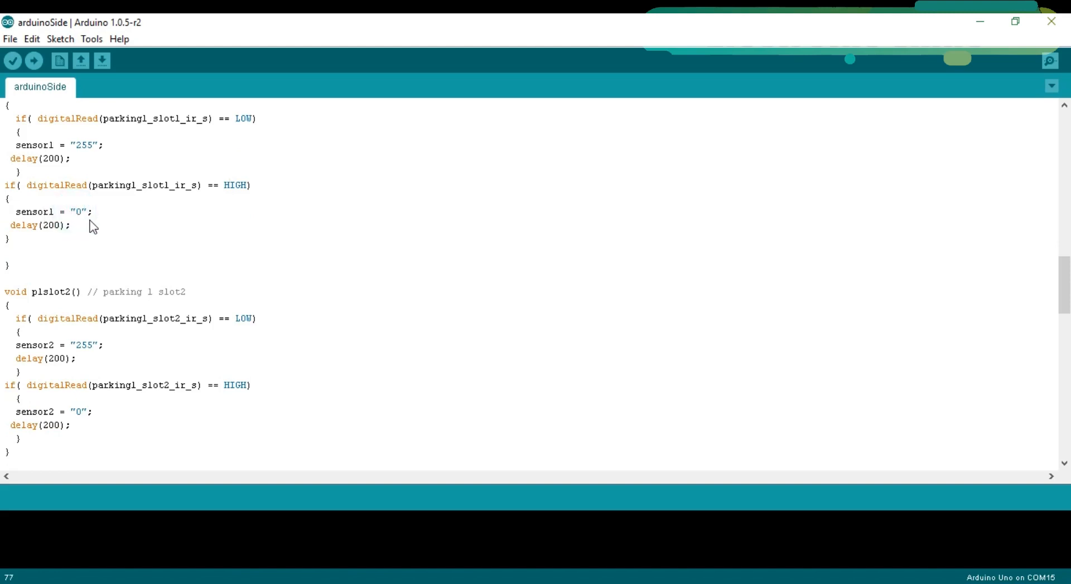
pyautogui.scroll(-3)
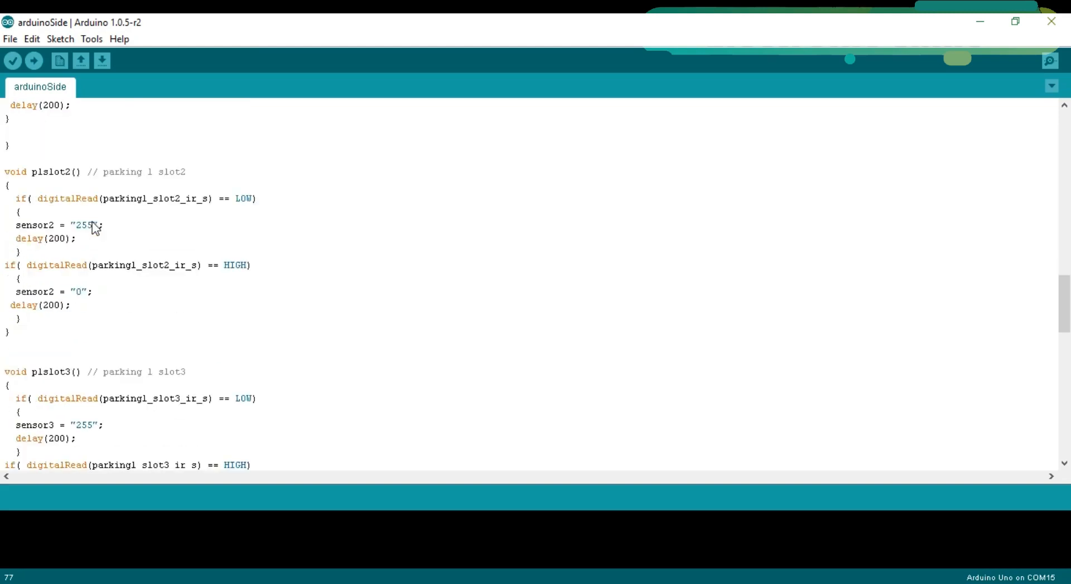
pyautogui.scroll(-3)
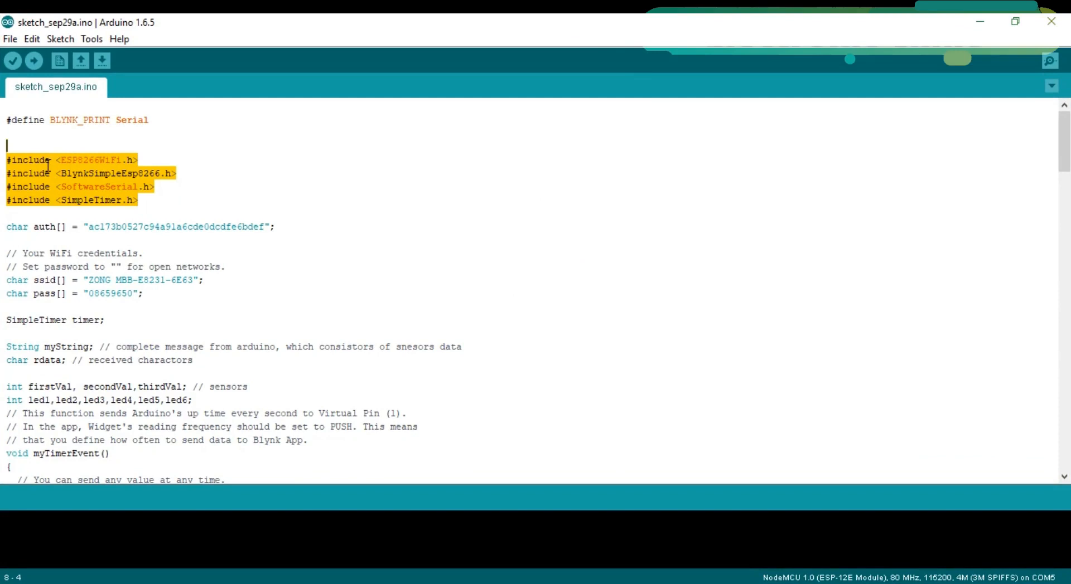
# Switch to the sketch_sep29a.ino NodeMCU sketch and scroll past its library includes.
pyautogui.click(44, 160)
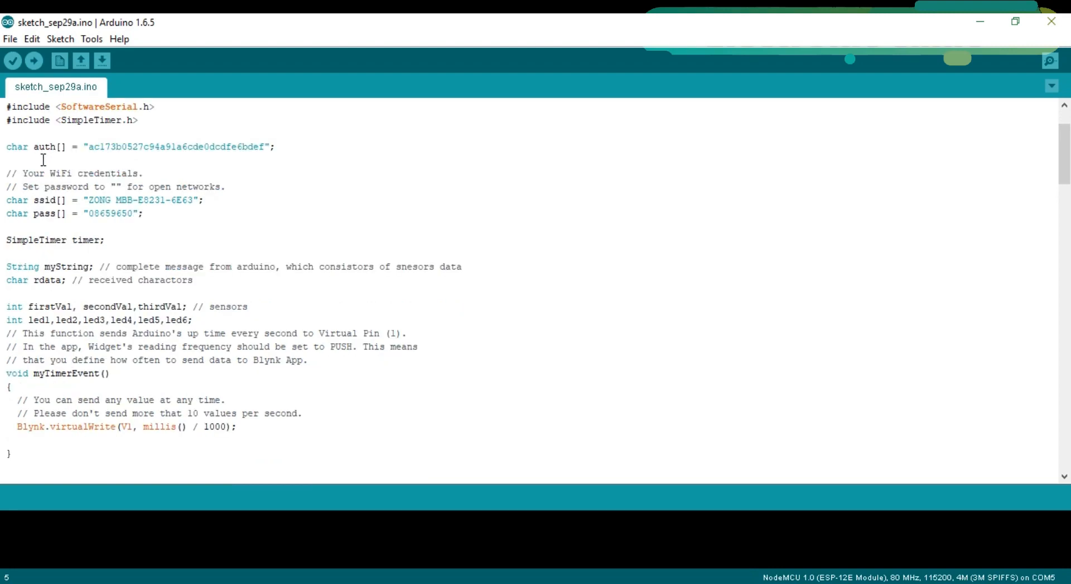
pyautogui.click(135, 146)
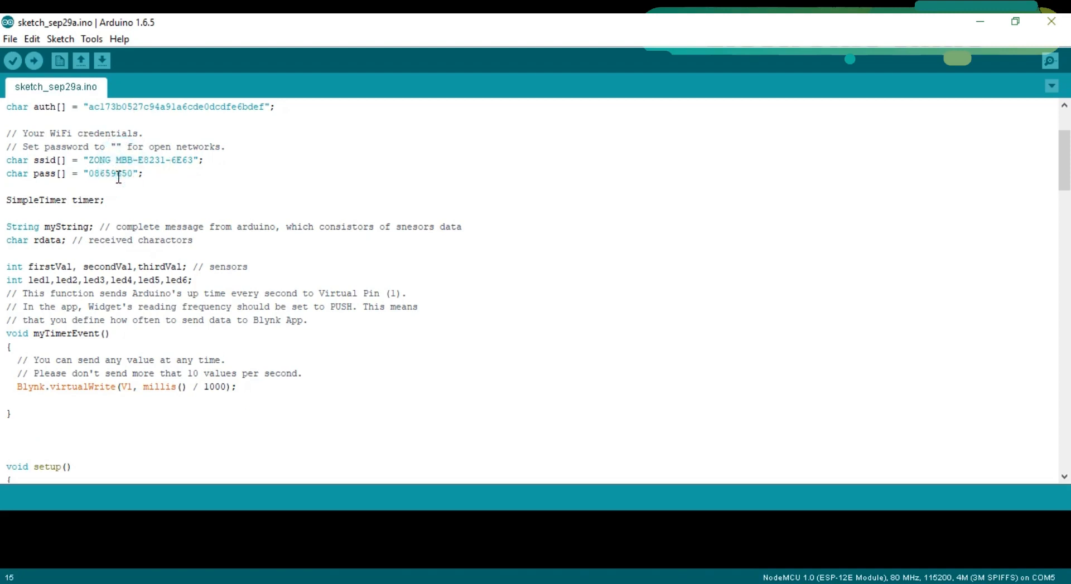
pyautogui.scroll(-3)
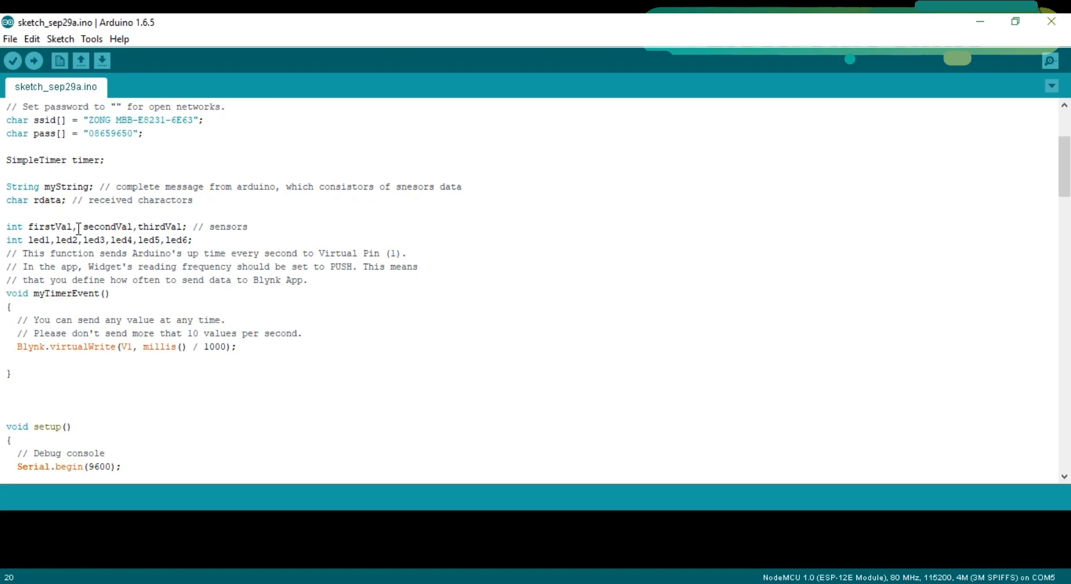
pyautogui.scroll(-3)
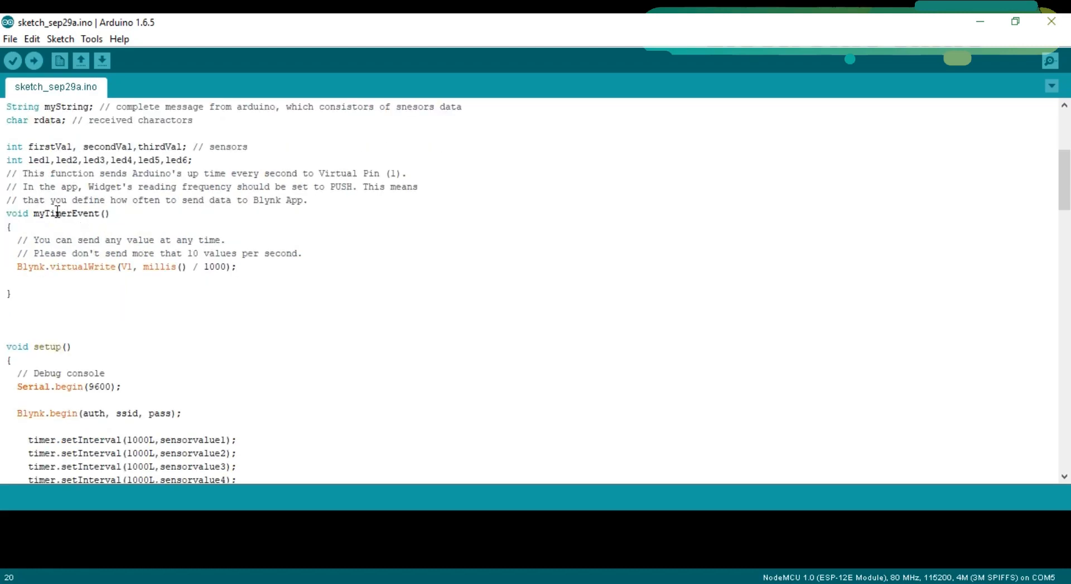
pyautogui.click(102, 266)
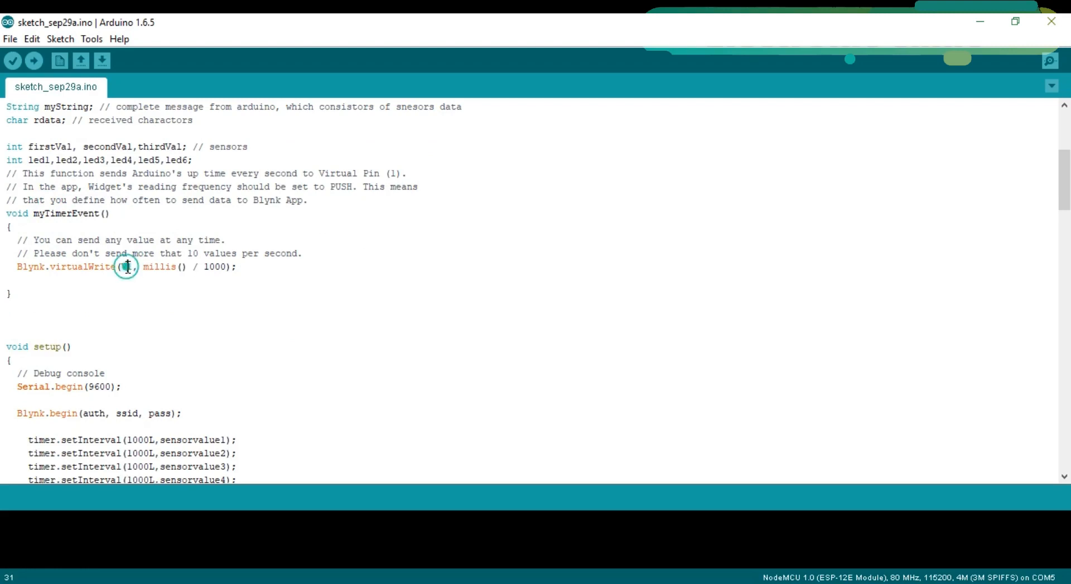
pyautogui.click(127, 267)
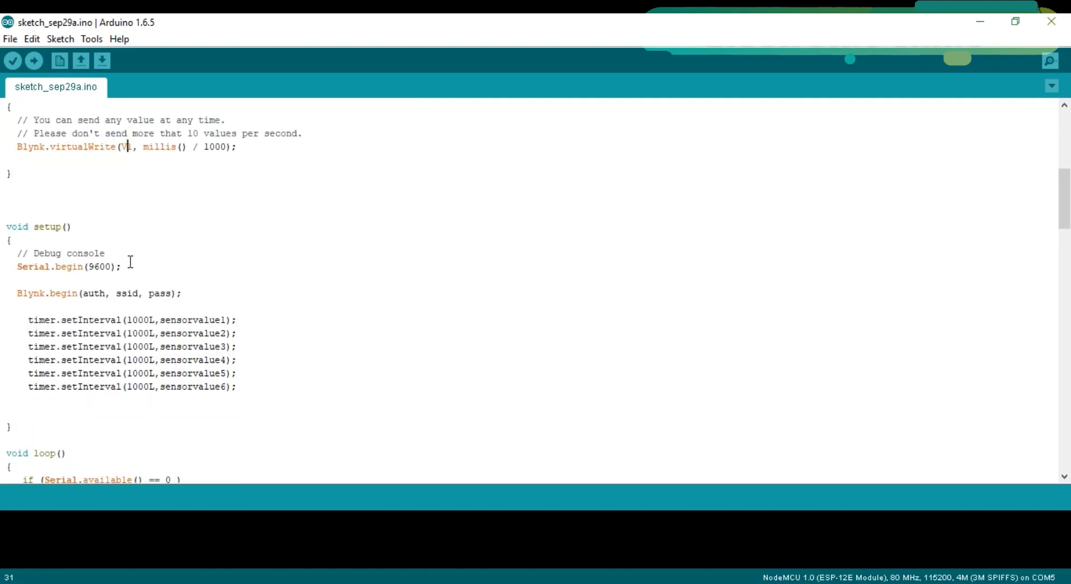
pyautogui.scroll(-3)
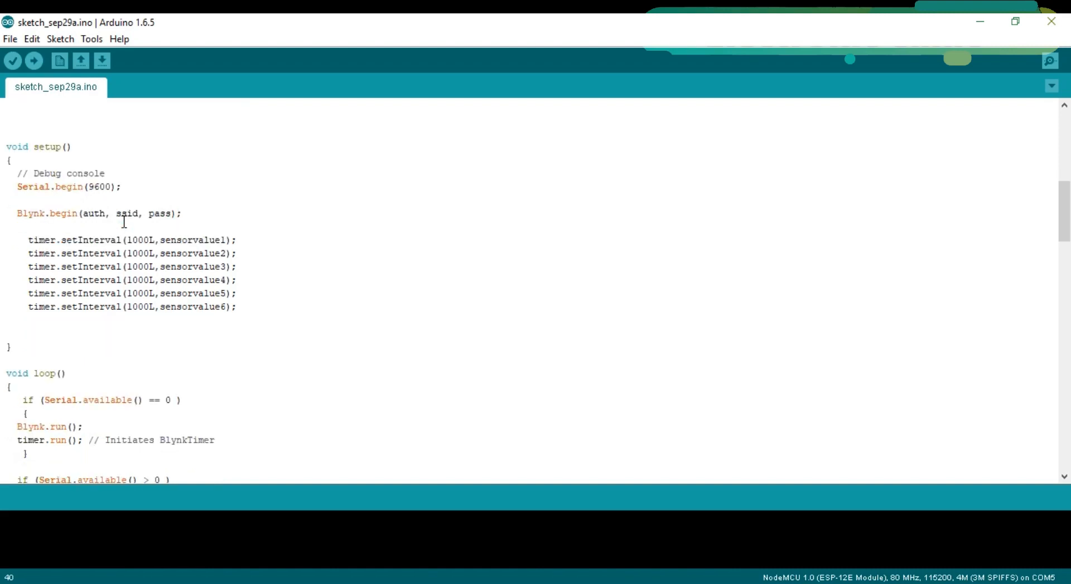
pyautogui.scroll(-3)
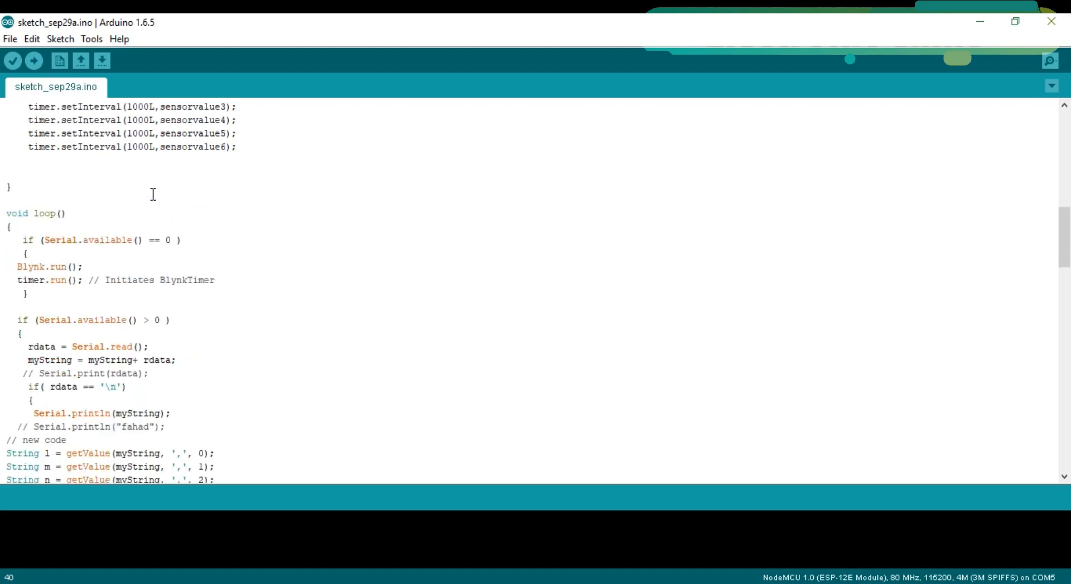
pyautogui.scroll(-3)
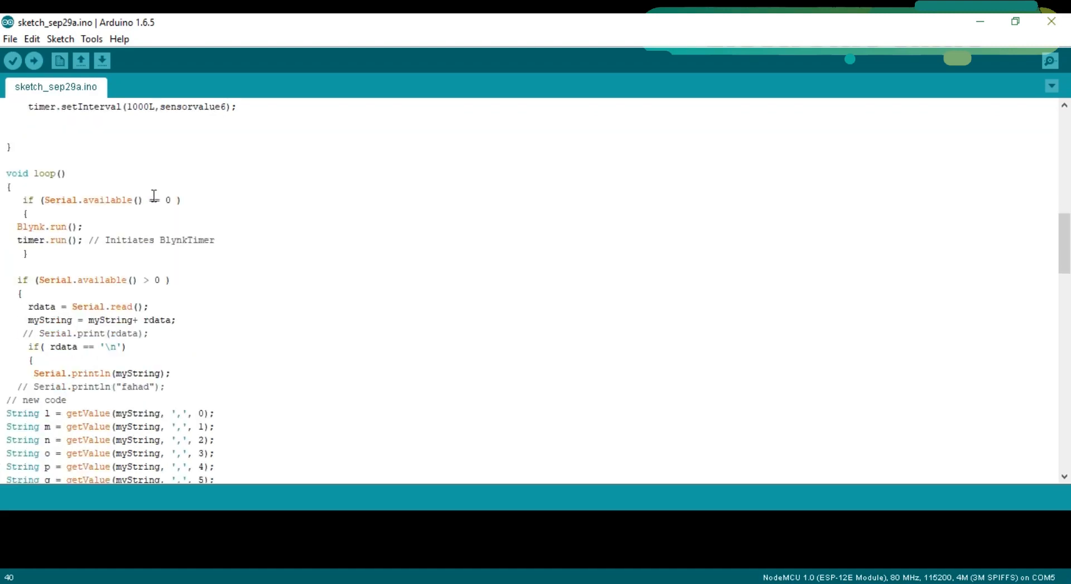
pyautogui.write('=')
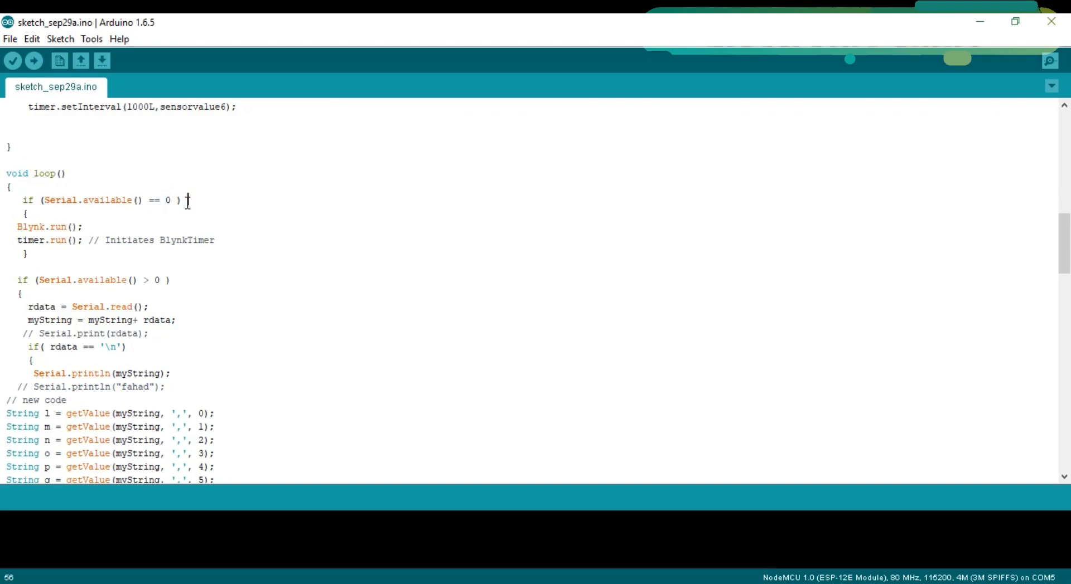
pyautogui.scroll(-3)
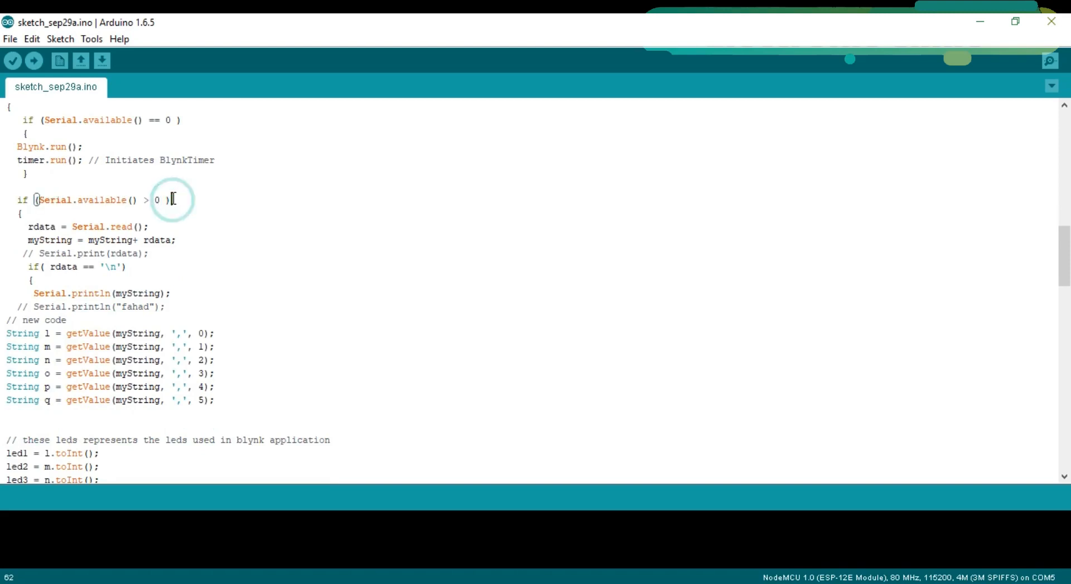
pyautogui.scroll(-3)
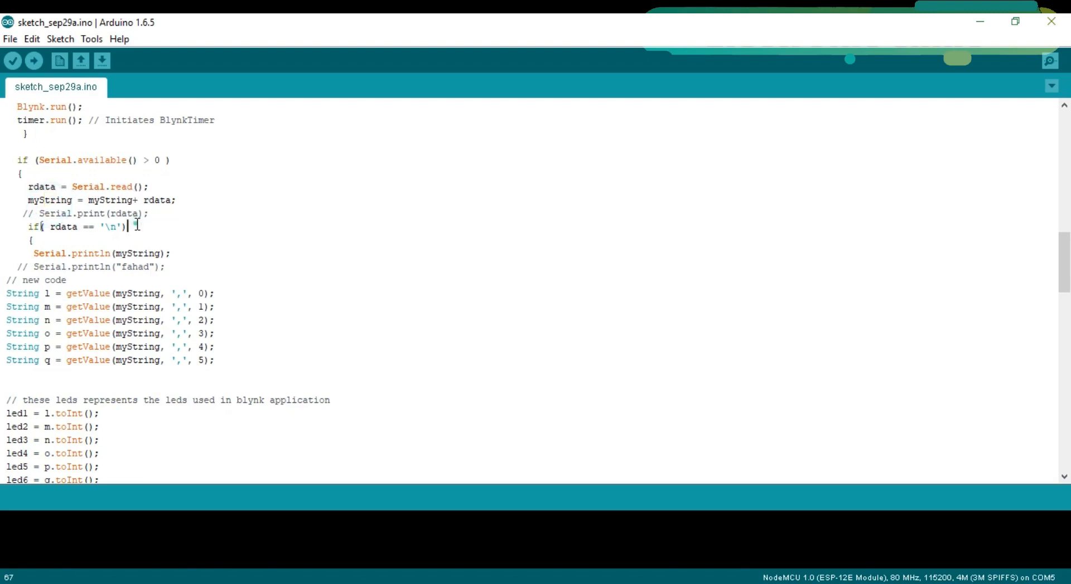
pyautogui.scroll(-3)
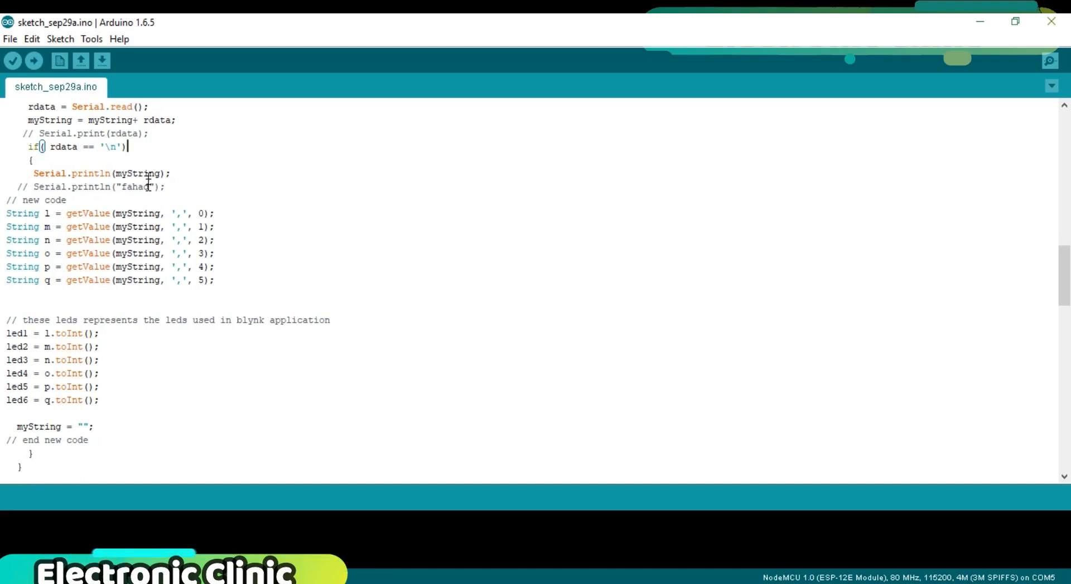
pyautogui.moveTo(100, 213)
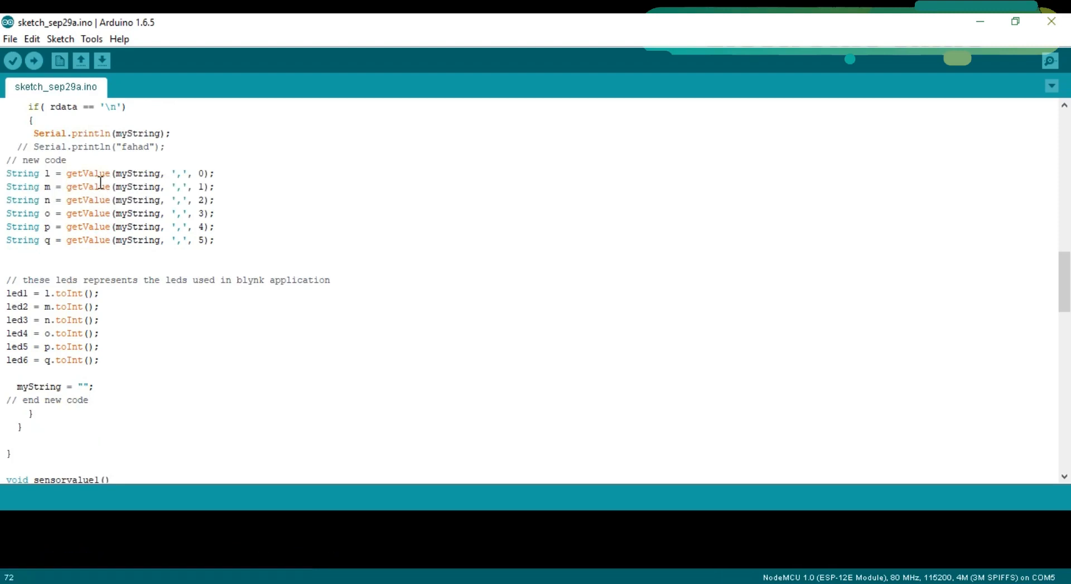
pyautogui.click(47, 173)
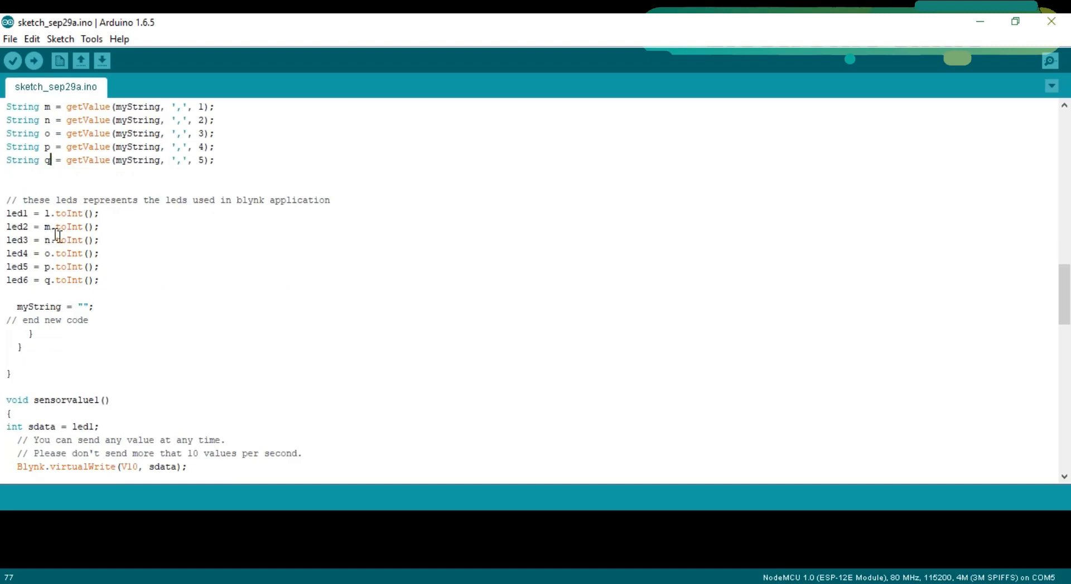
pyautogui.scroll(-3)
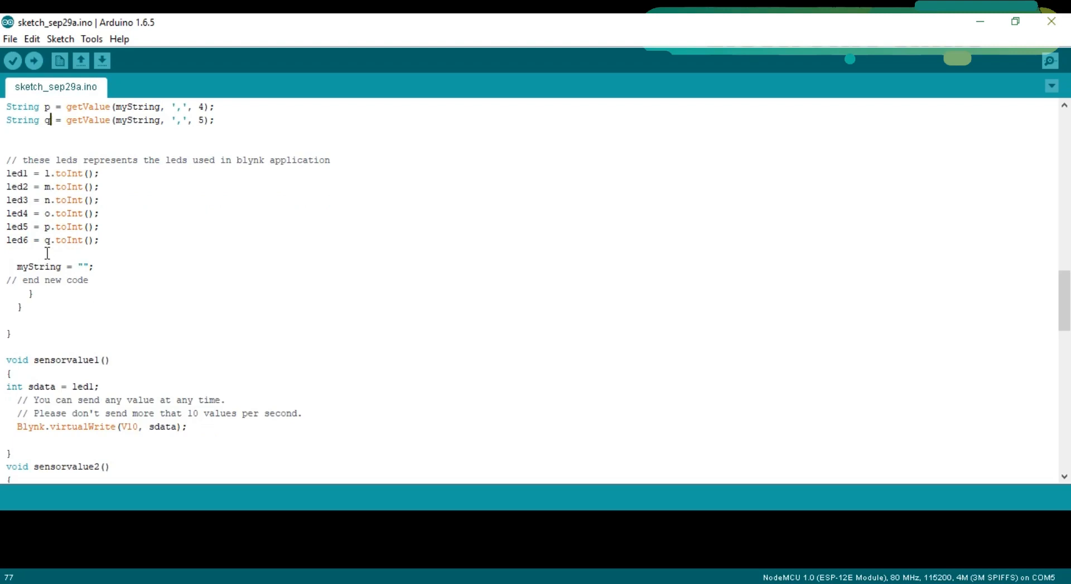
pyautogui.scroll(-3)
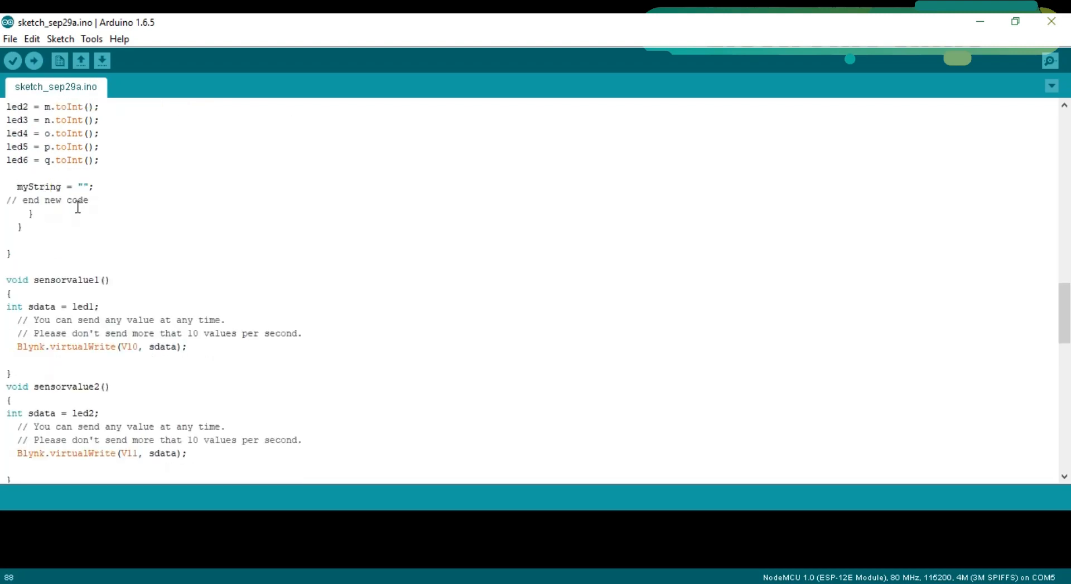
pyautogui.scroll(-3)
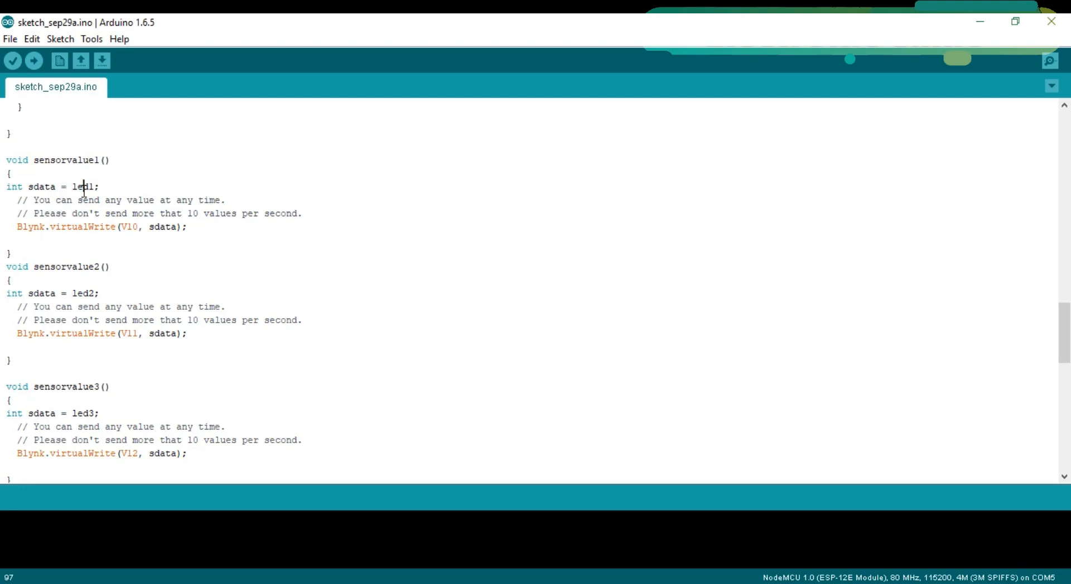
pyautogui.moveTo(123, 226)
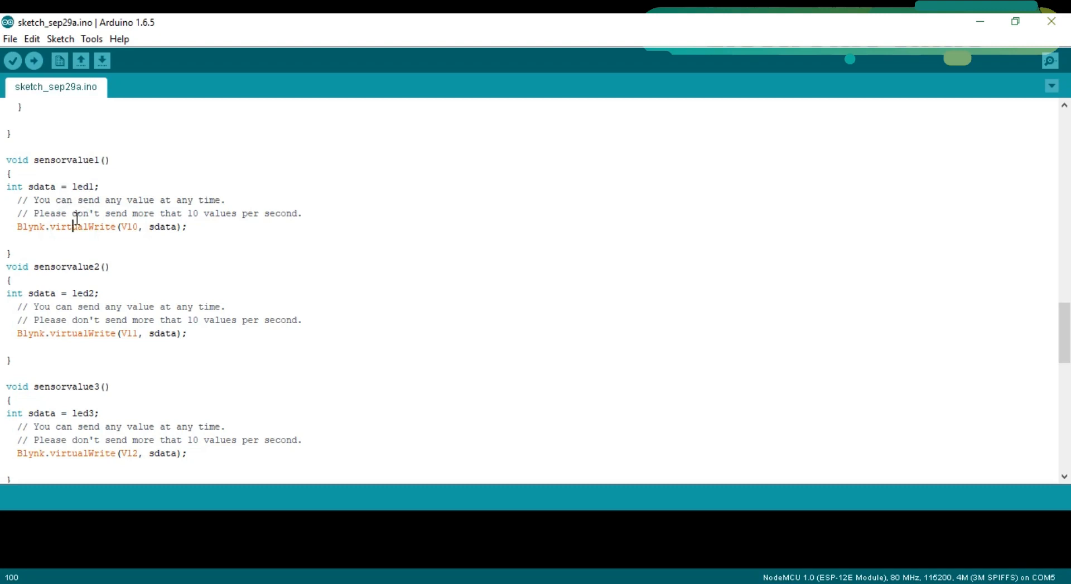
pyautogui.scroll(-3)
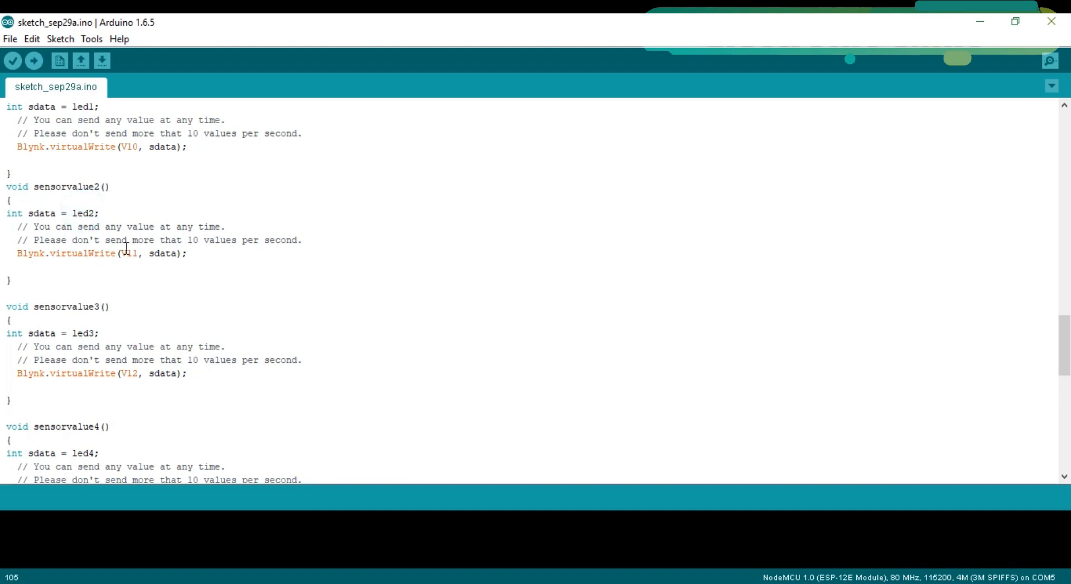
pyautogui.scroll(-3)
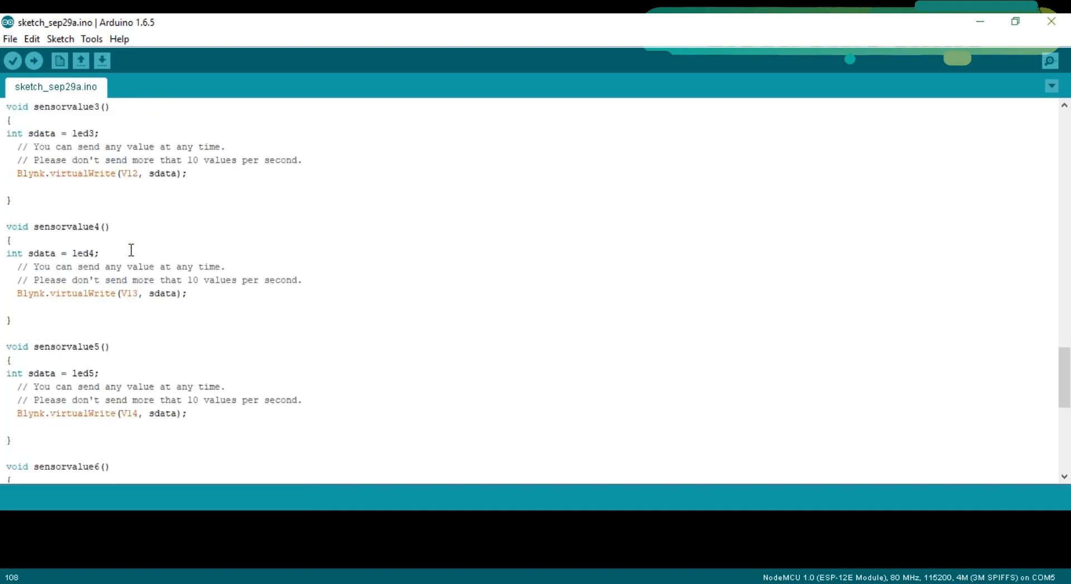
pyautogui.scroll(-3)
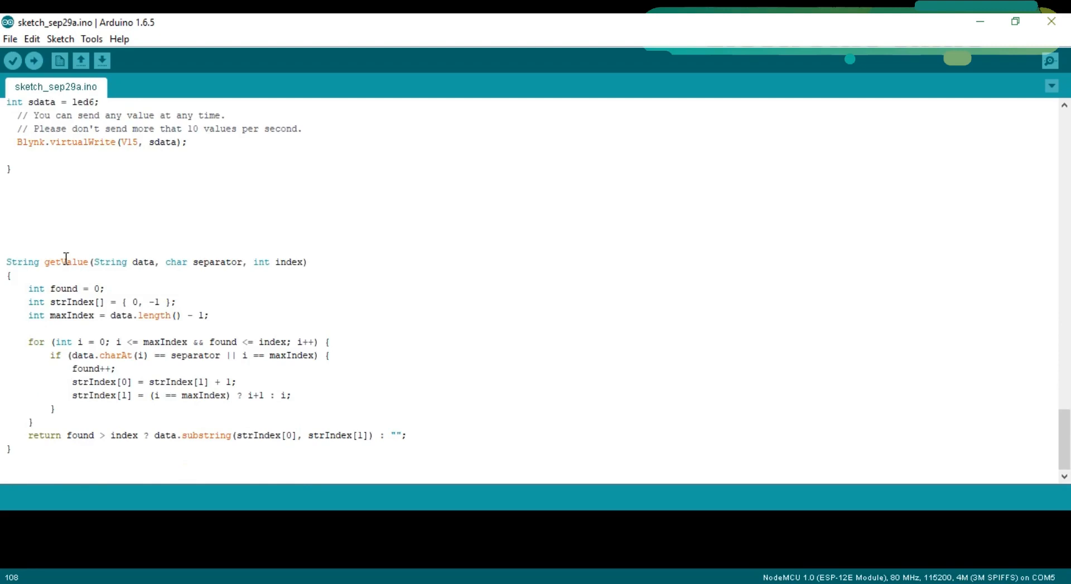
# Restore down the sketch_sep29a window so it sits beside the arduinoSide sketch.
pyautogui.click(57, 262)
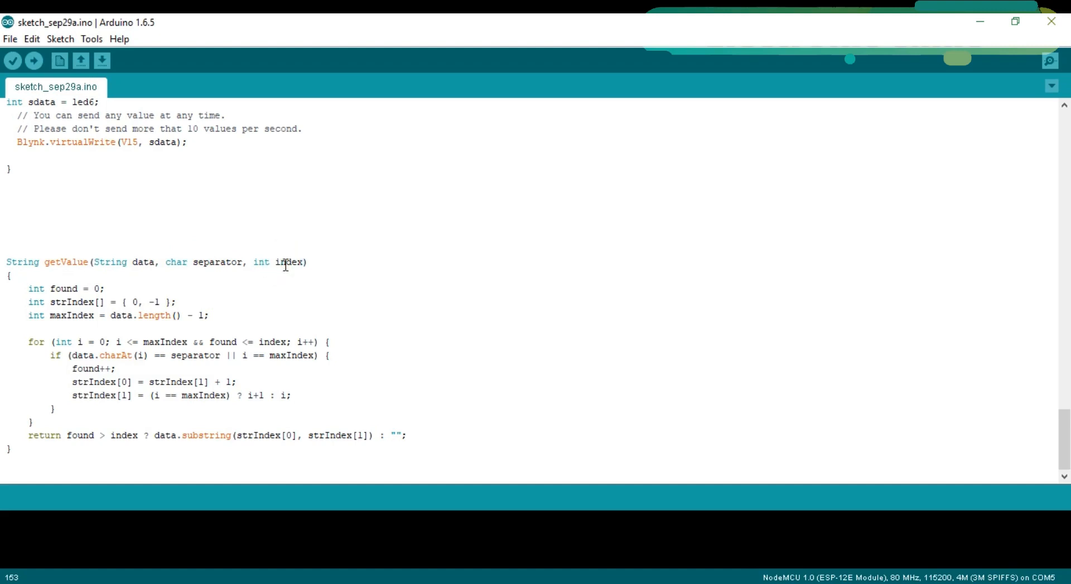
pyautogui.moveTo(123, 255)
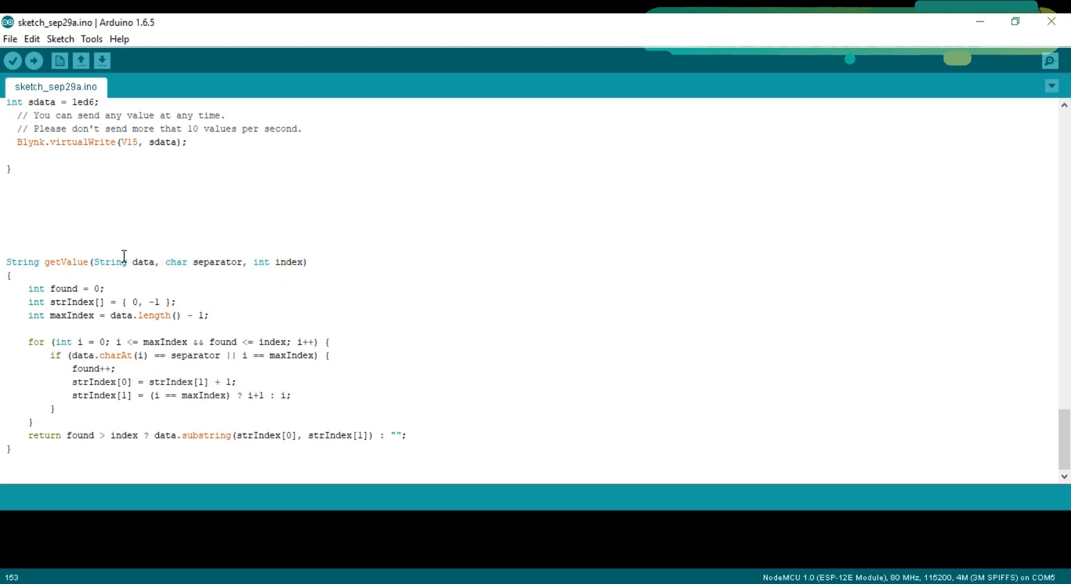
pyautogui.moveTo(371, 283)
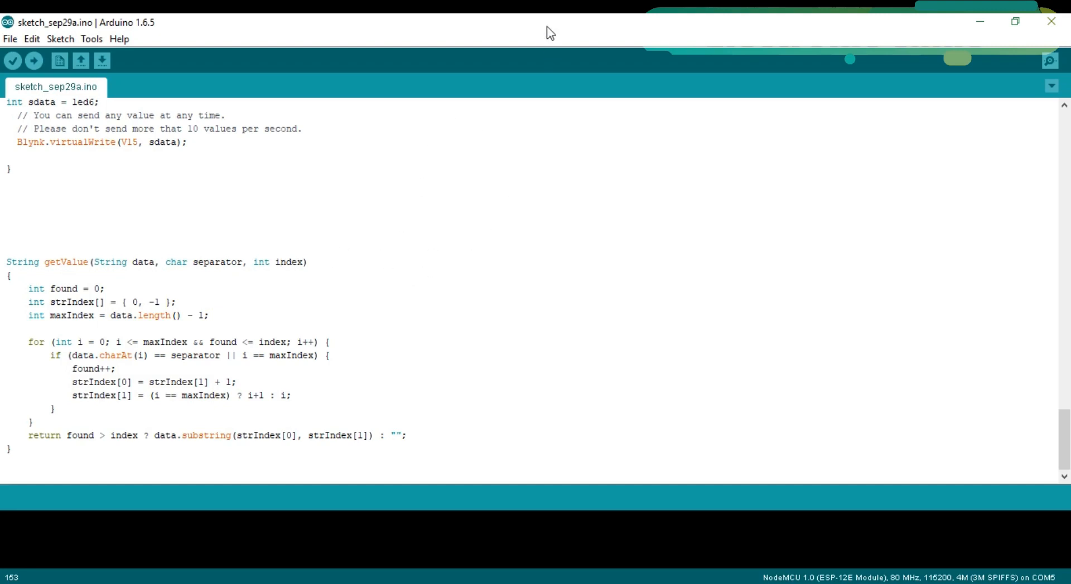
pyautogui.click(1013, 21)
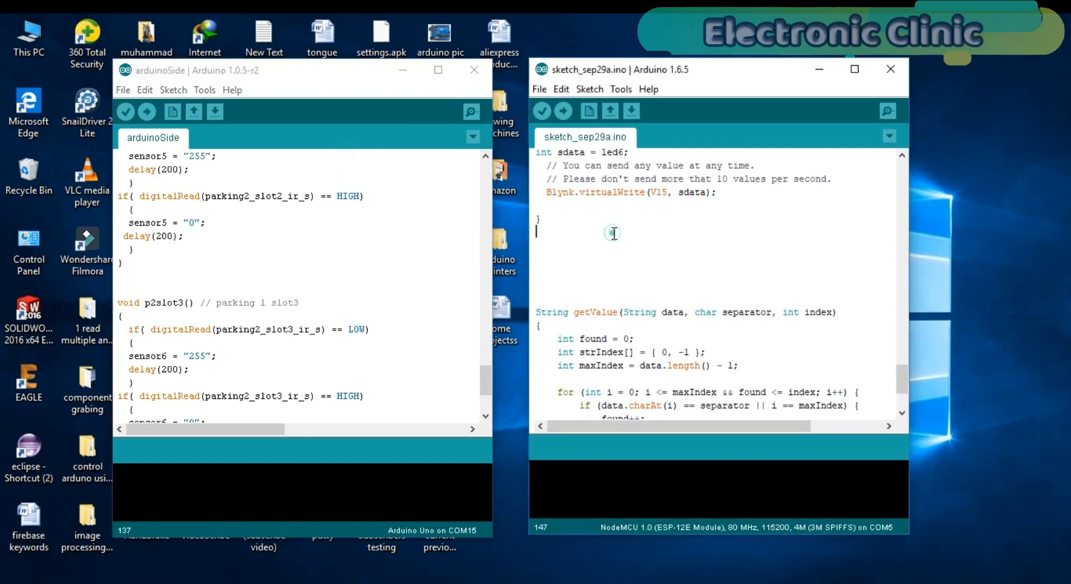
pyautogui.moveTo(403, 246)
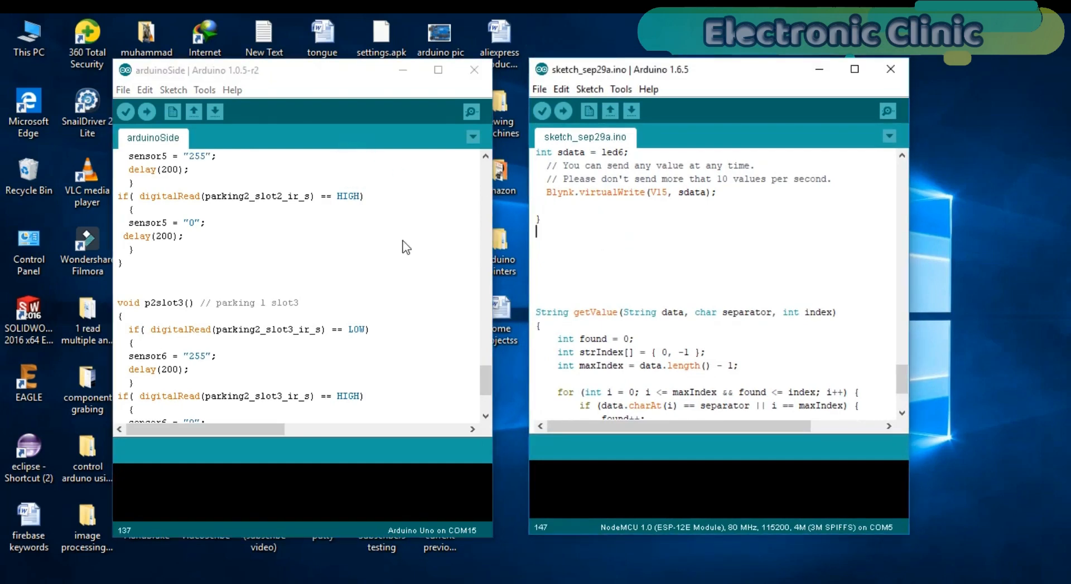